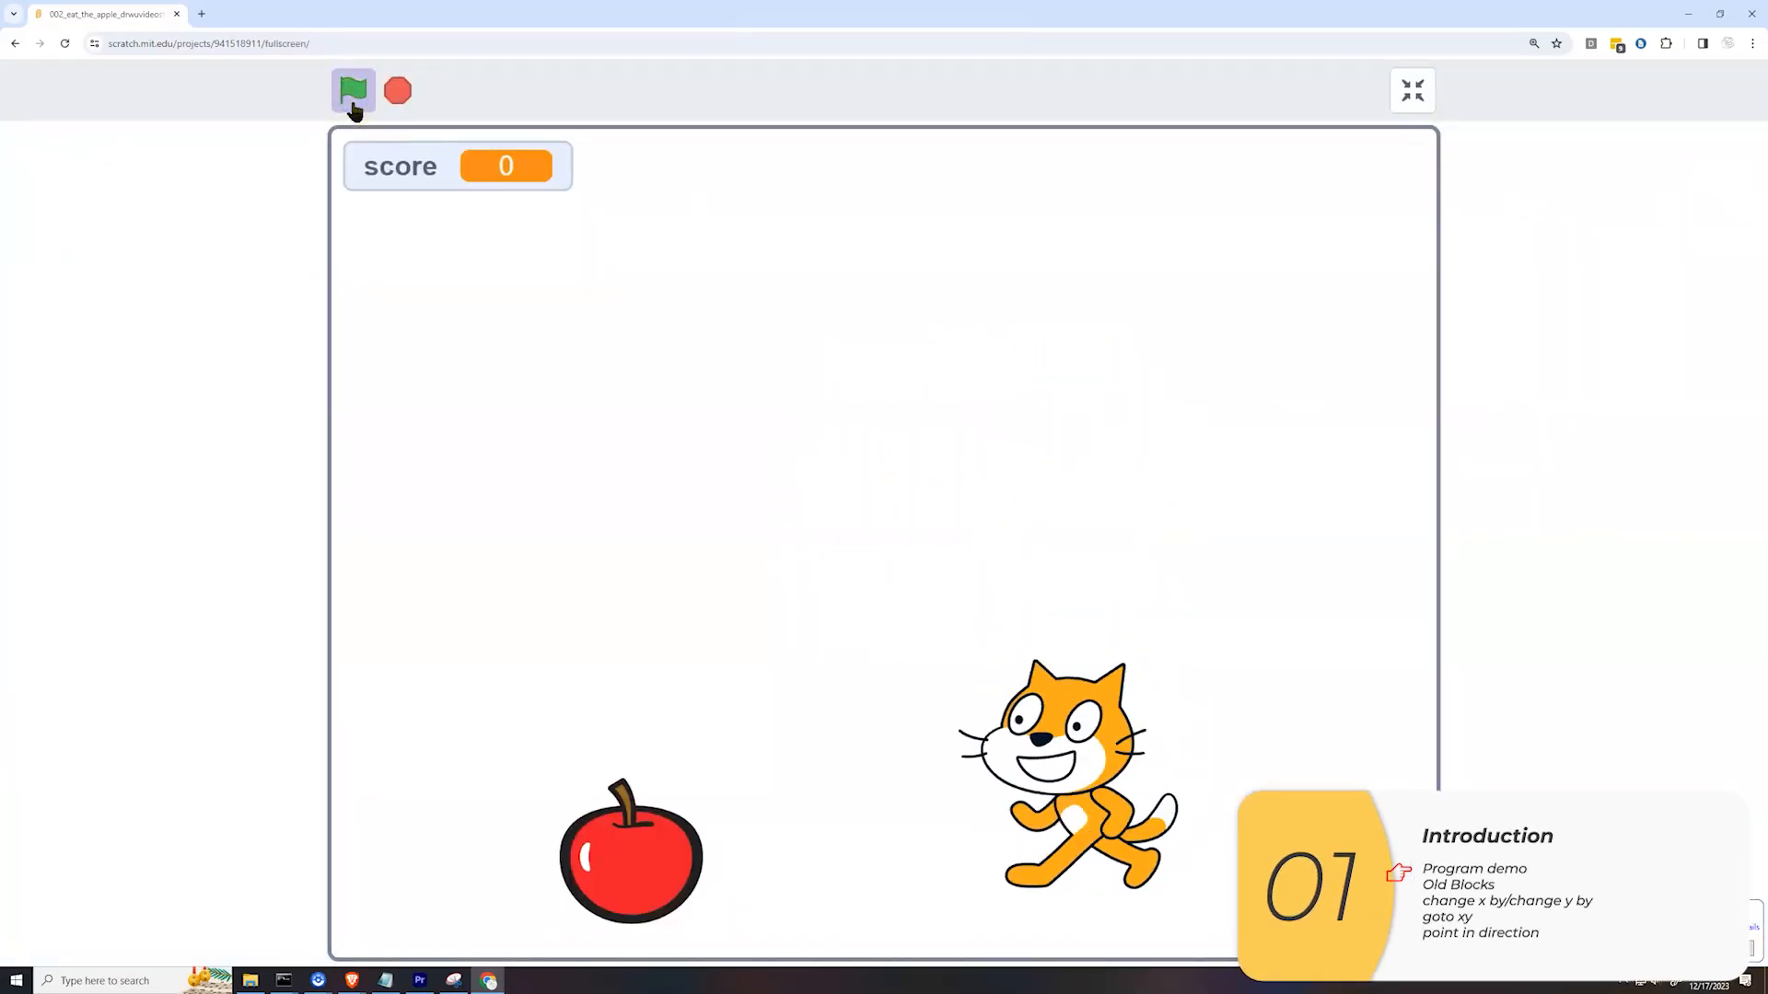
- Start the finished cat-and-apple game from the green flag as a full-screen demo
click(354, 90)
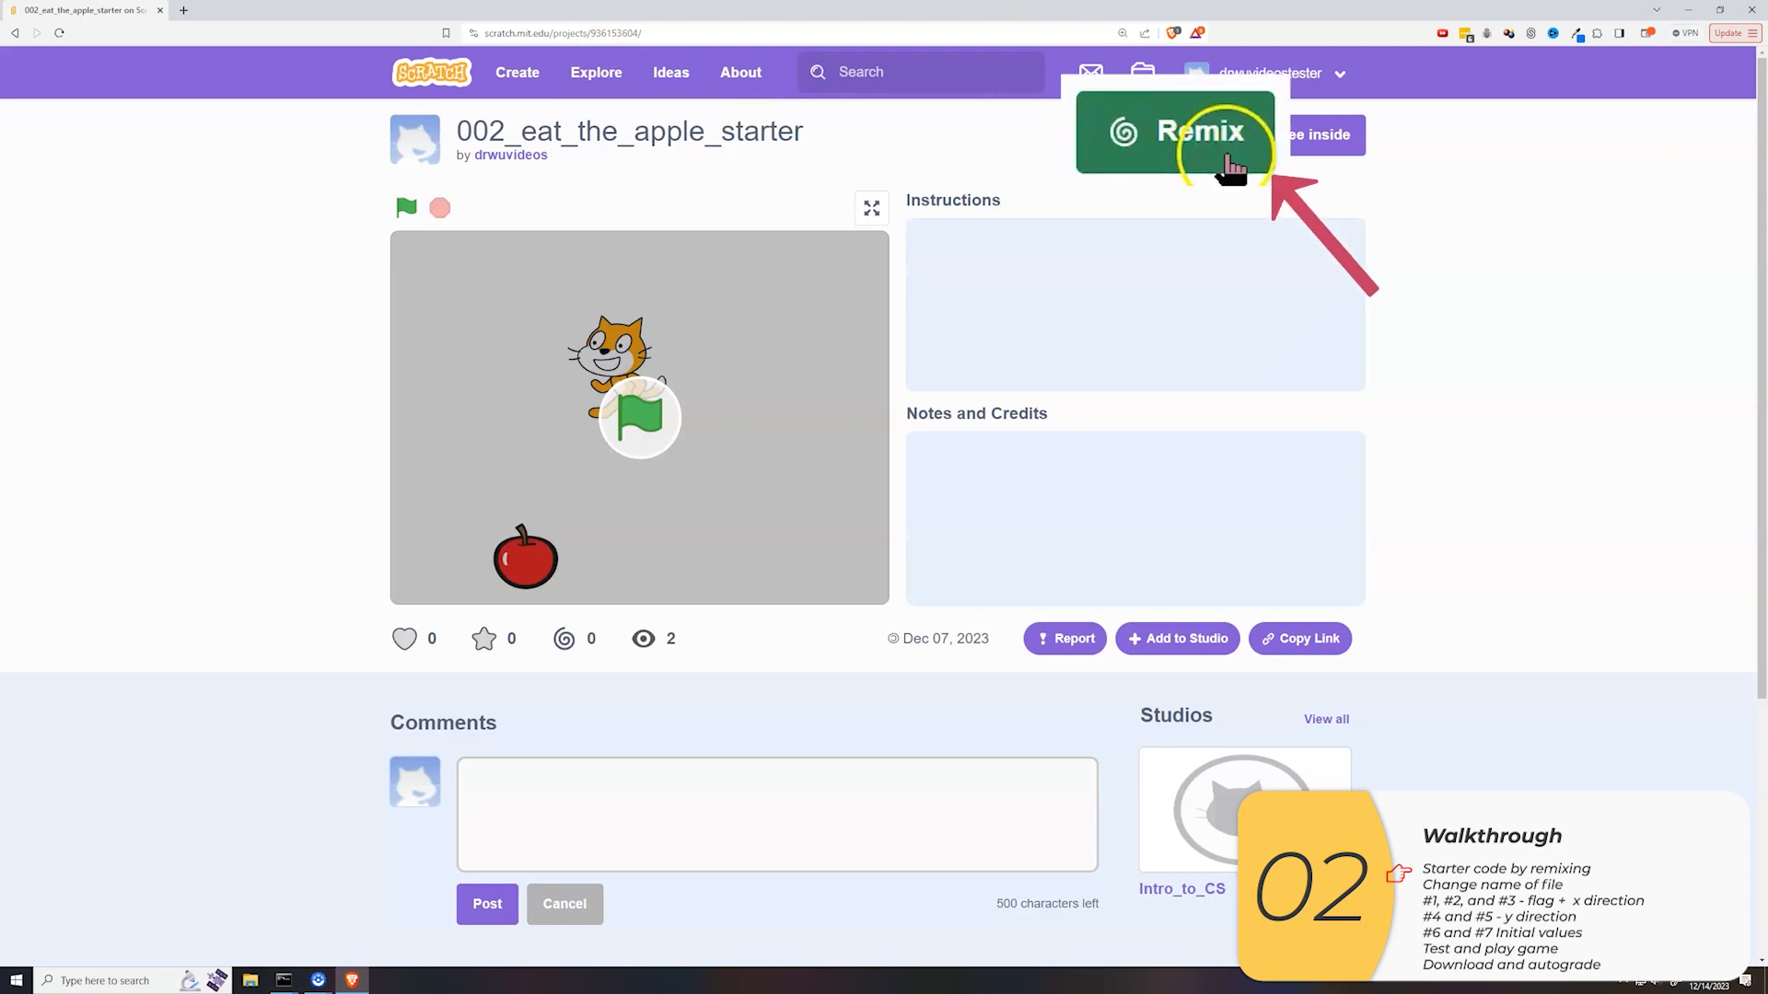
- Remix the starter project and retitle the copy '002_eat_the_apple' with drwuvideostester
click(1173, 131)
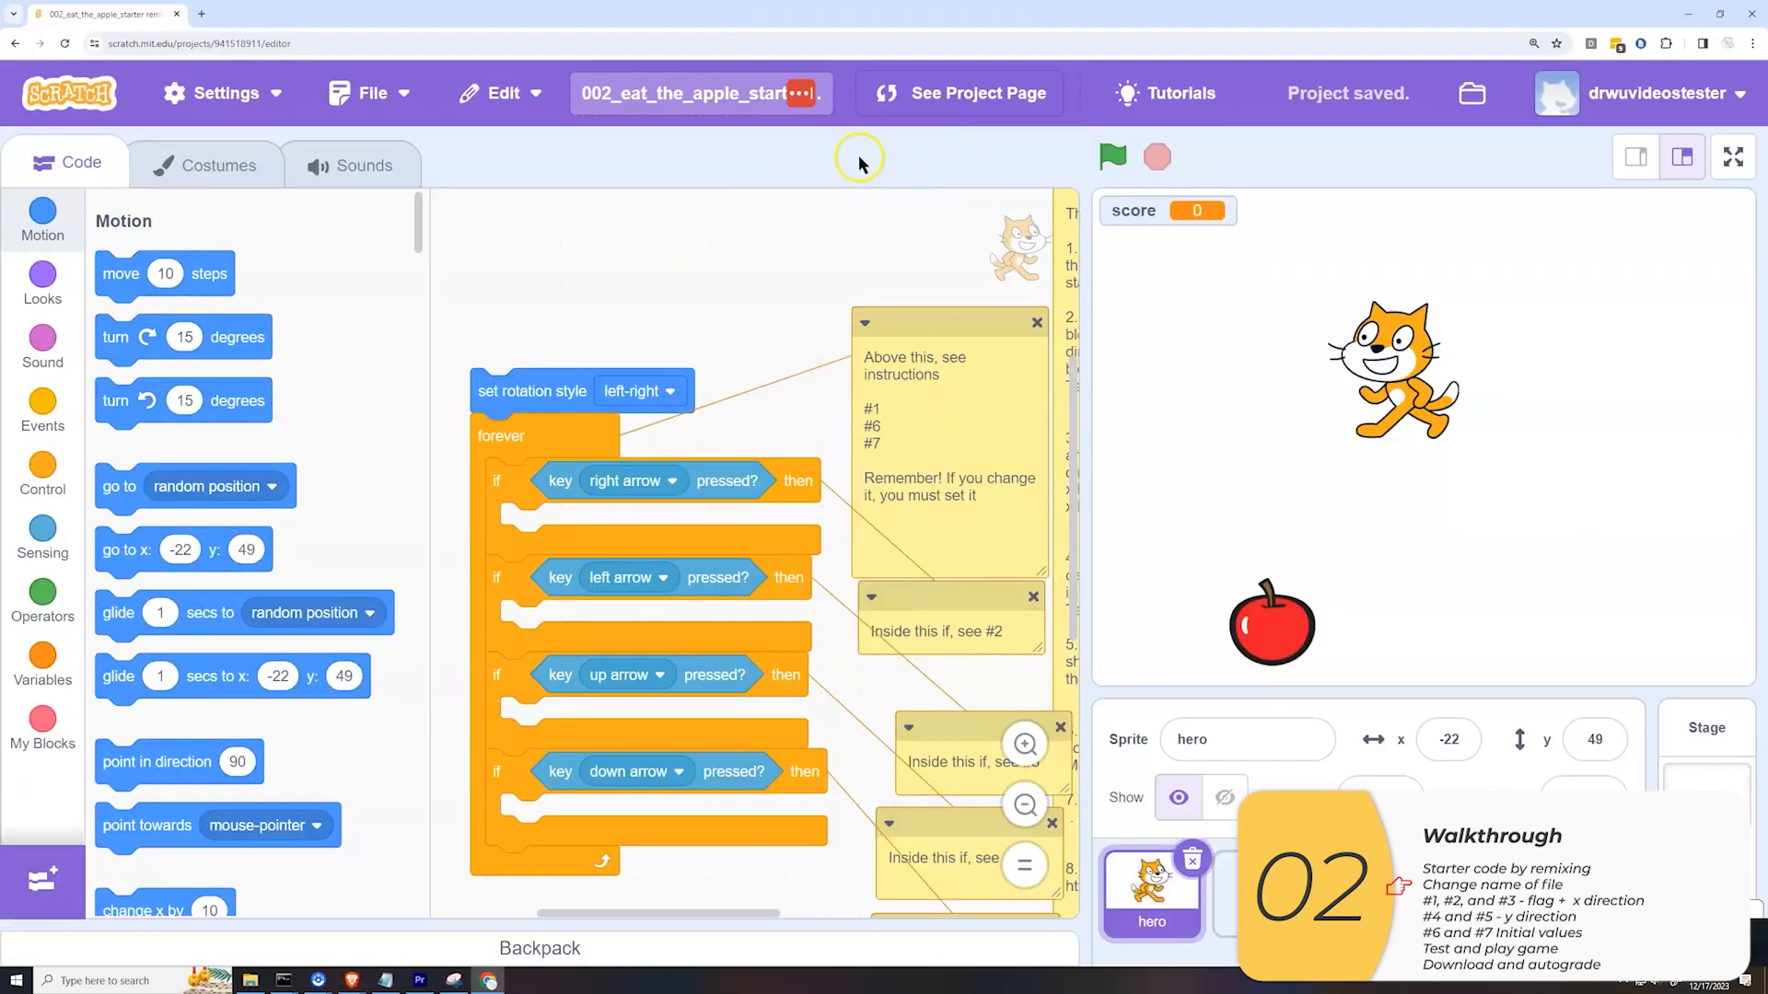
click(700, 94)
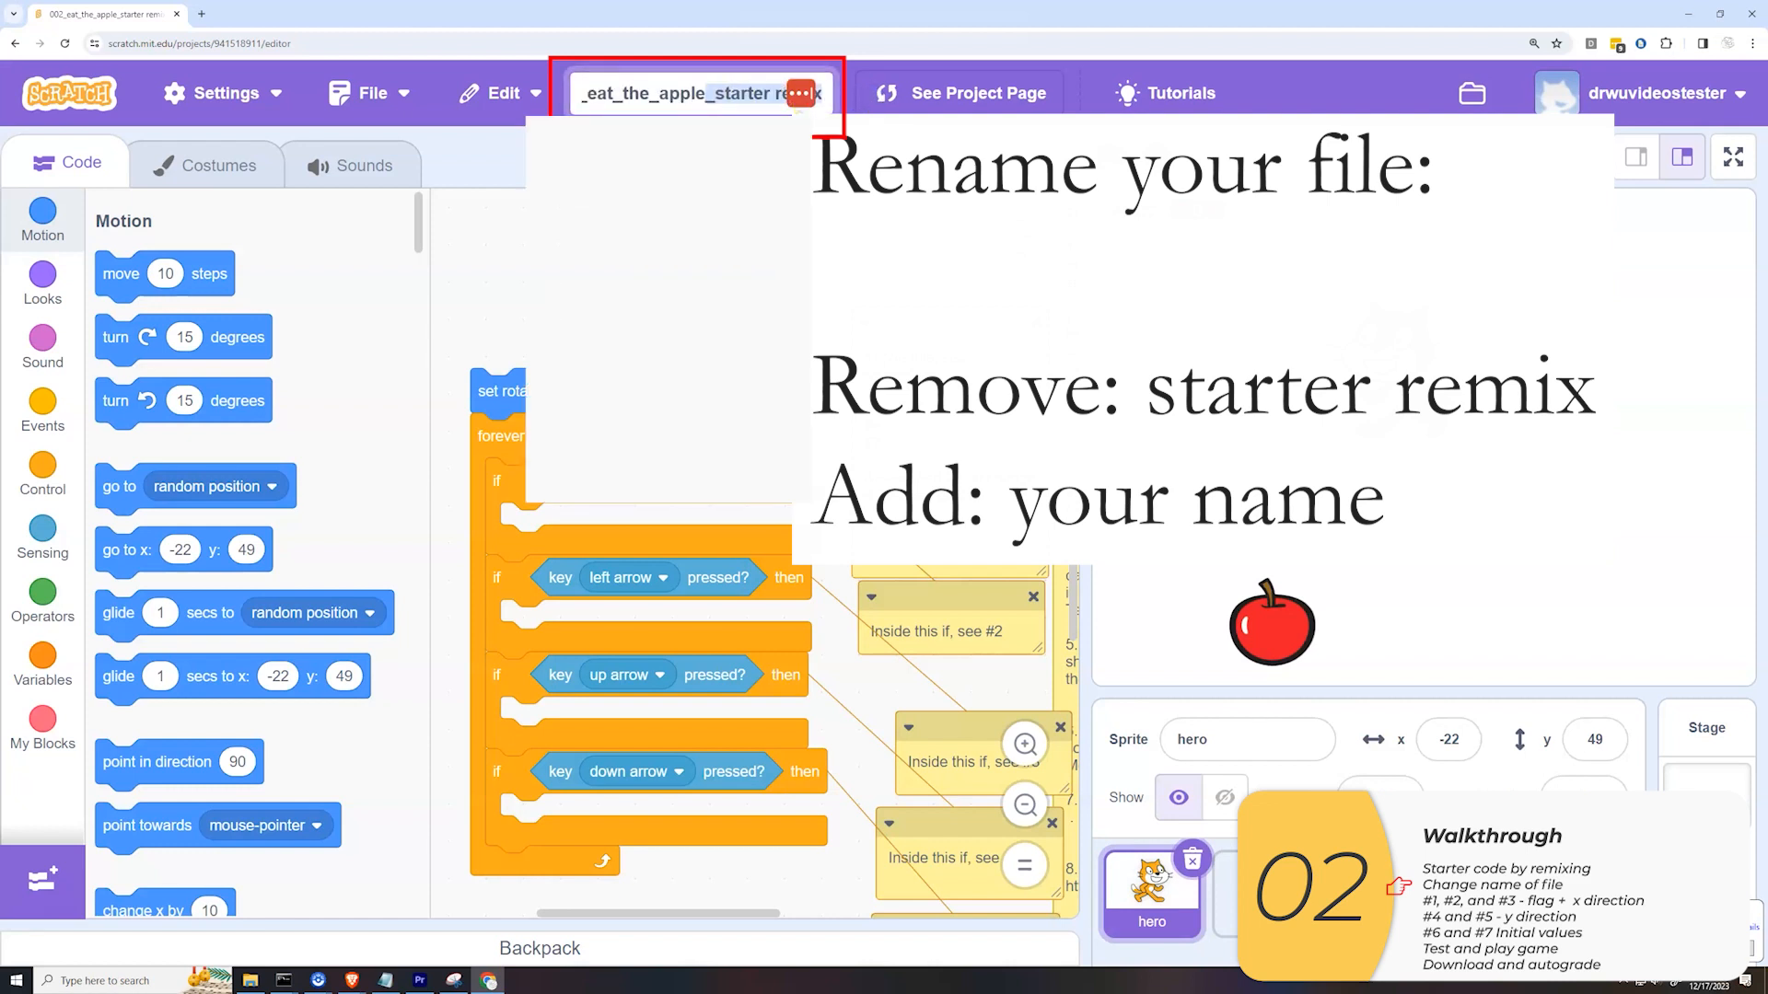
text(002_eat_the_apple)
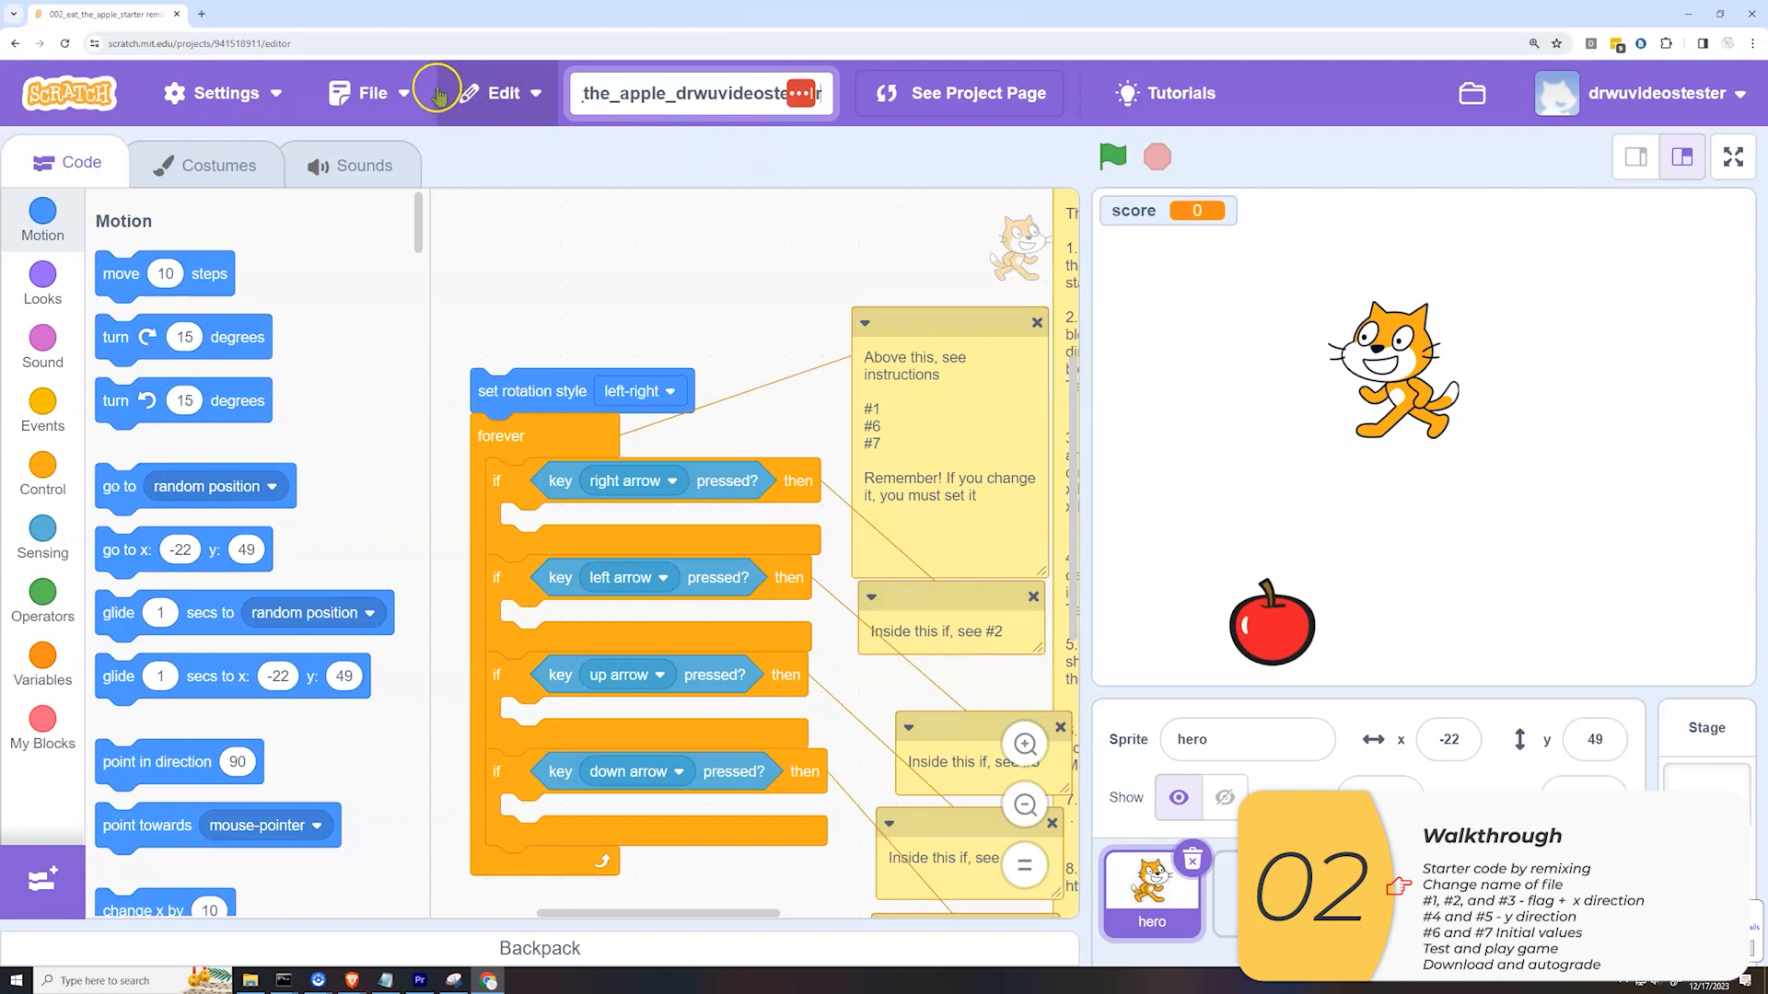
click(366, 92)
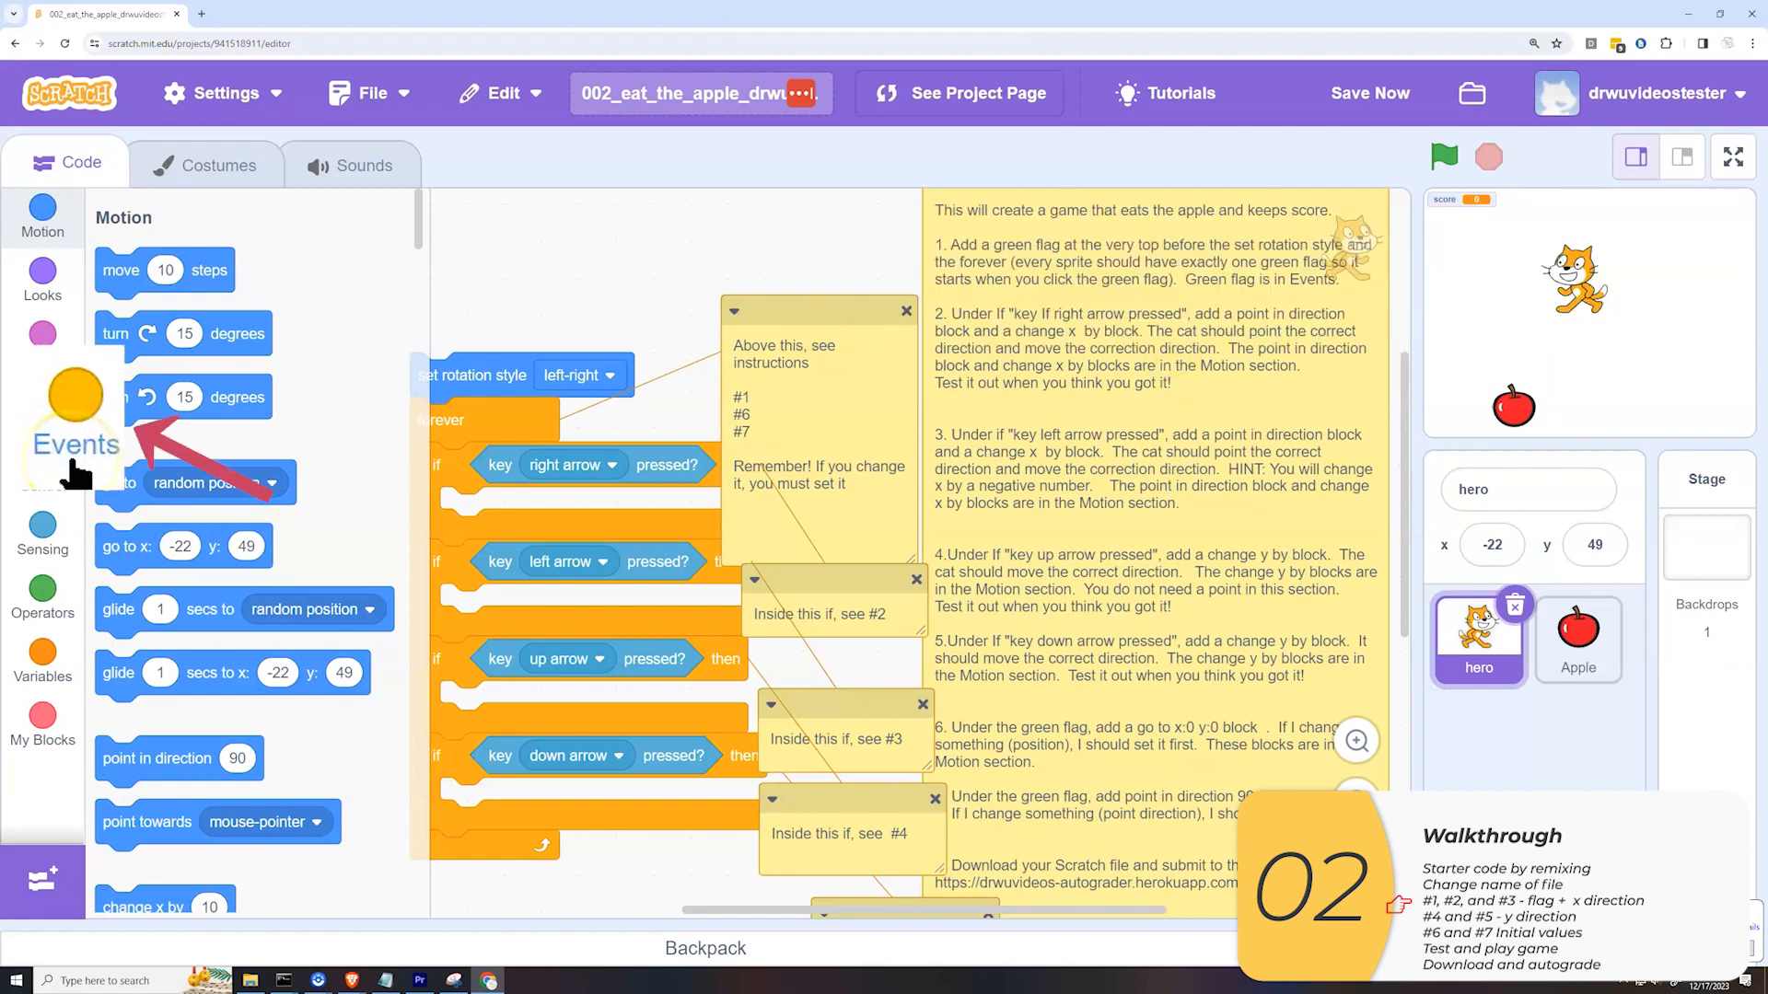
- Place a 'when green flag clicked' hat above the hero's set rotation style script
click(42, 405)
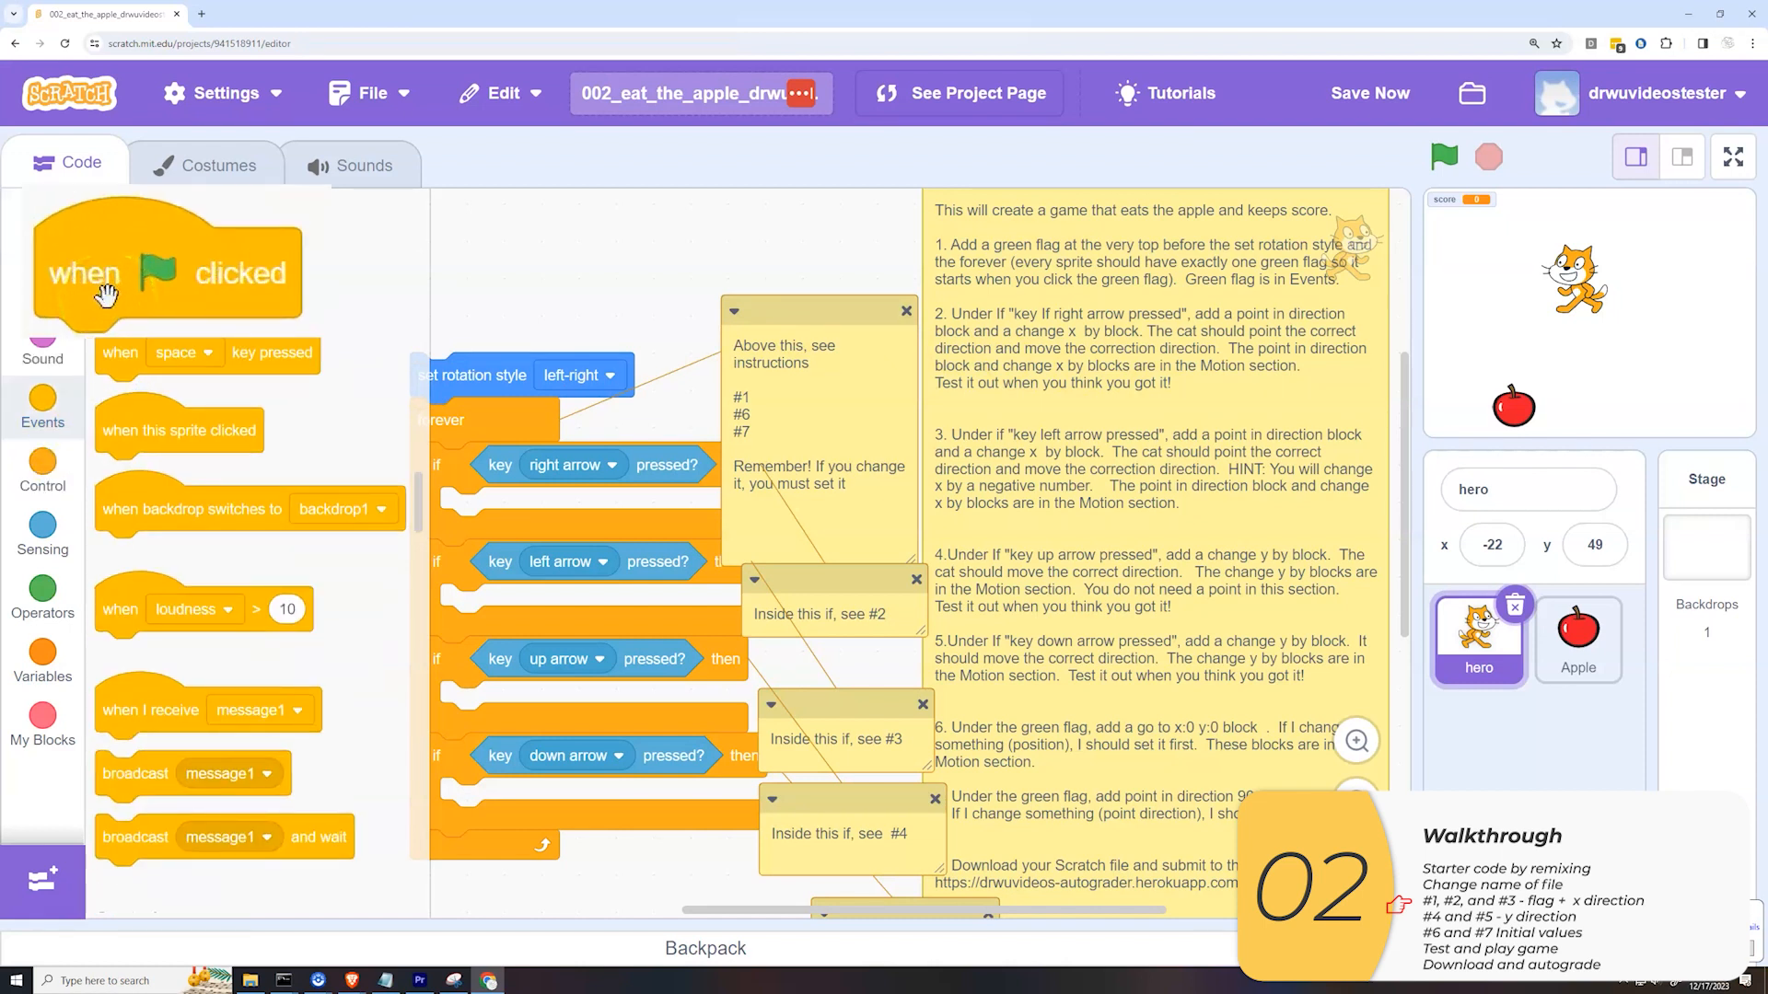
drag(164, 273, 501, 315)
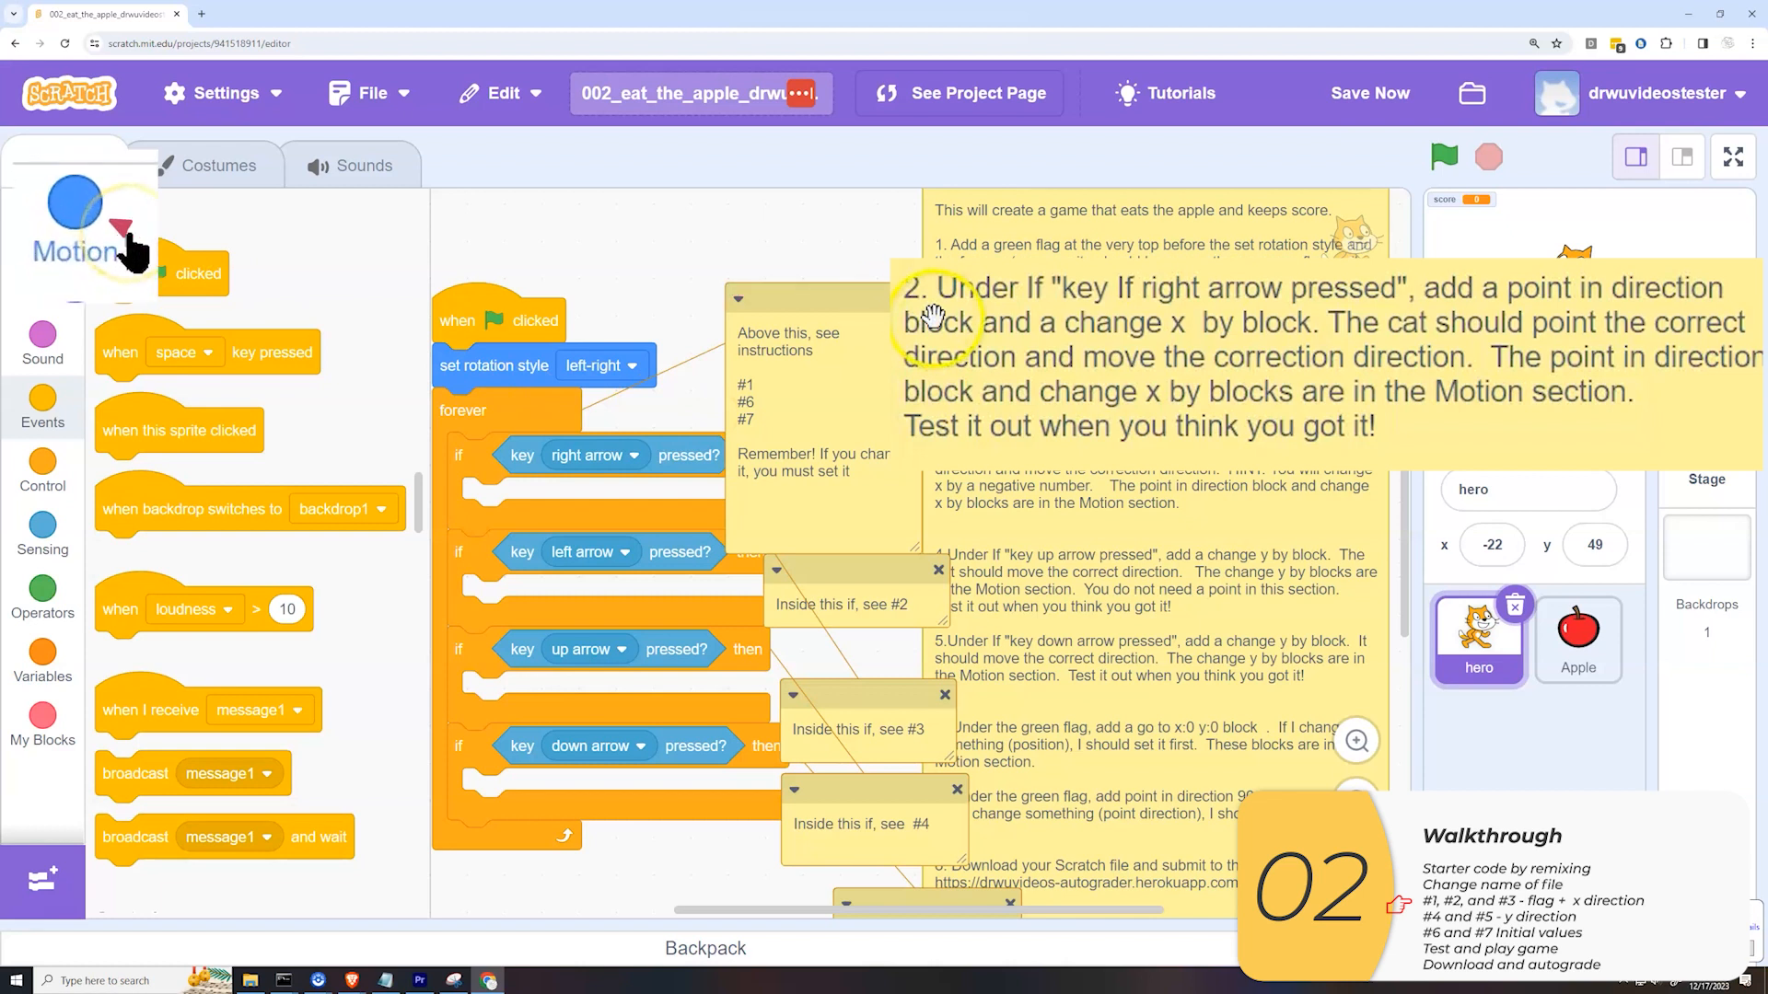
- Fill the right-arrow if with point in direction 90 and change x by 10
click(42, 214)
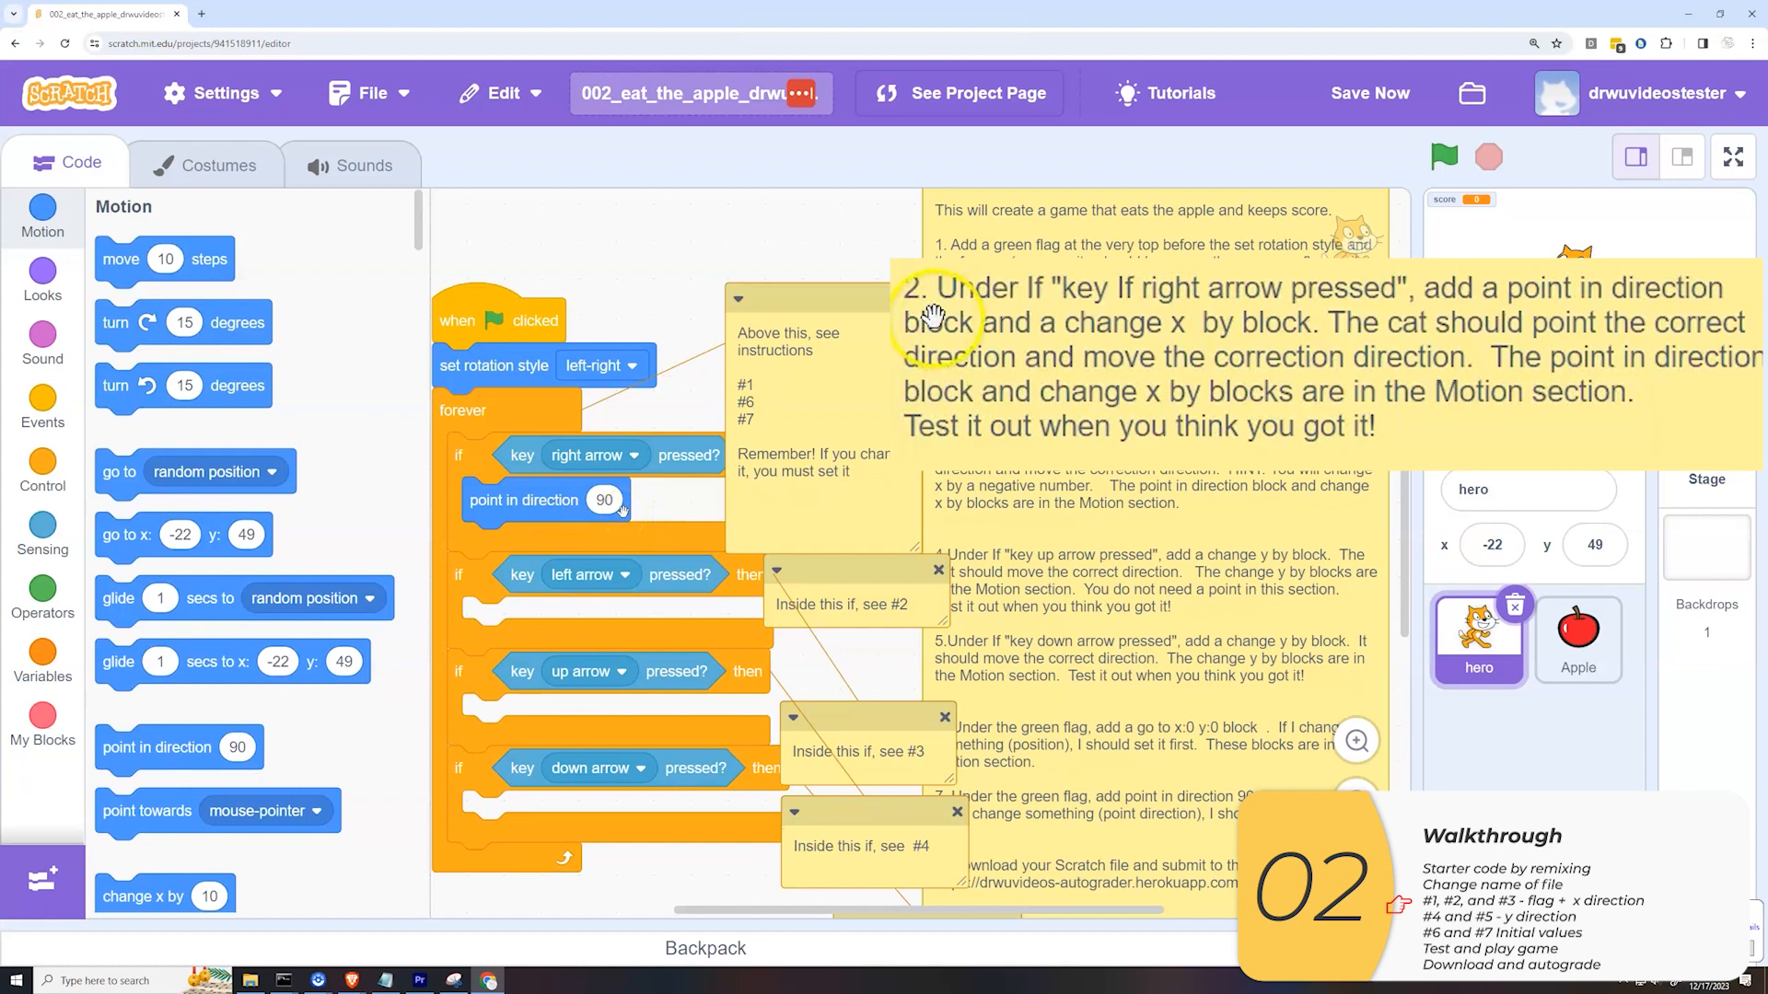
click(604, 501)
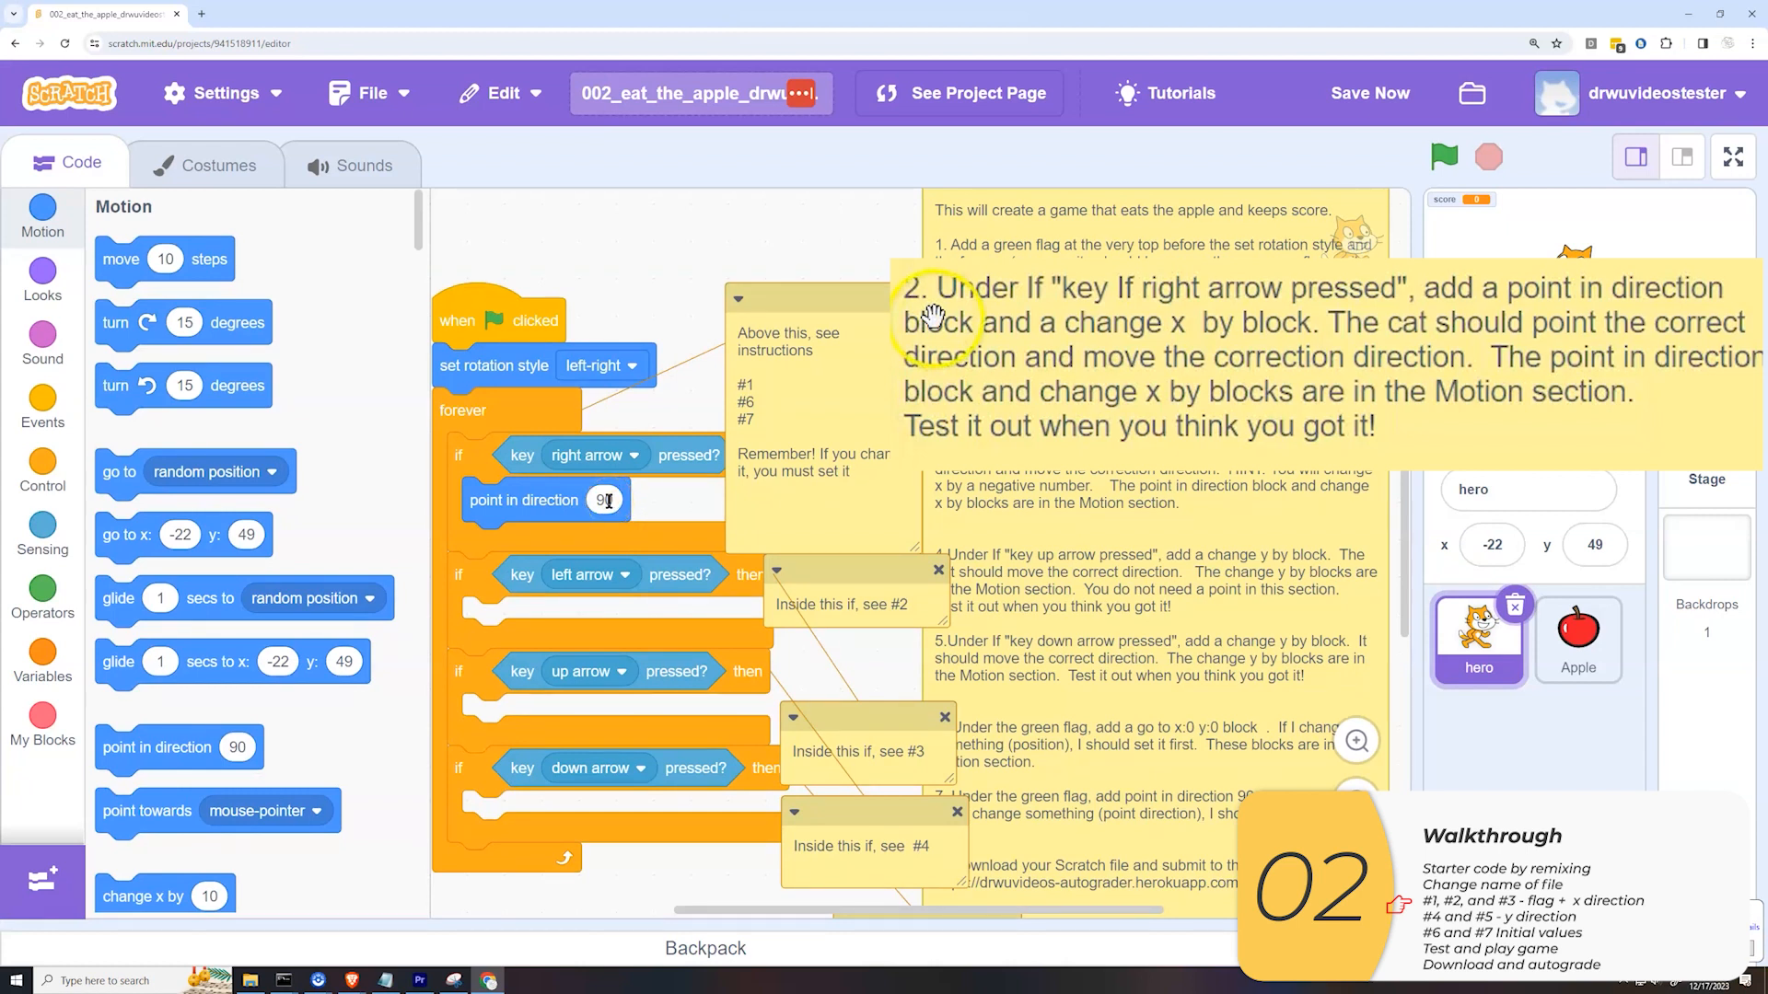
click(602, 499)
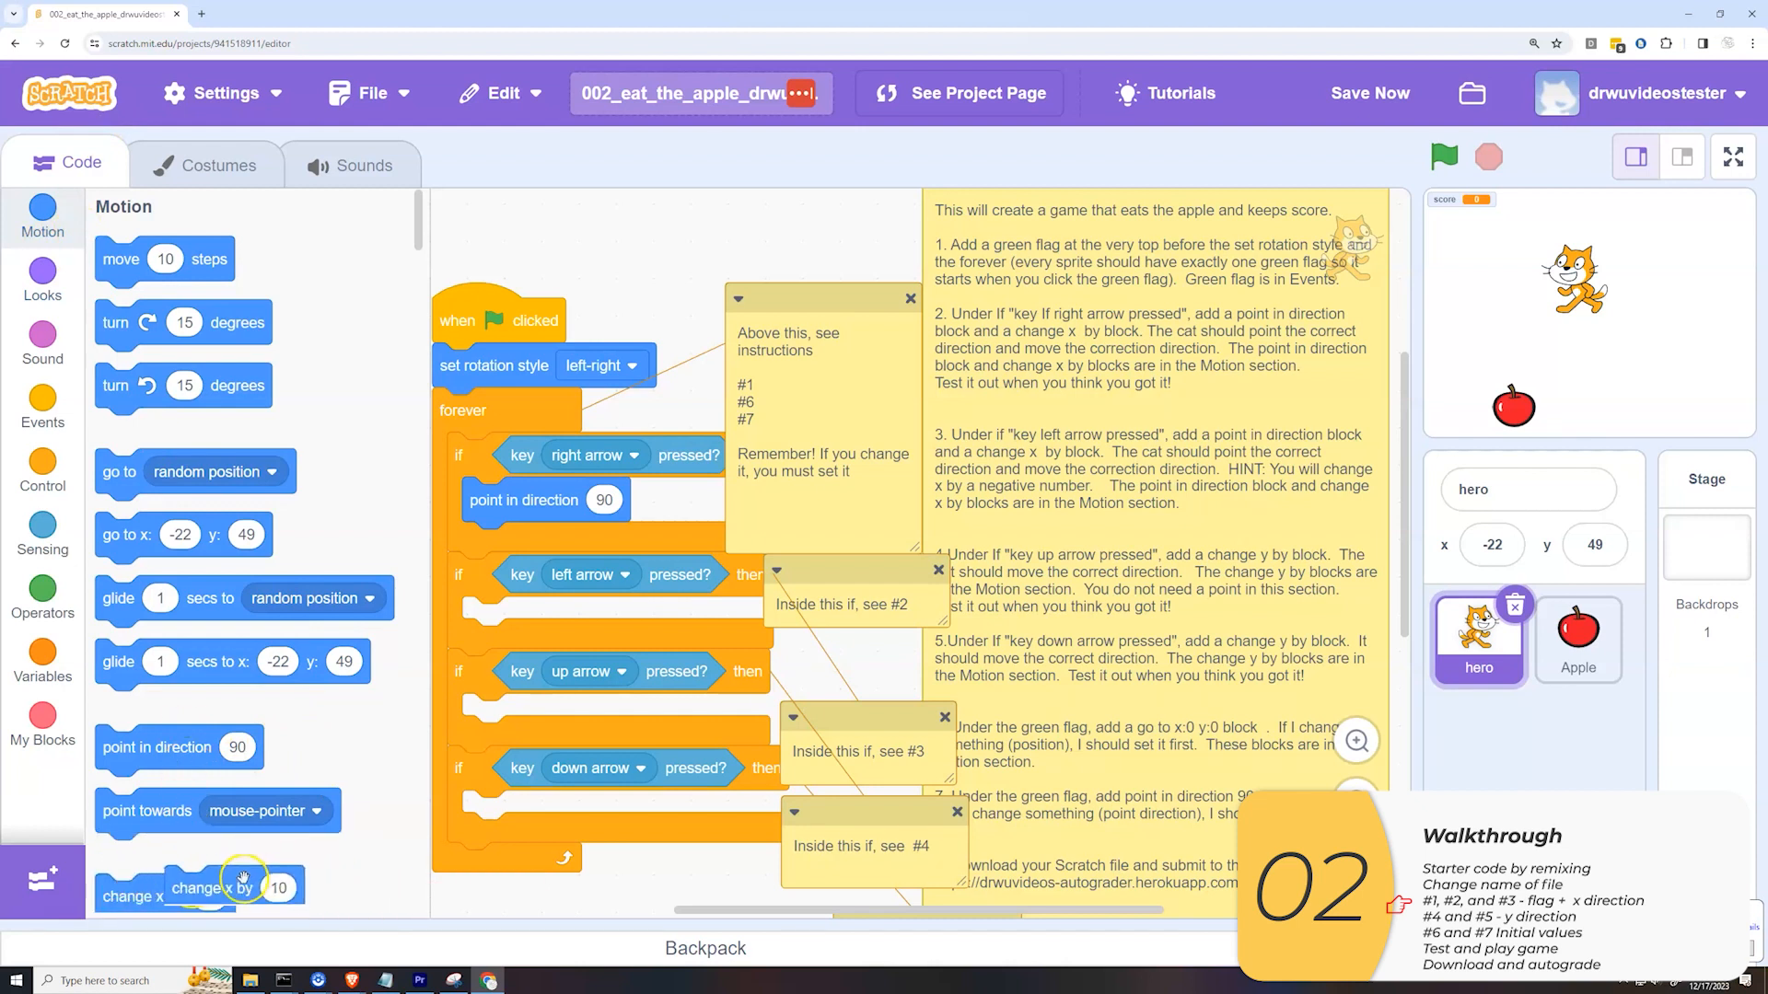
drag(164, 887, 531, 545)
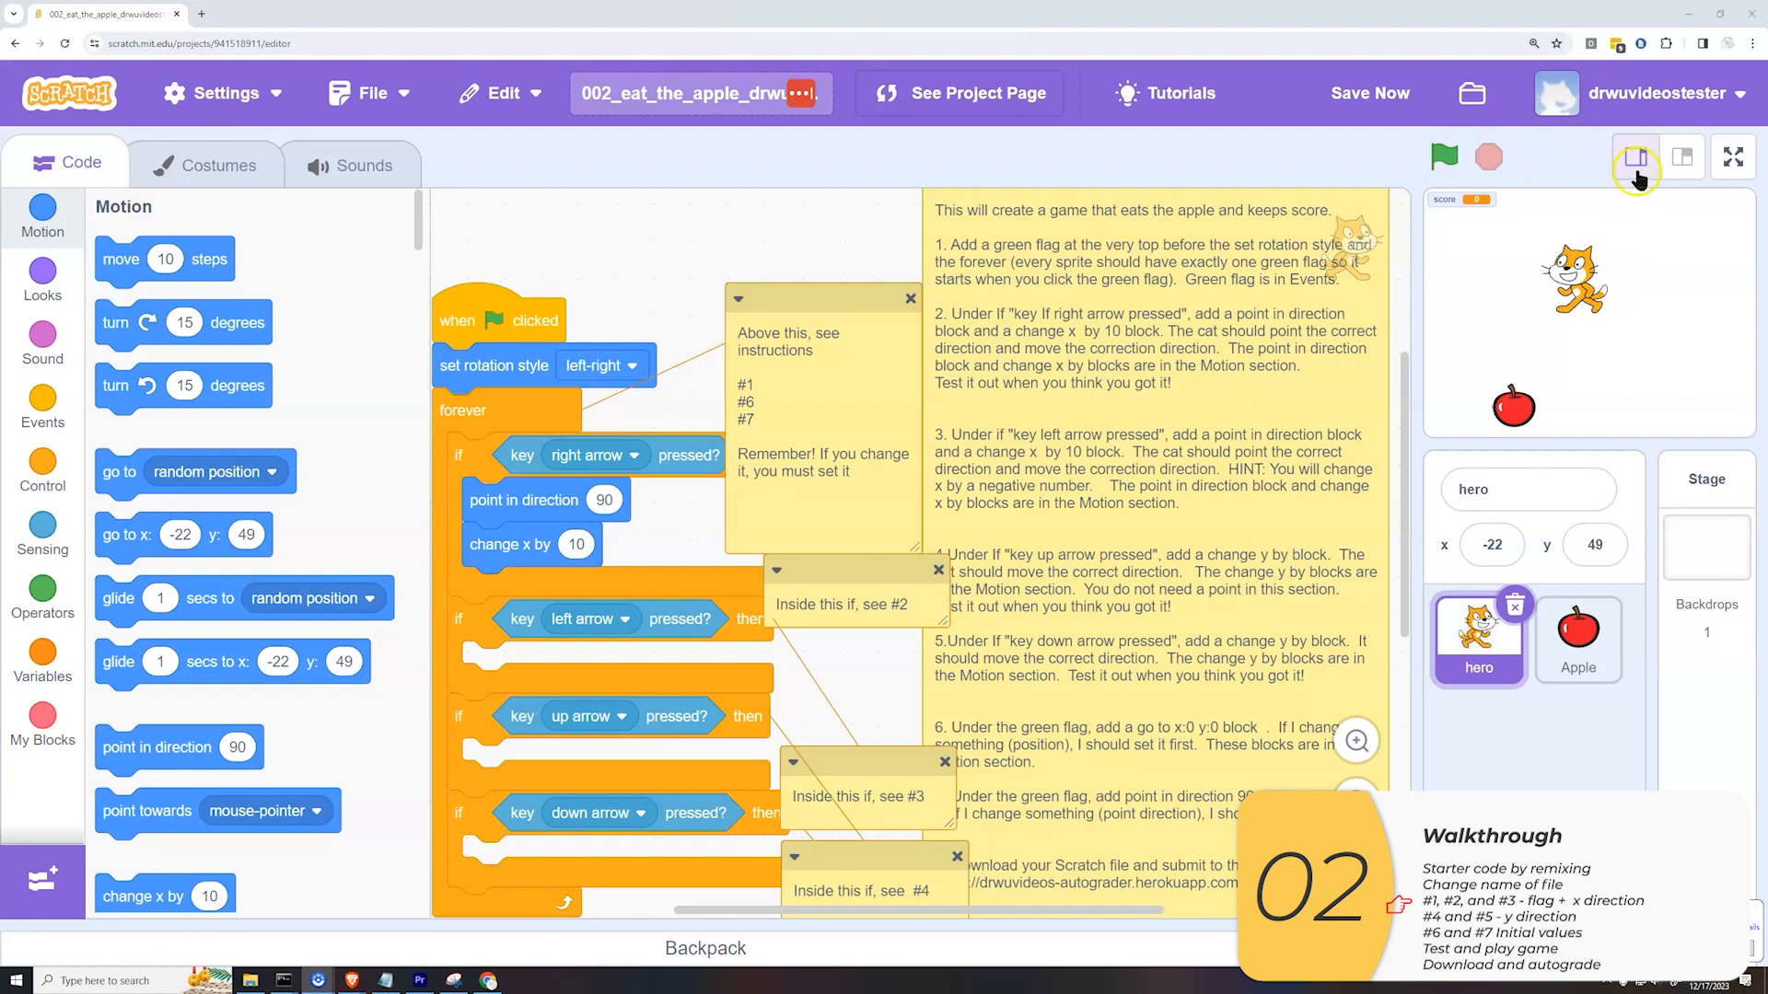
- Run the game on the large stage and move the cat right with the right arrow
click(1683, 156)
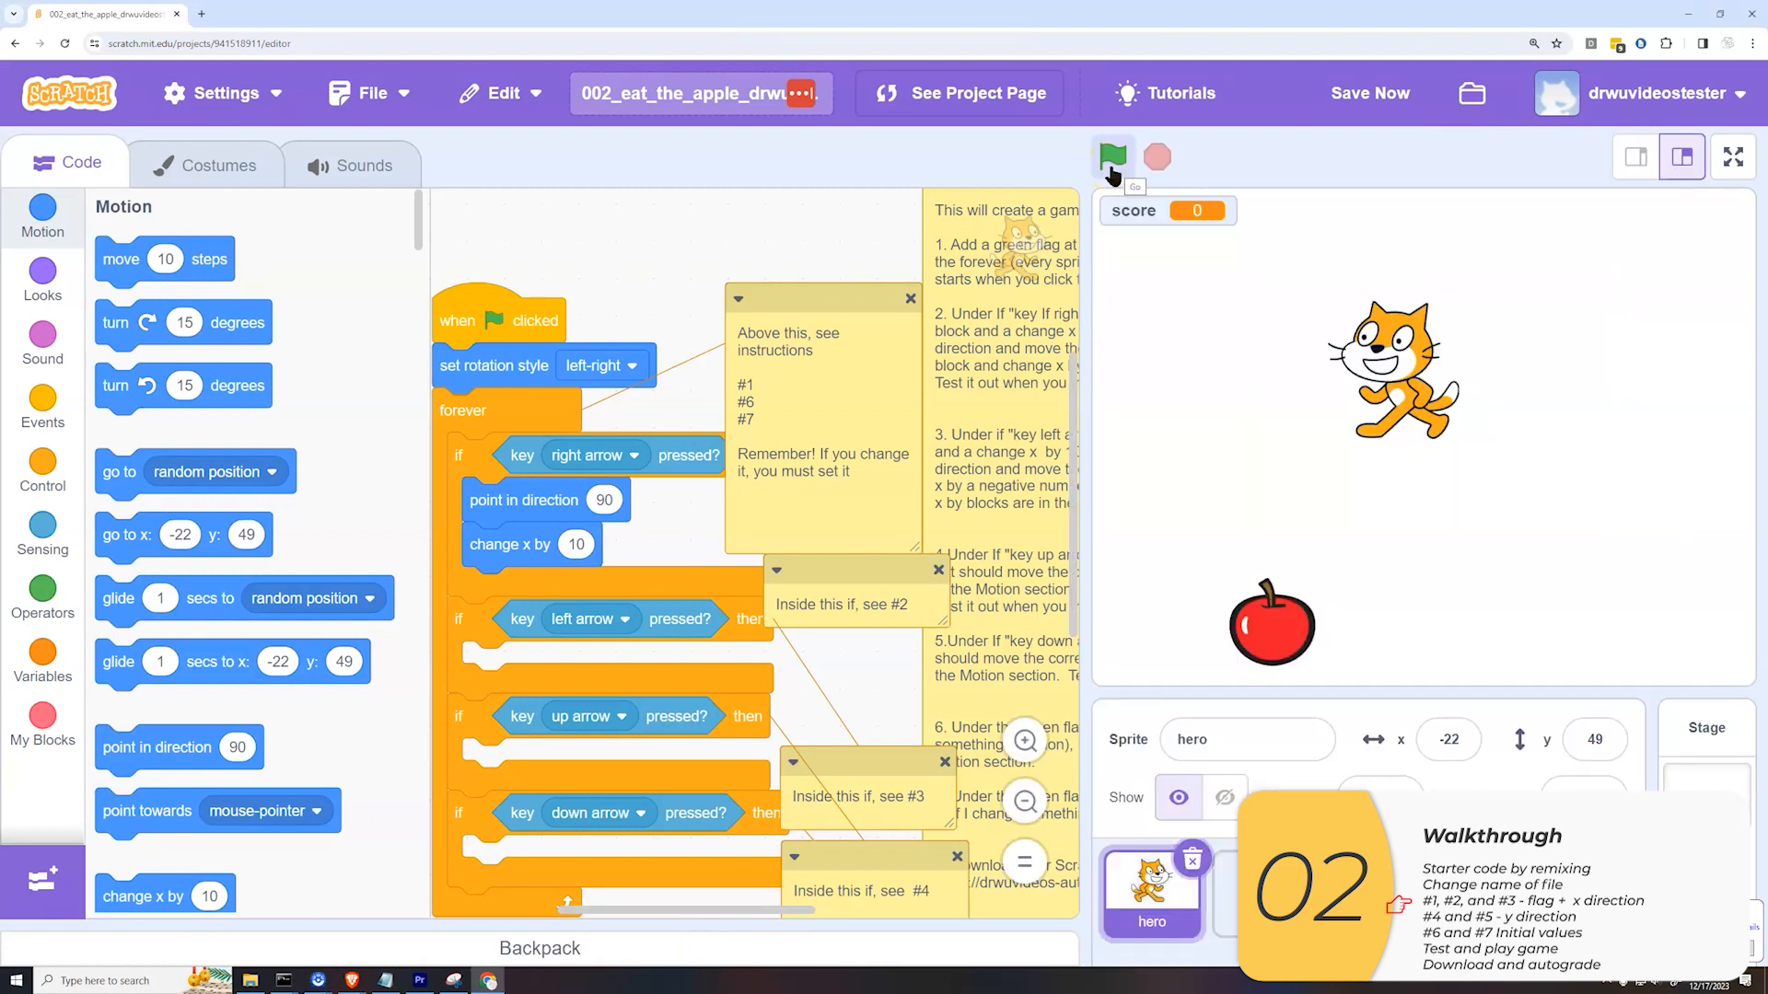
click(1113, 154)
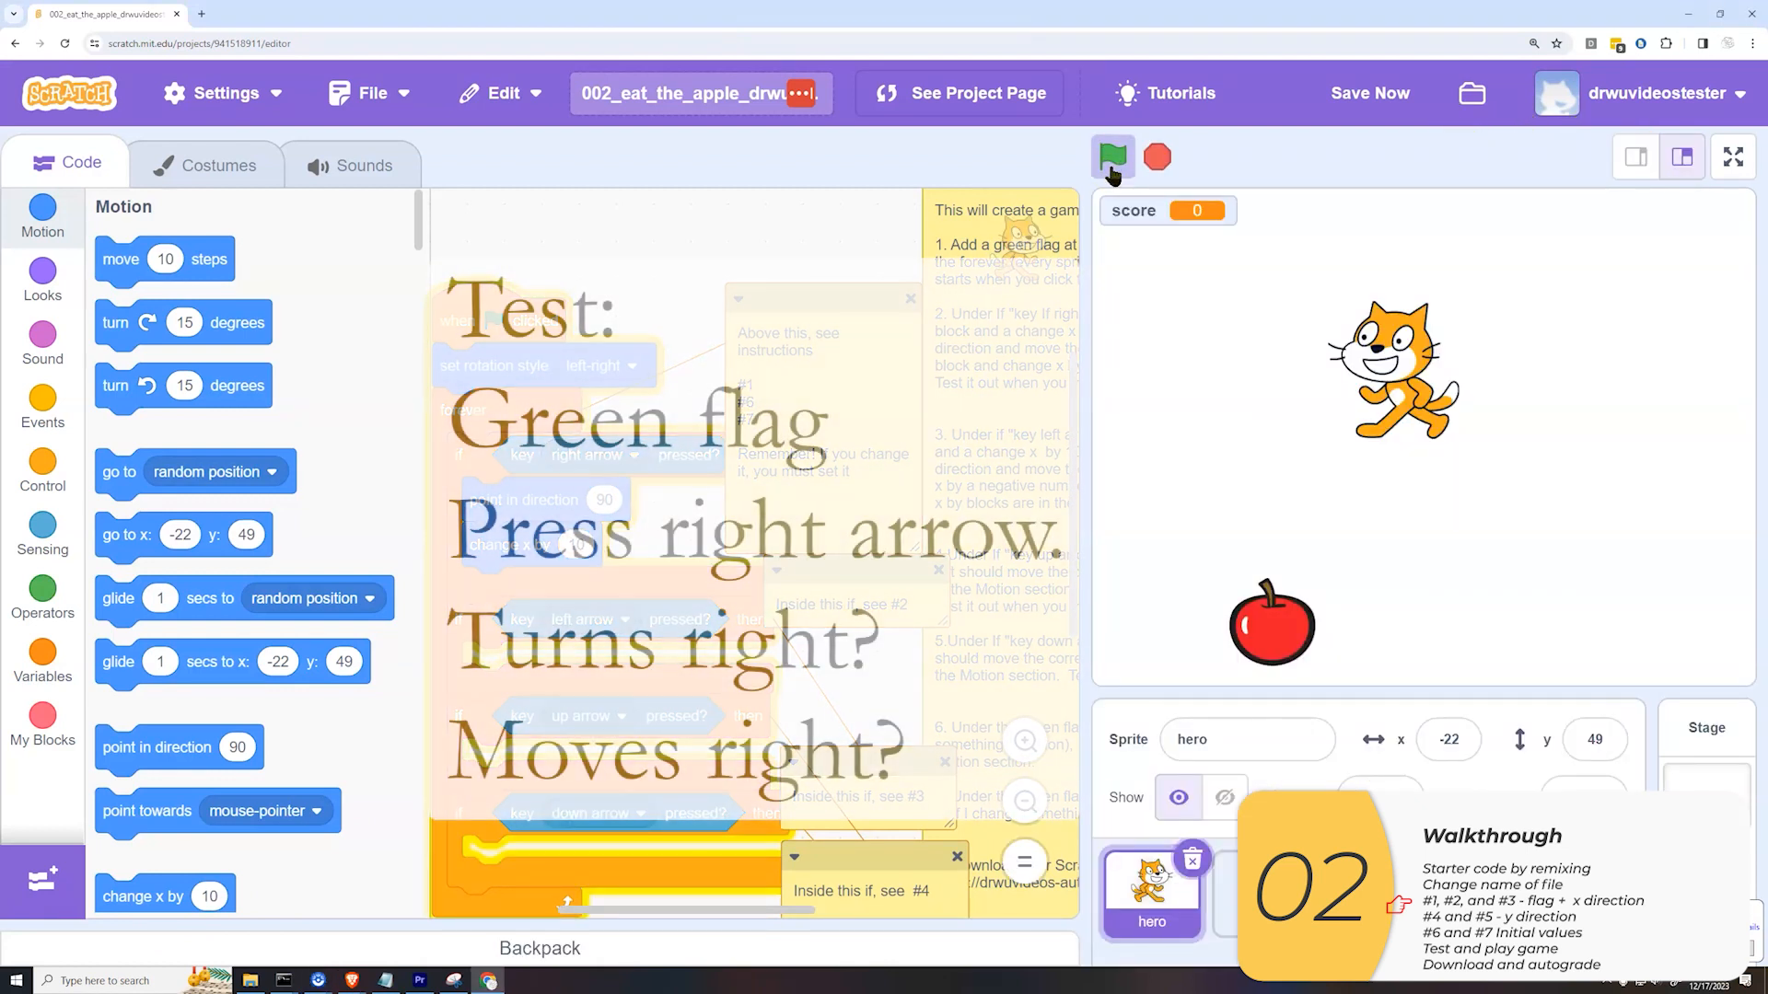
click(1112, 156)
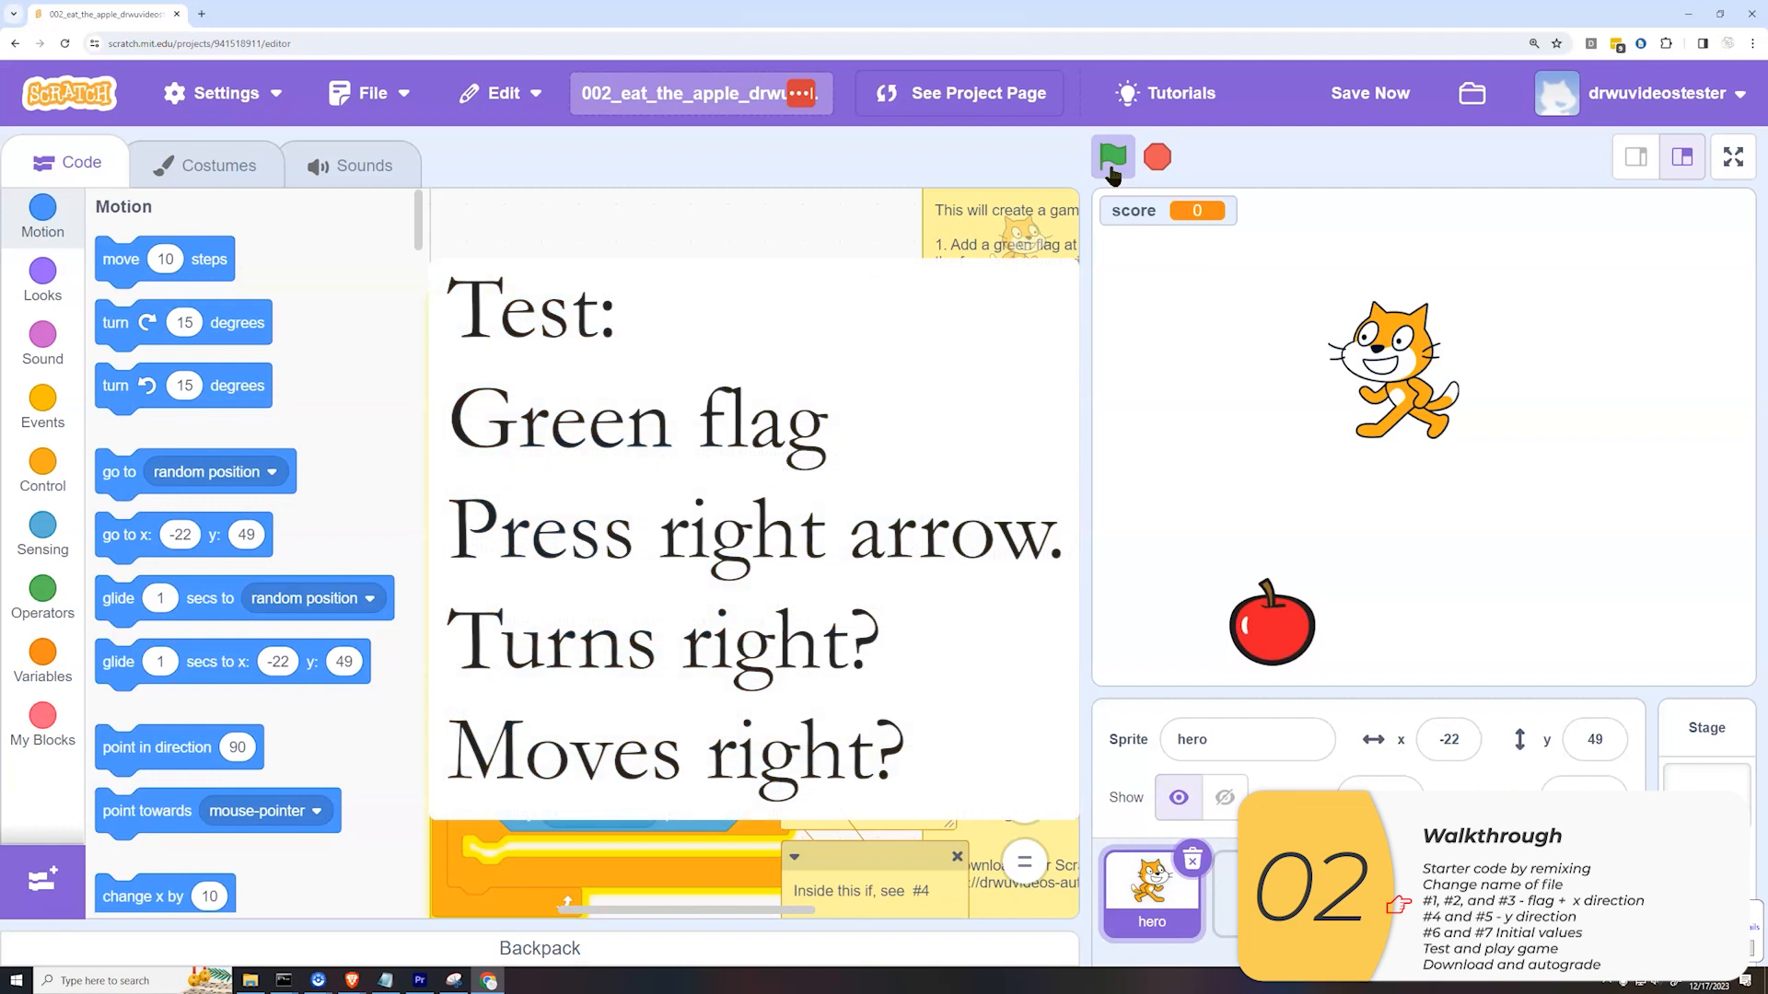
key(Right)
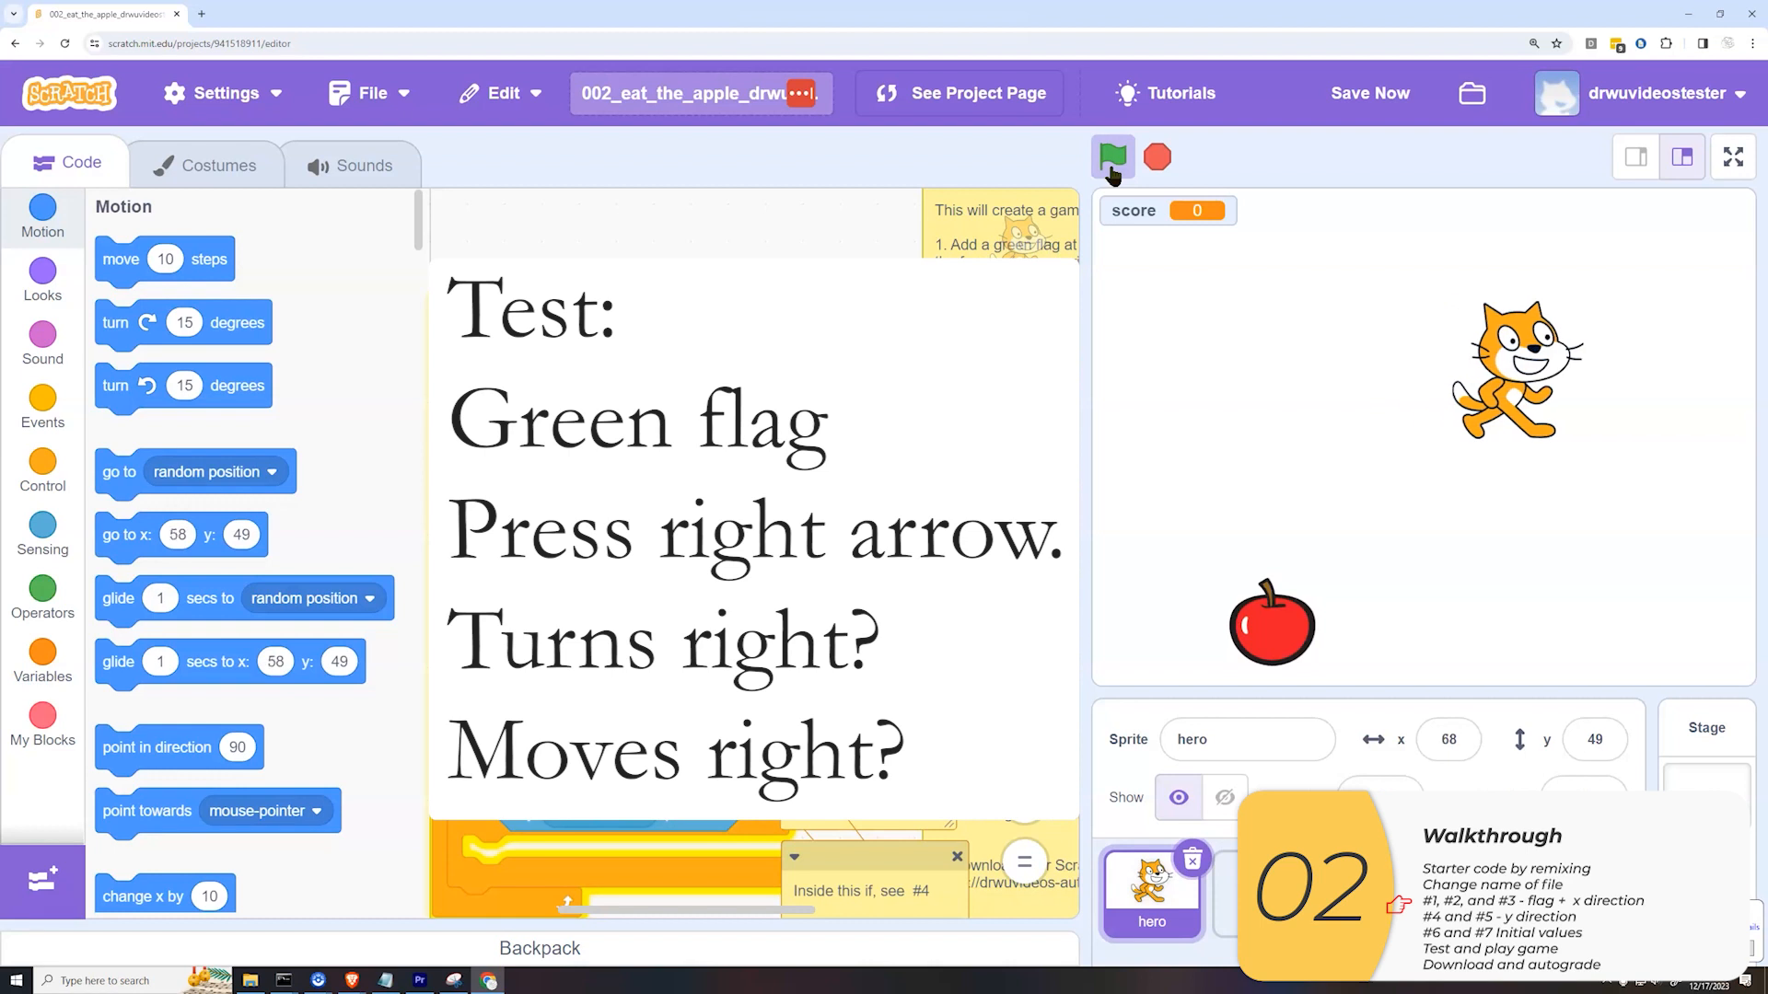
click(1113, 155)
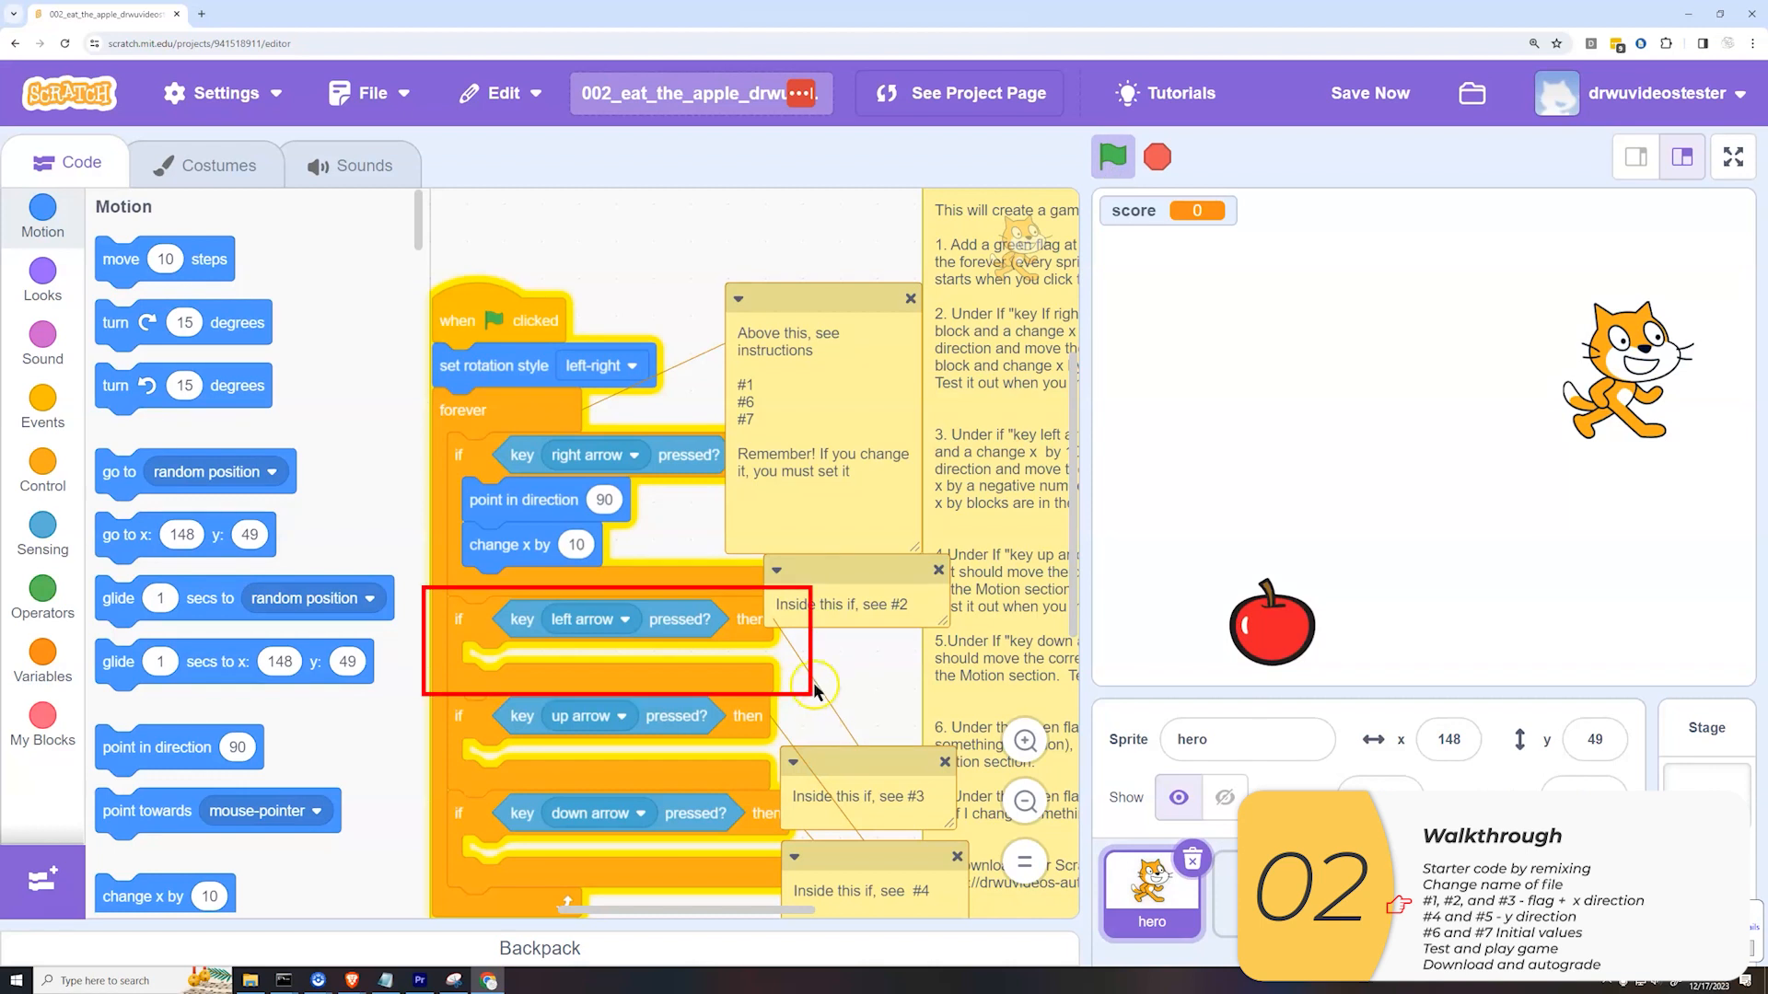
mouse_move(787, 669)
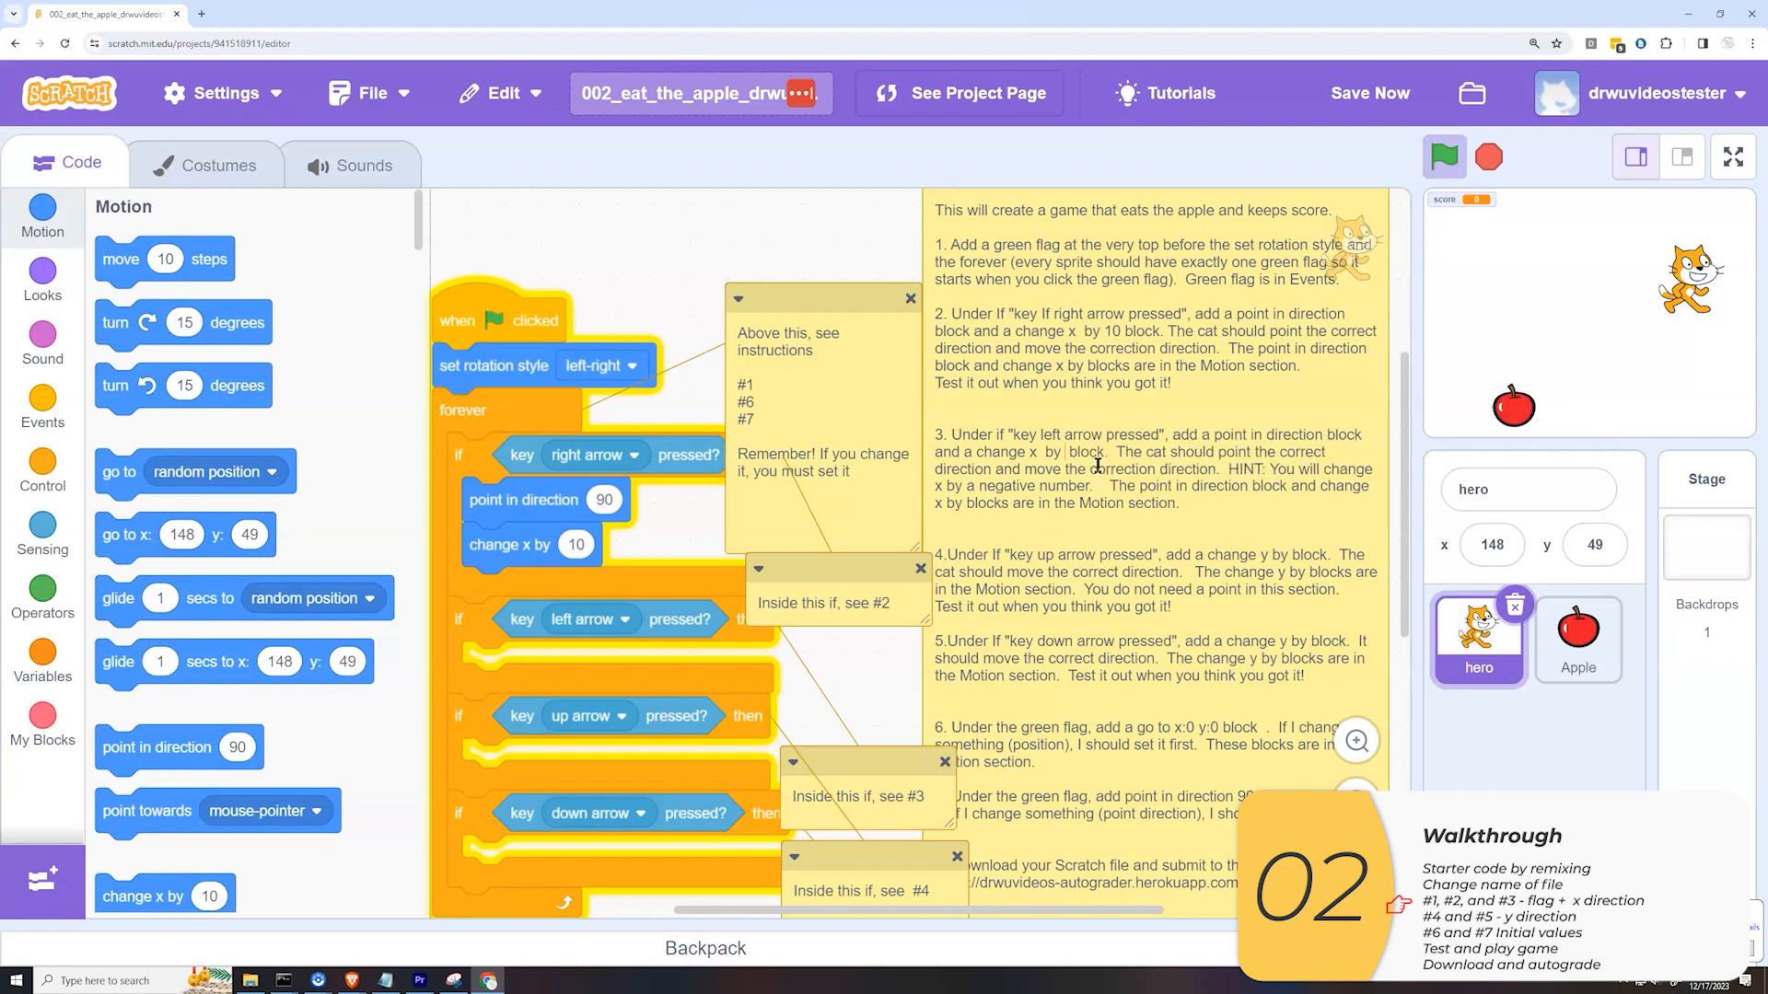
mouse_move(324, 289)
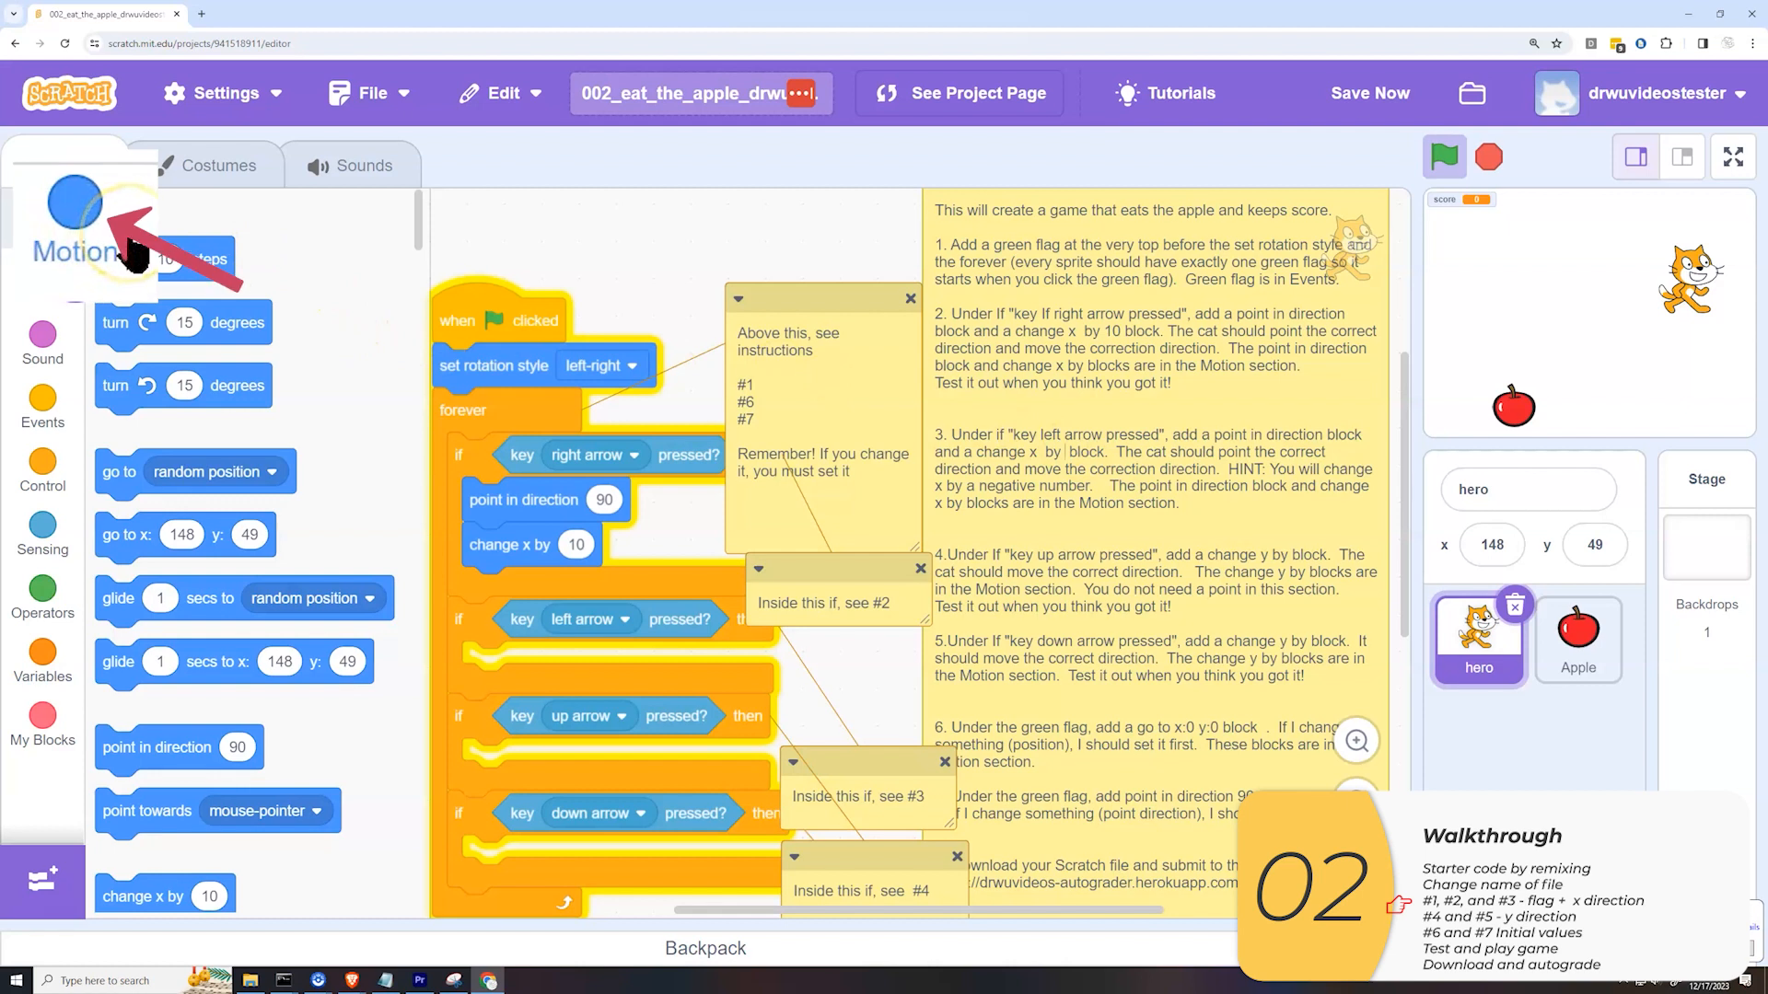
- Fill the left-arrow if with point in direction -90 and change x by -10
click(76, 162)
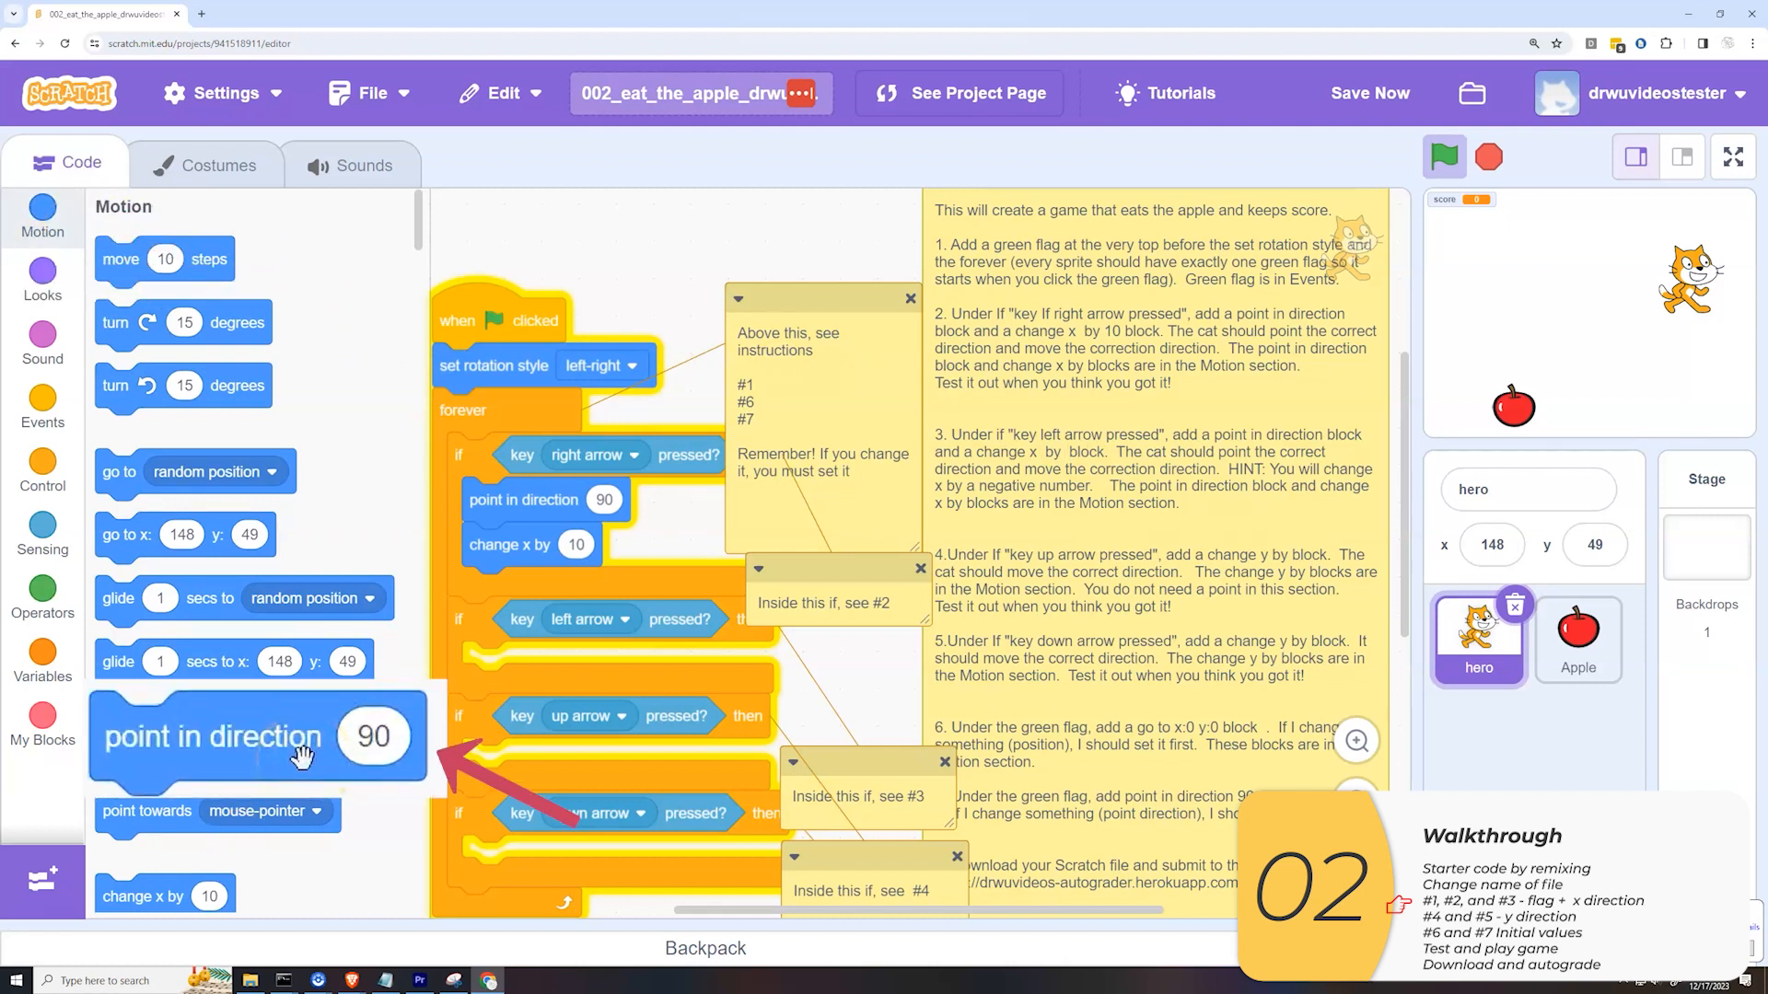
drag(256, 736, 545, 665)
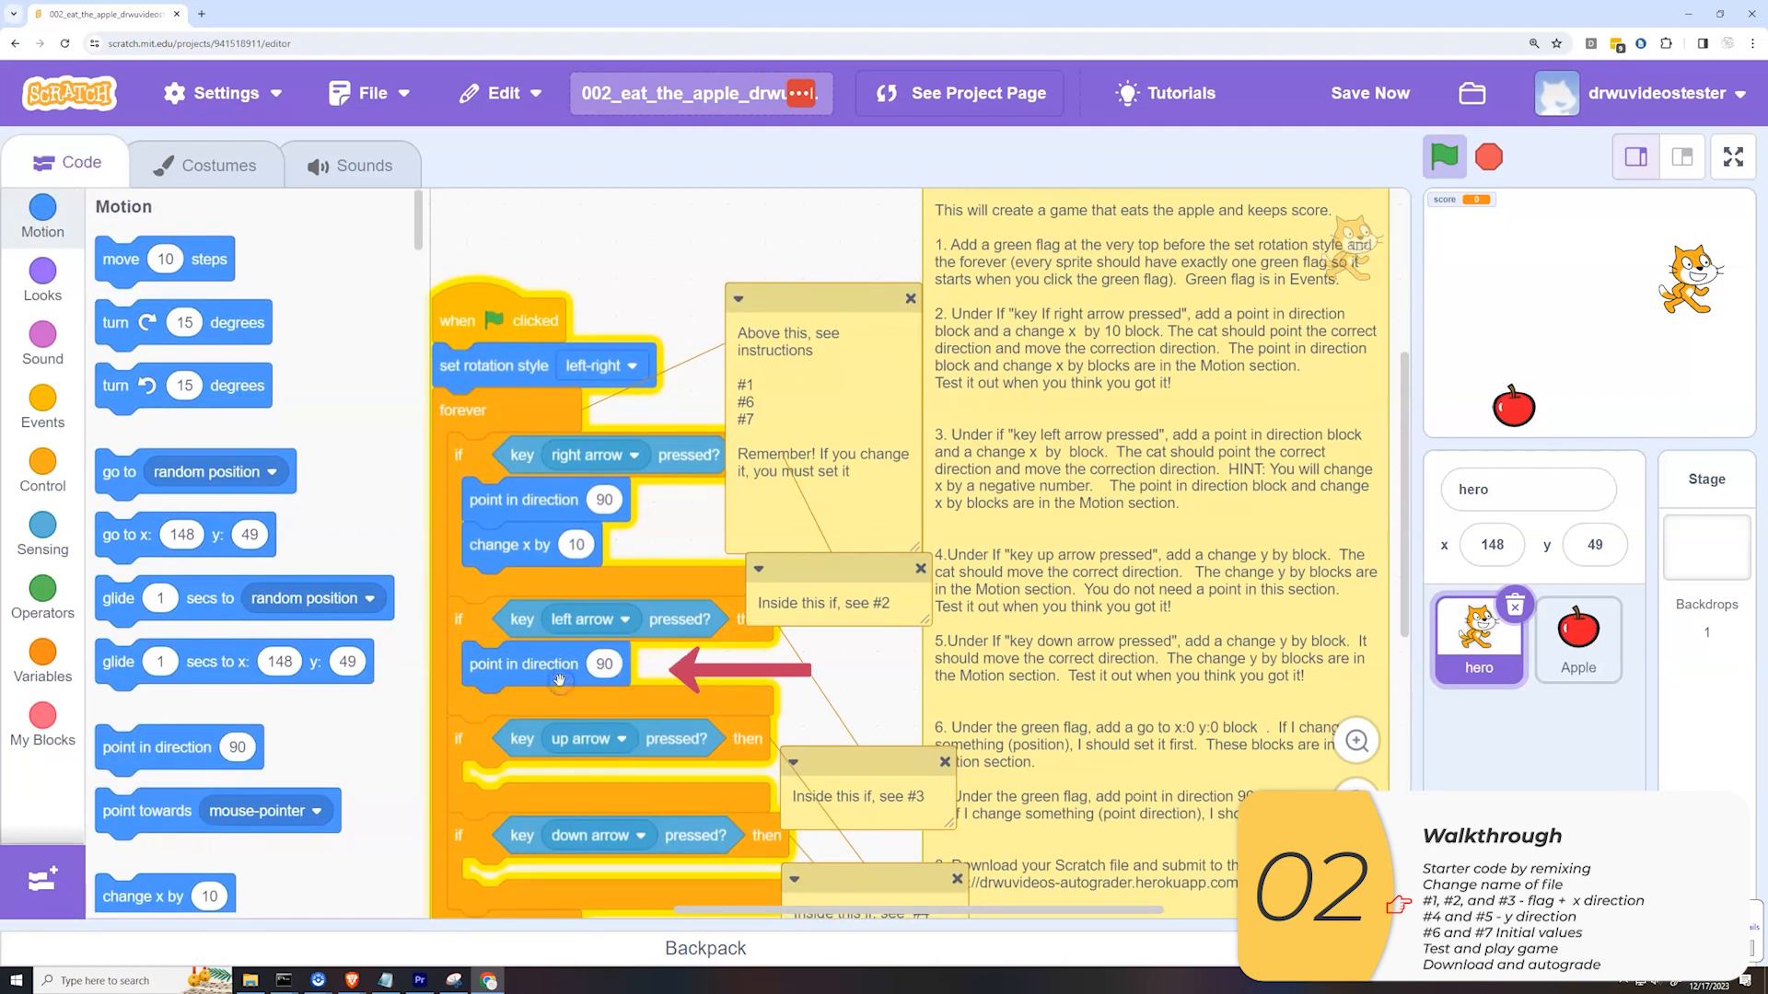
click(604, 665)
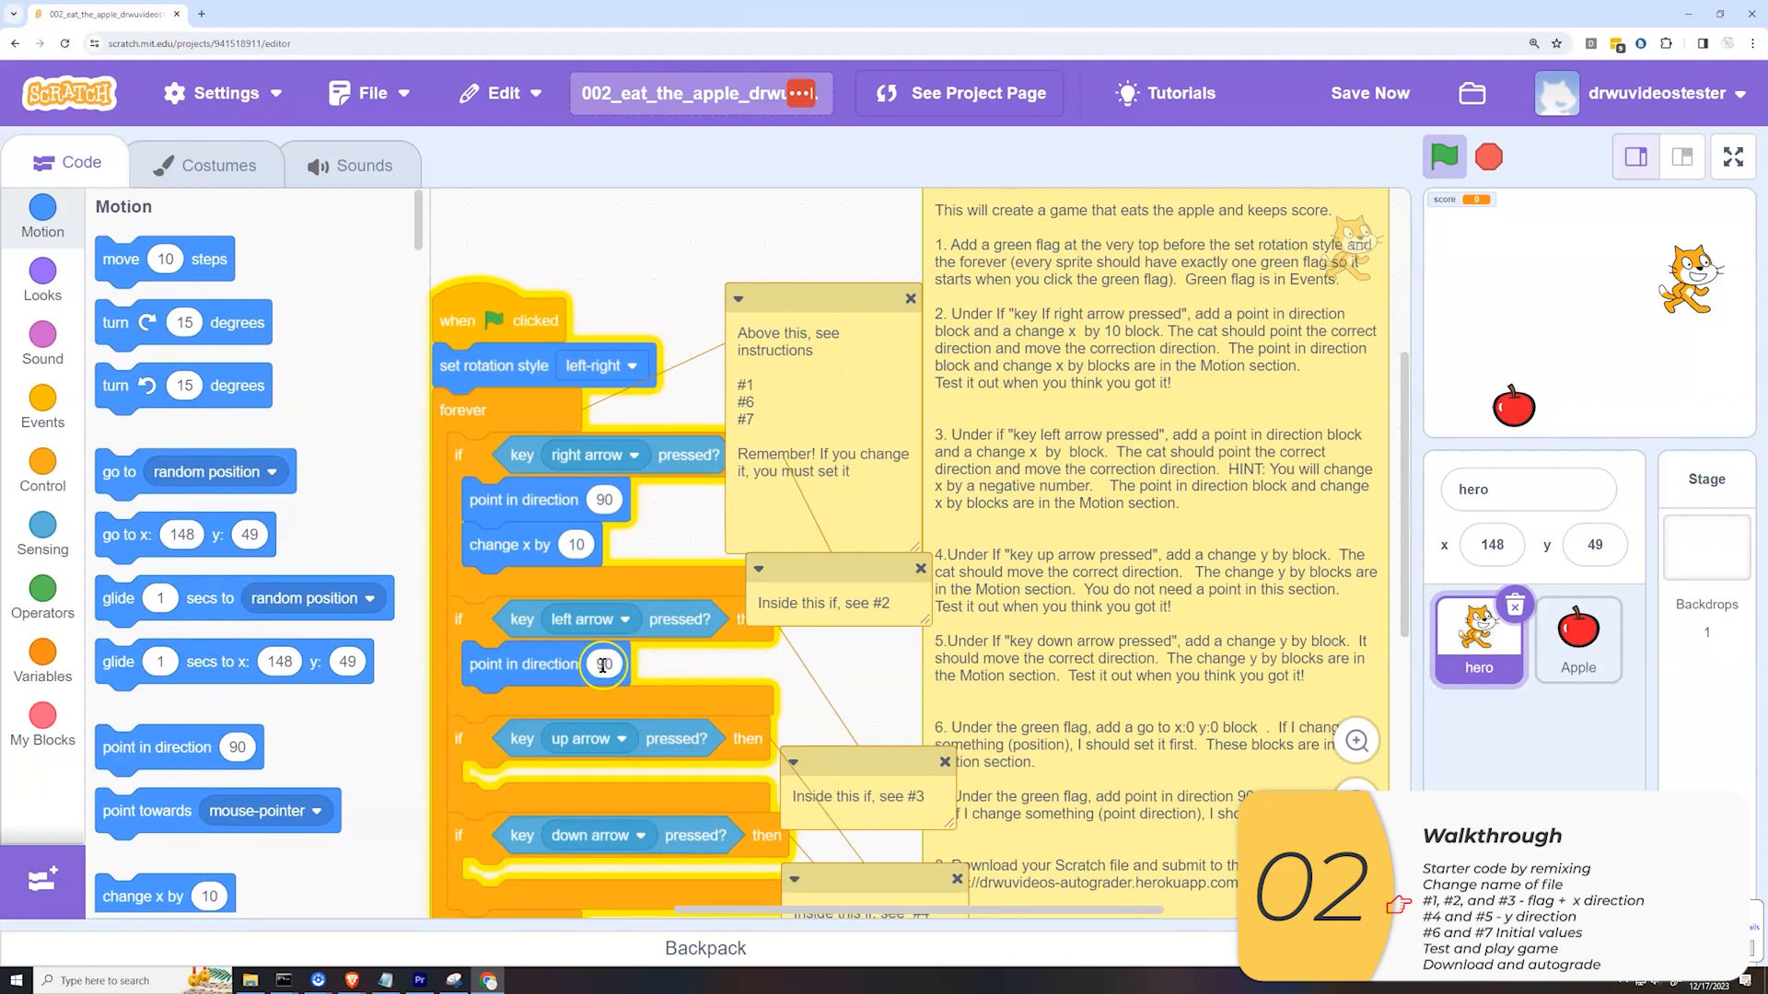
click(604, 663)
text(-90)
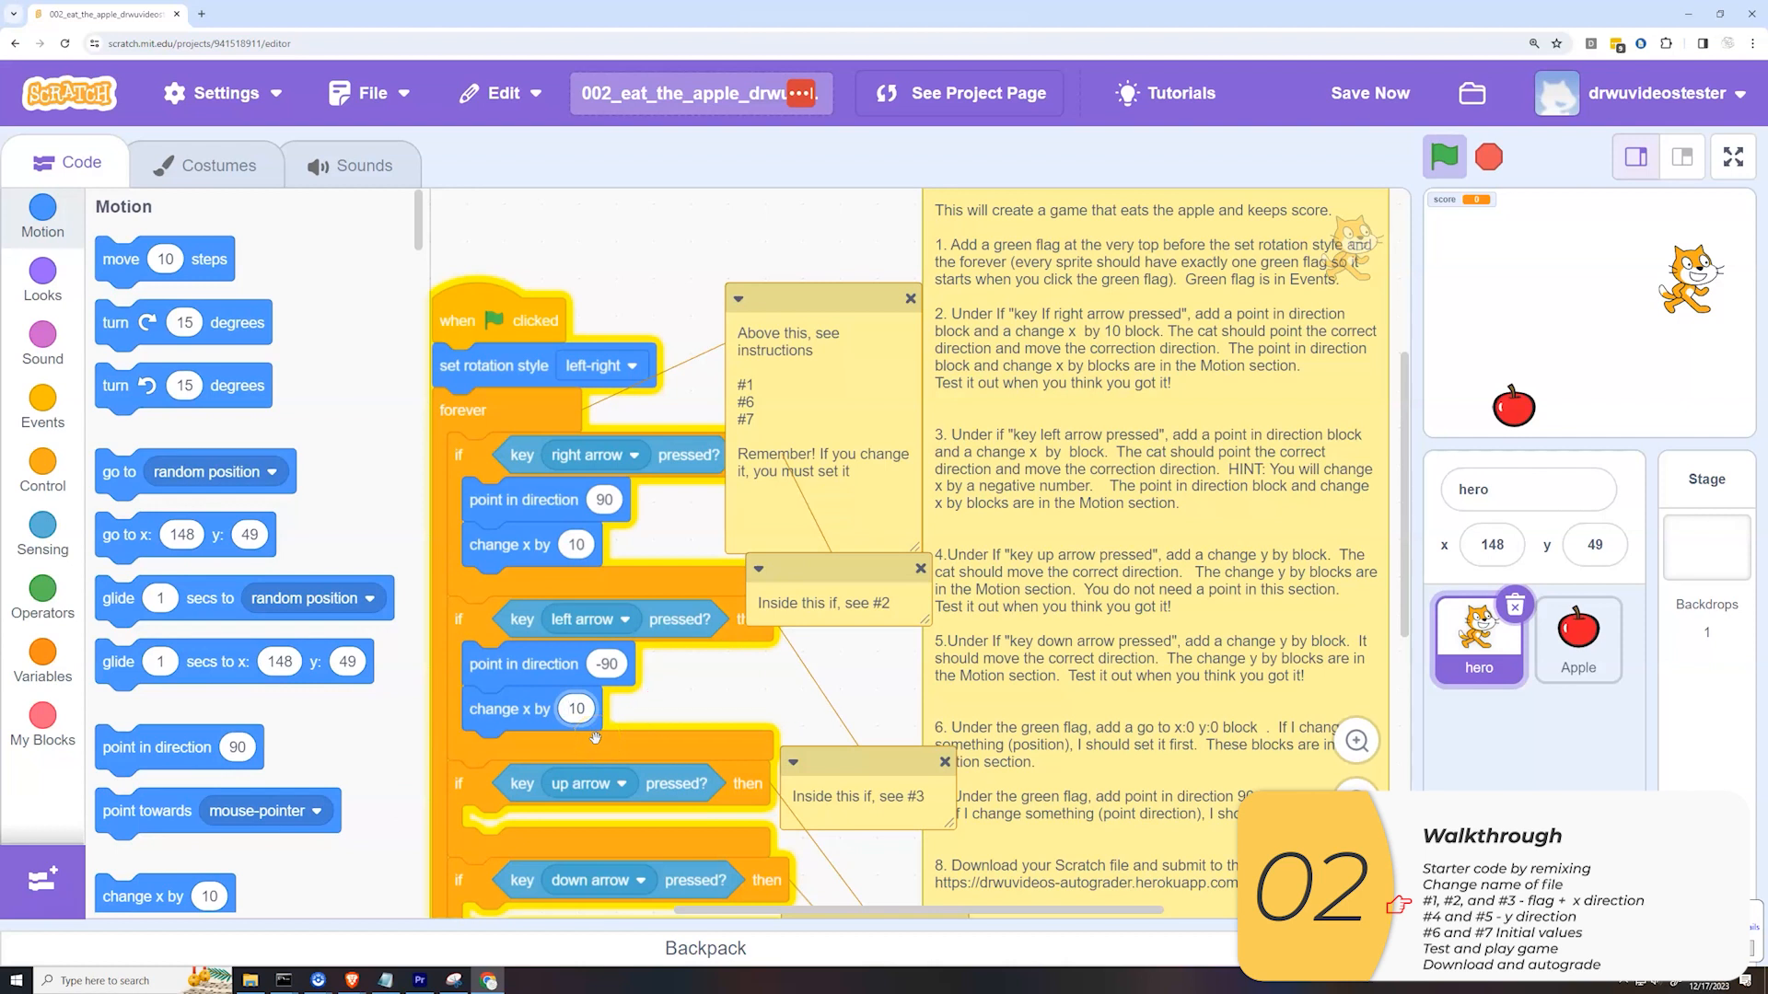
text(-10)
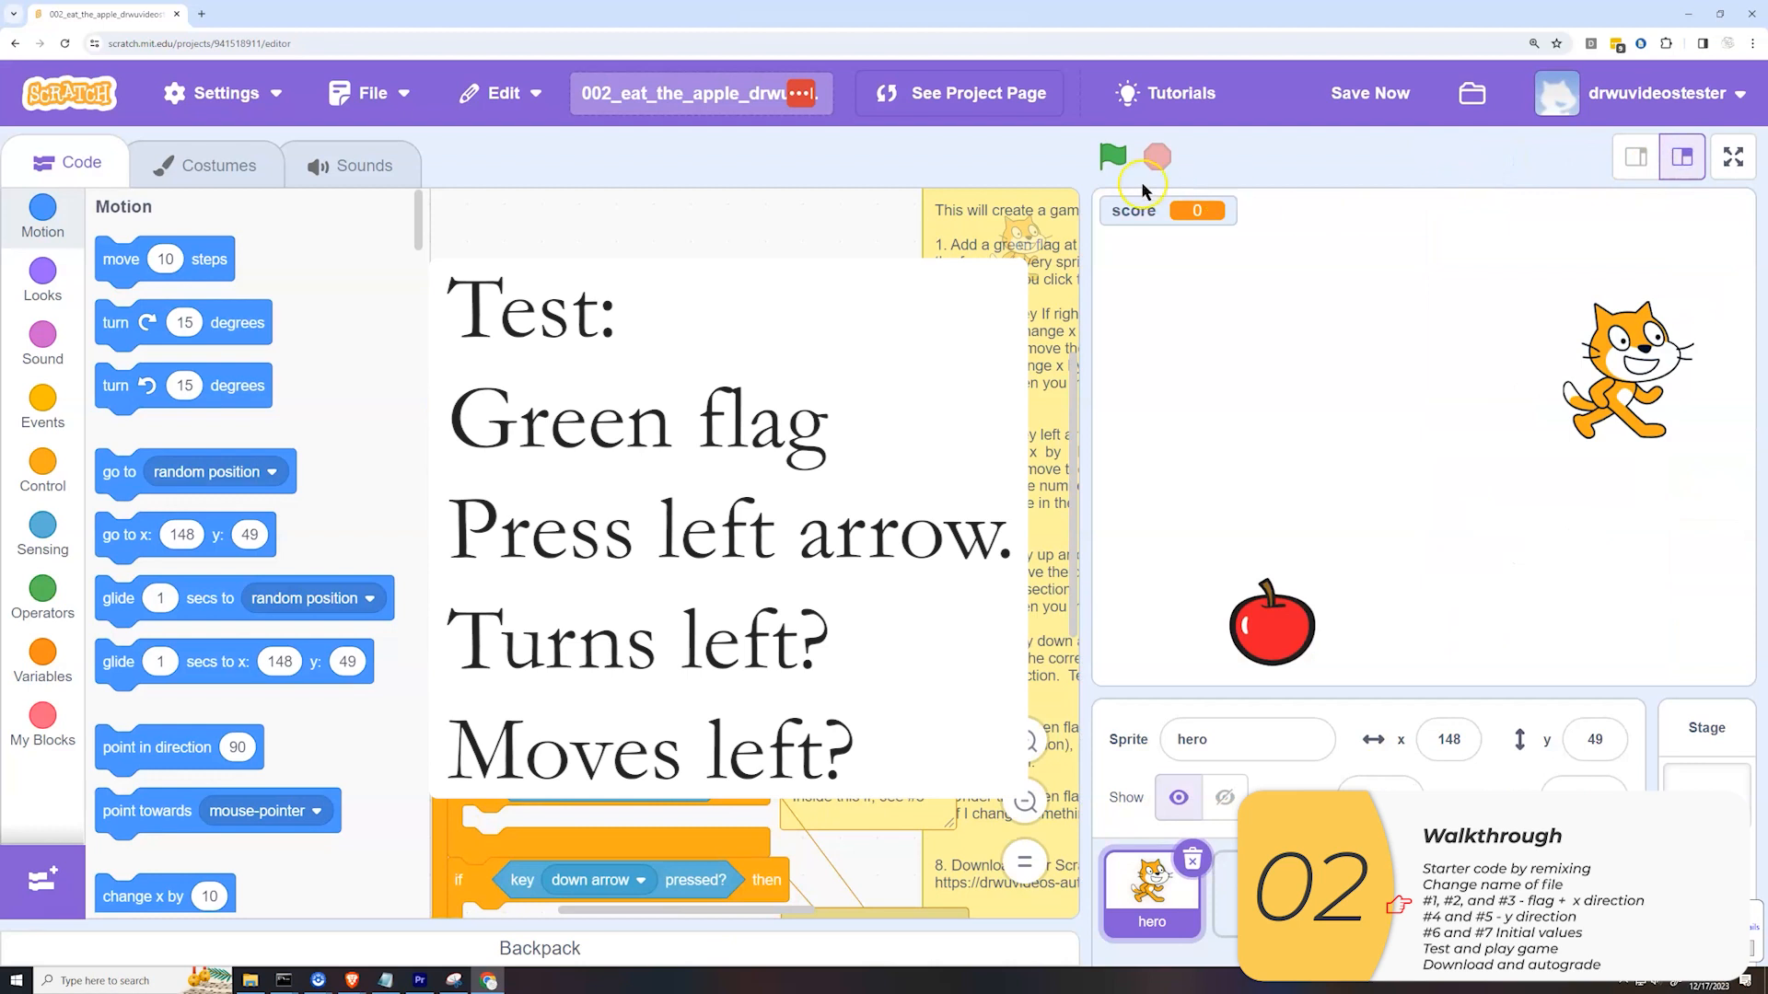
- Run the game and confirm the left arrow turns and moves the cat left
click(1112, 155)
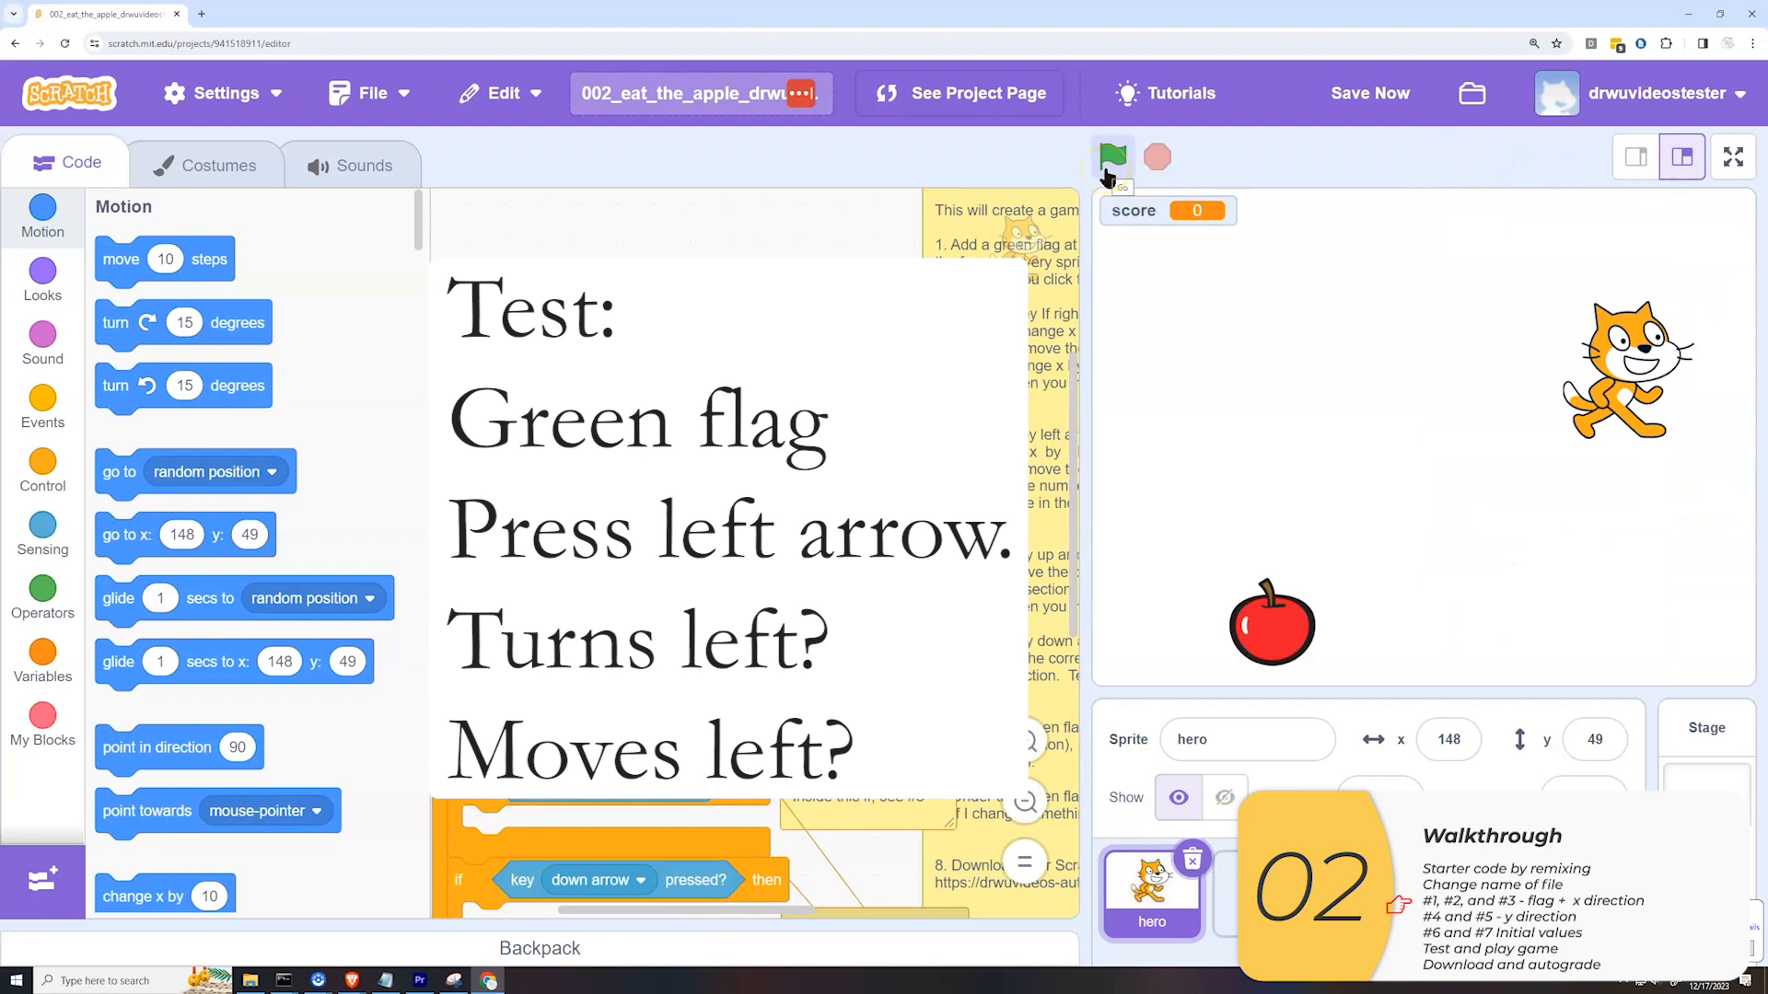
click(1112, 154)
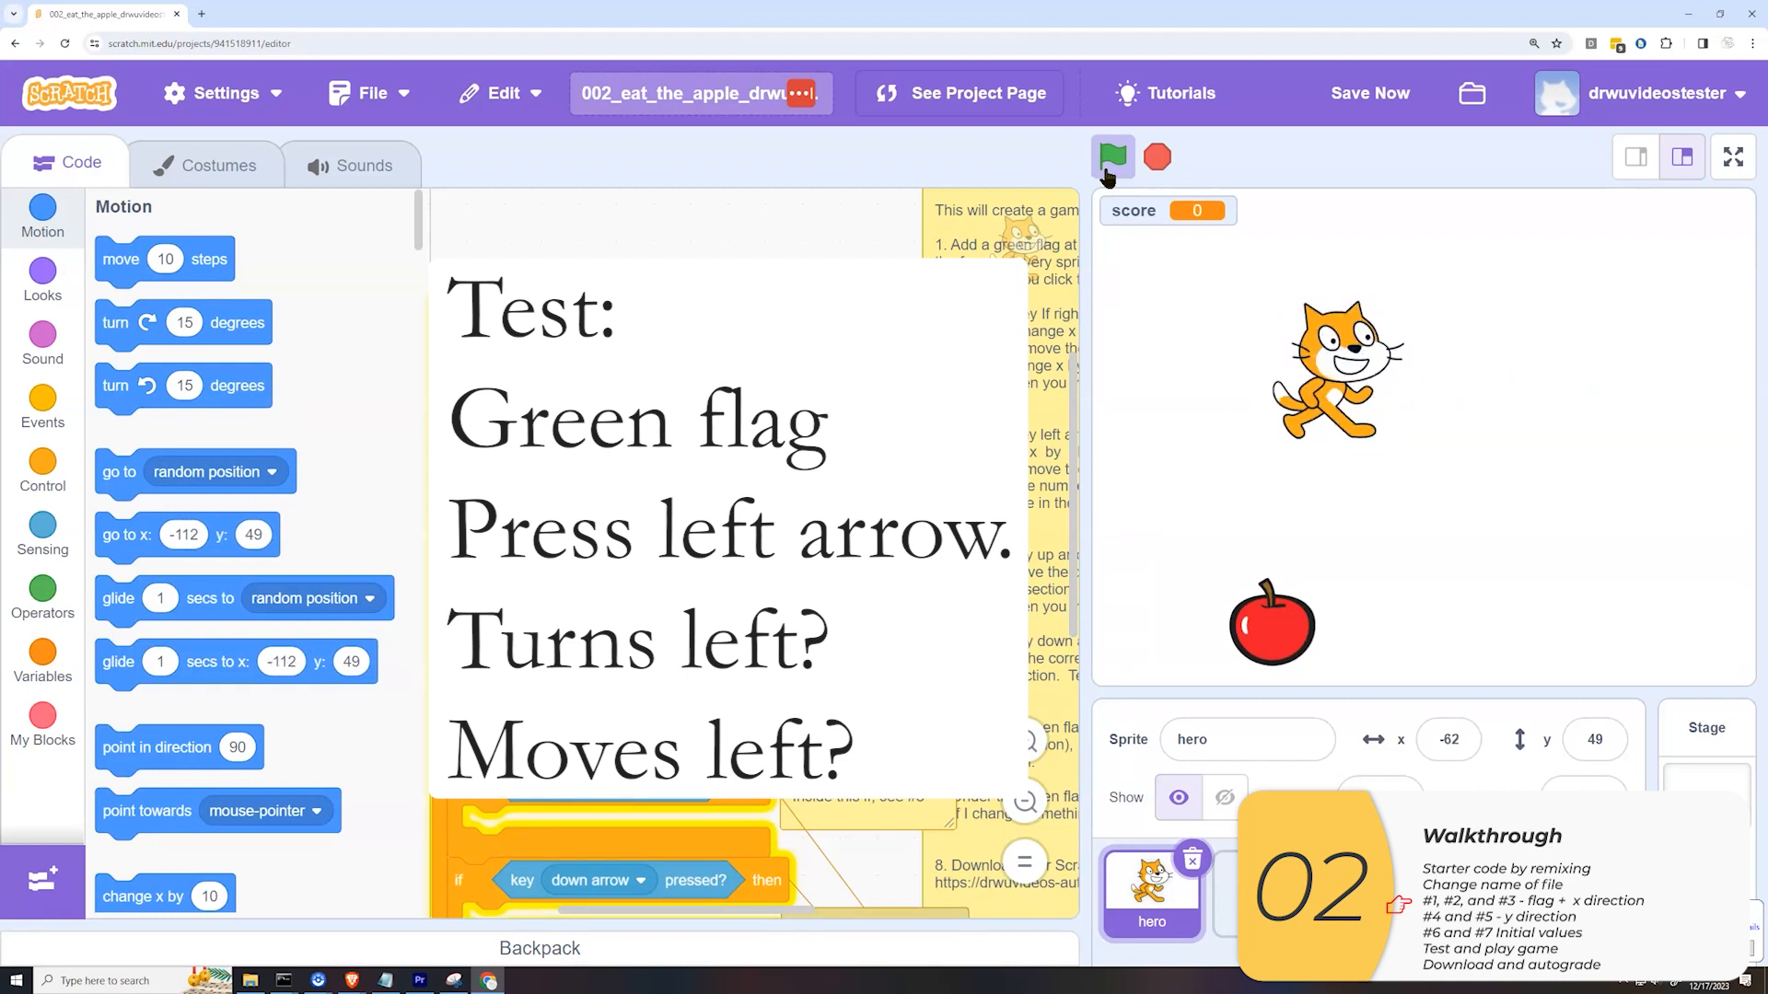
click(1112, 155)
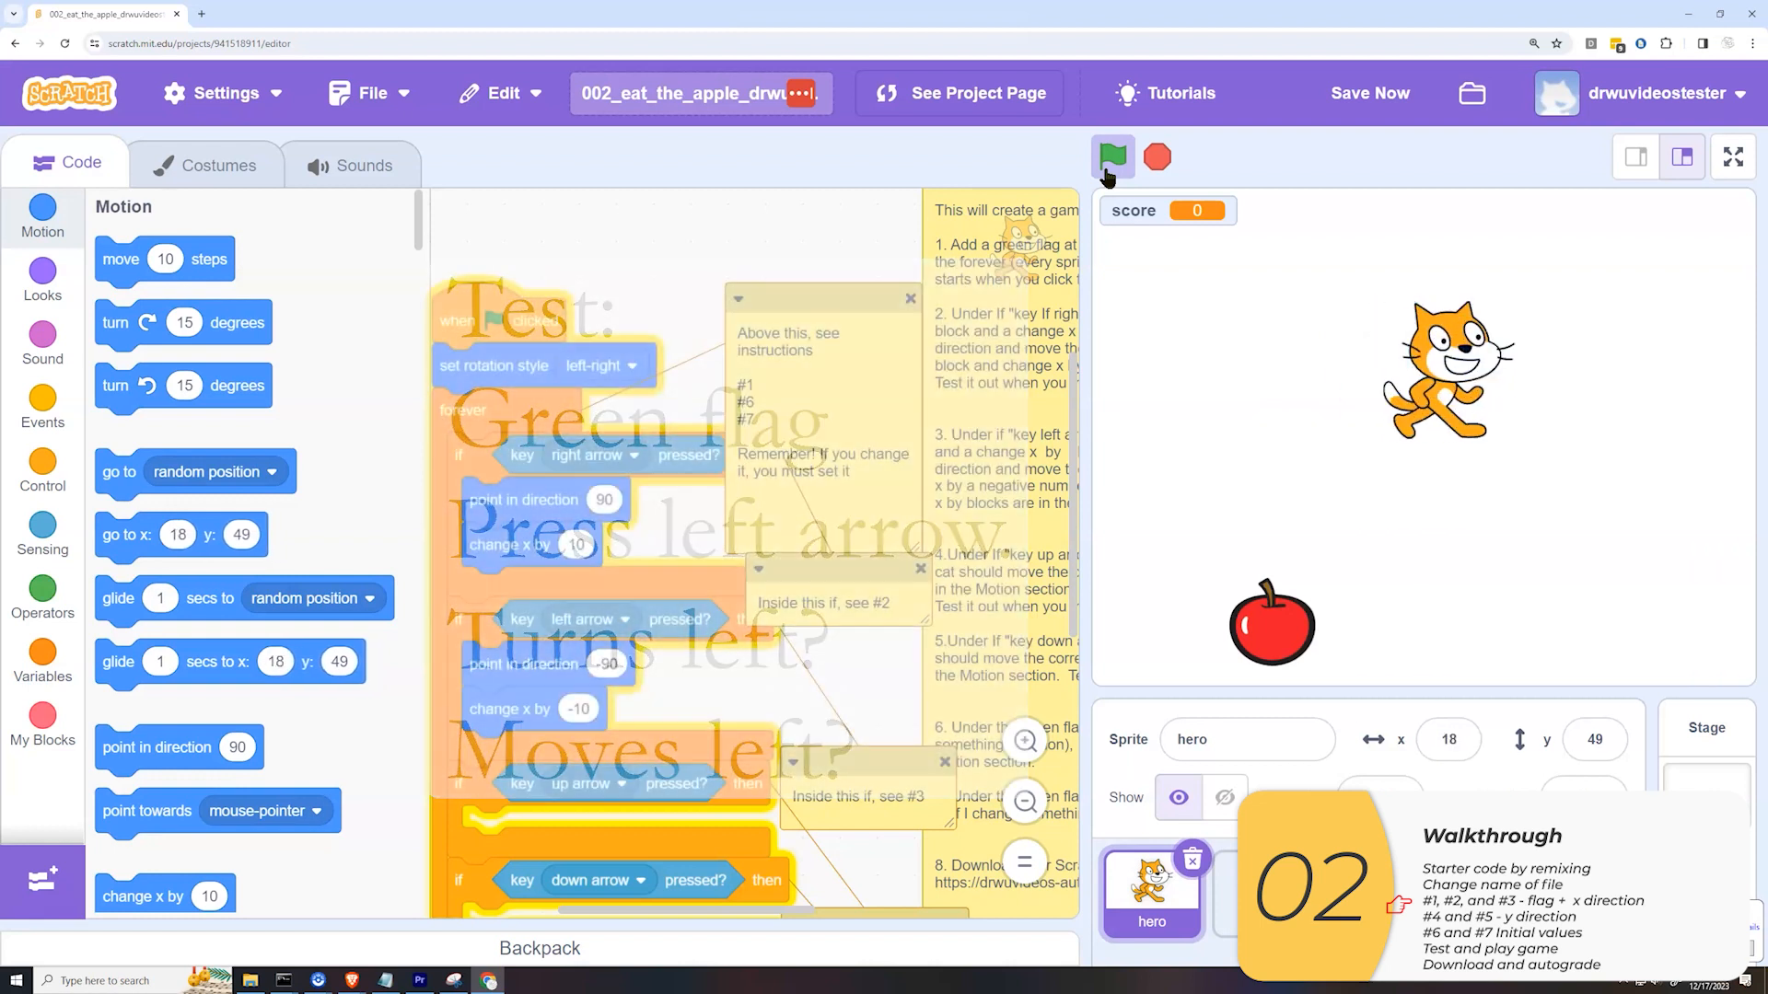
click(1112, 154)
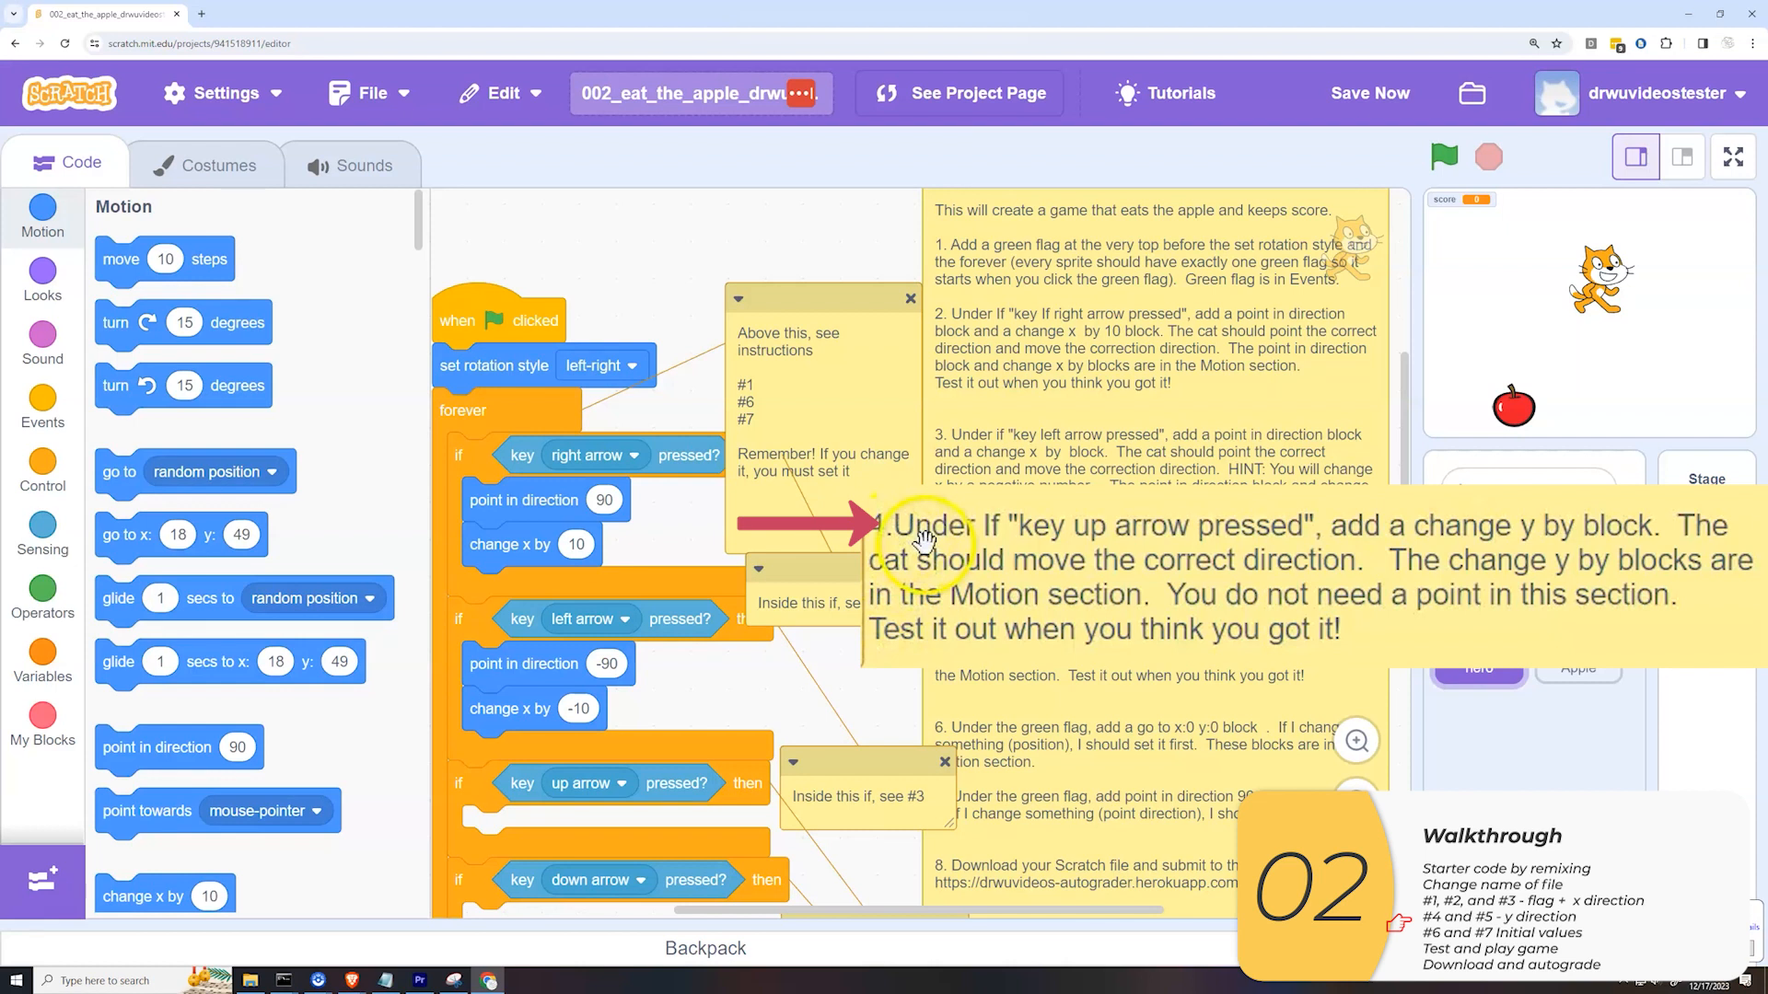
mouse_move(346, 729)
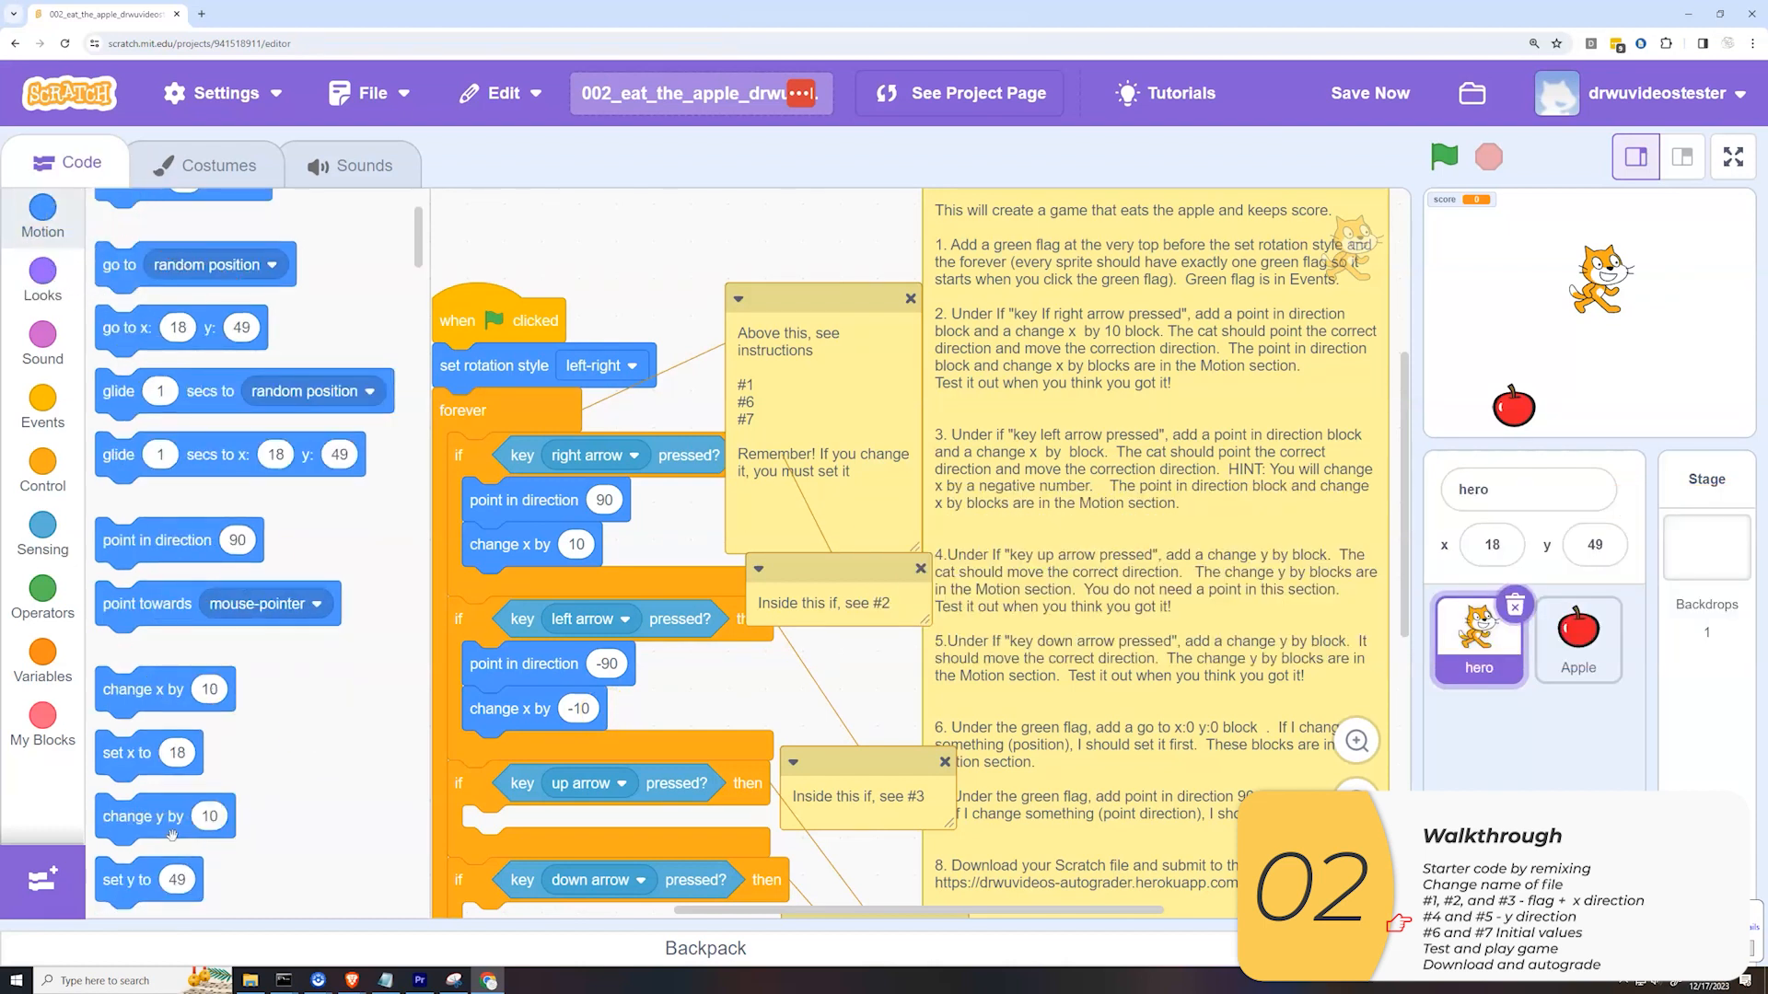
- Add change y by 10 to the up-arrow if and verify the cat rises on the stage
drag(164, 816, 542, 823)
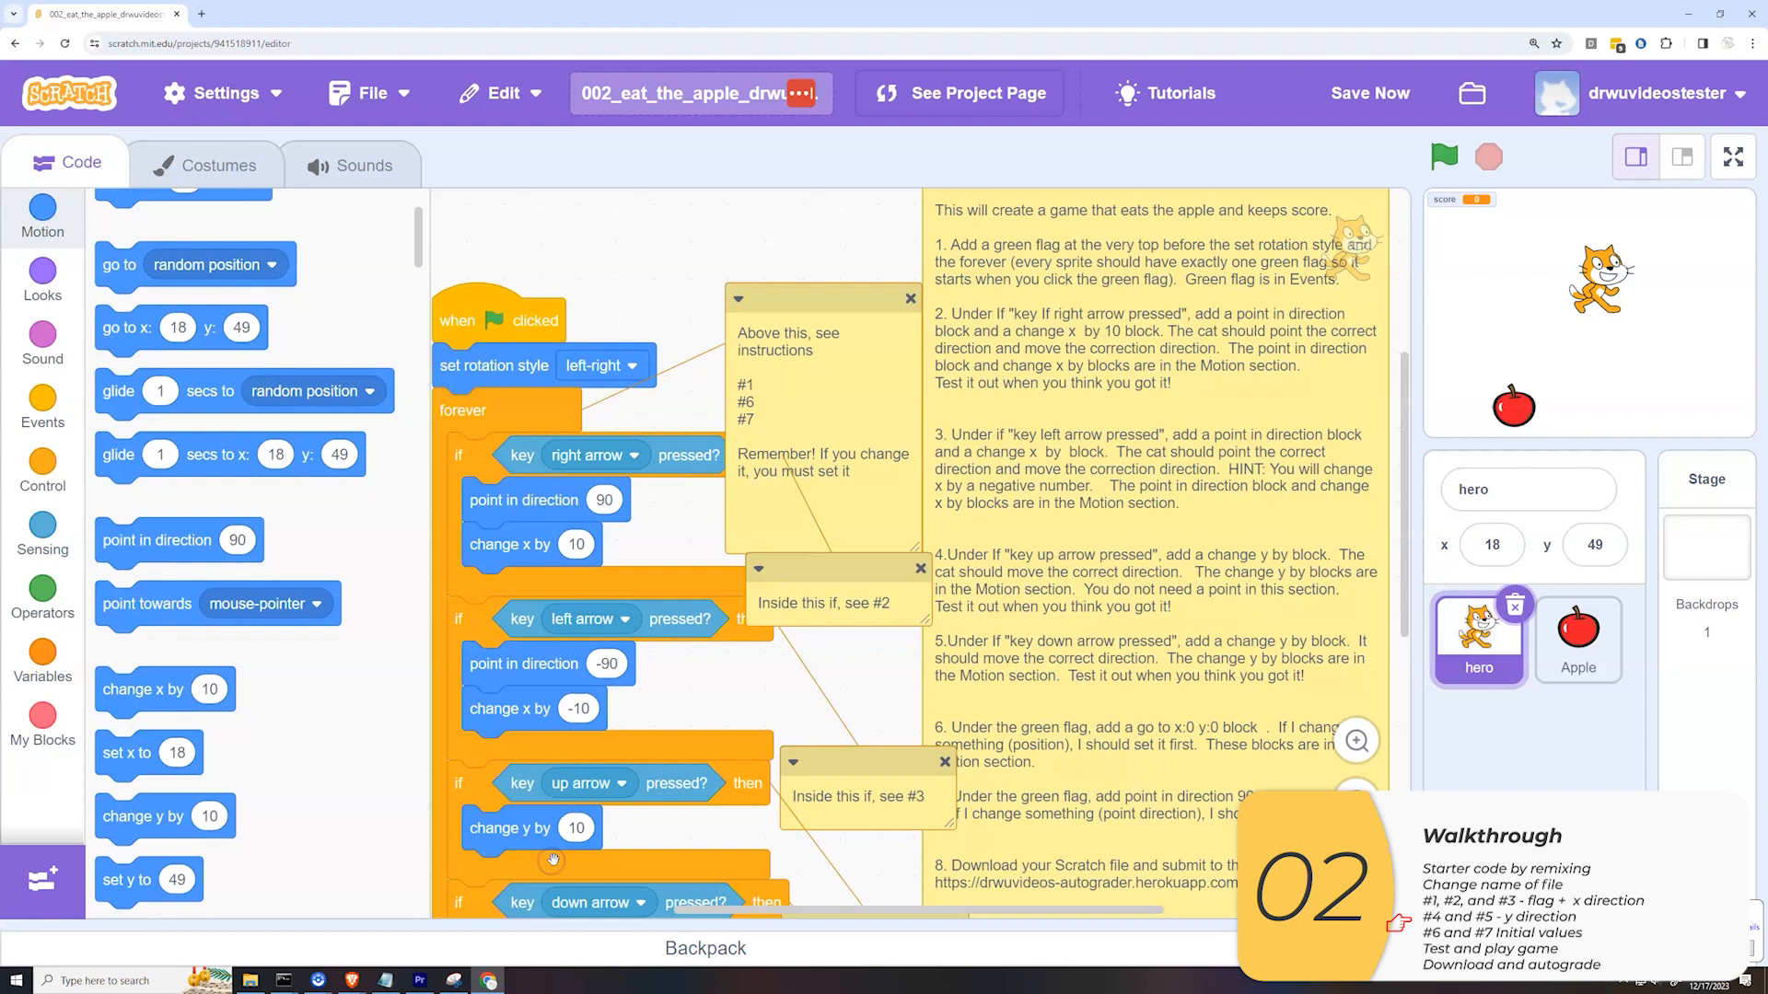
mouse_move(707, 851)
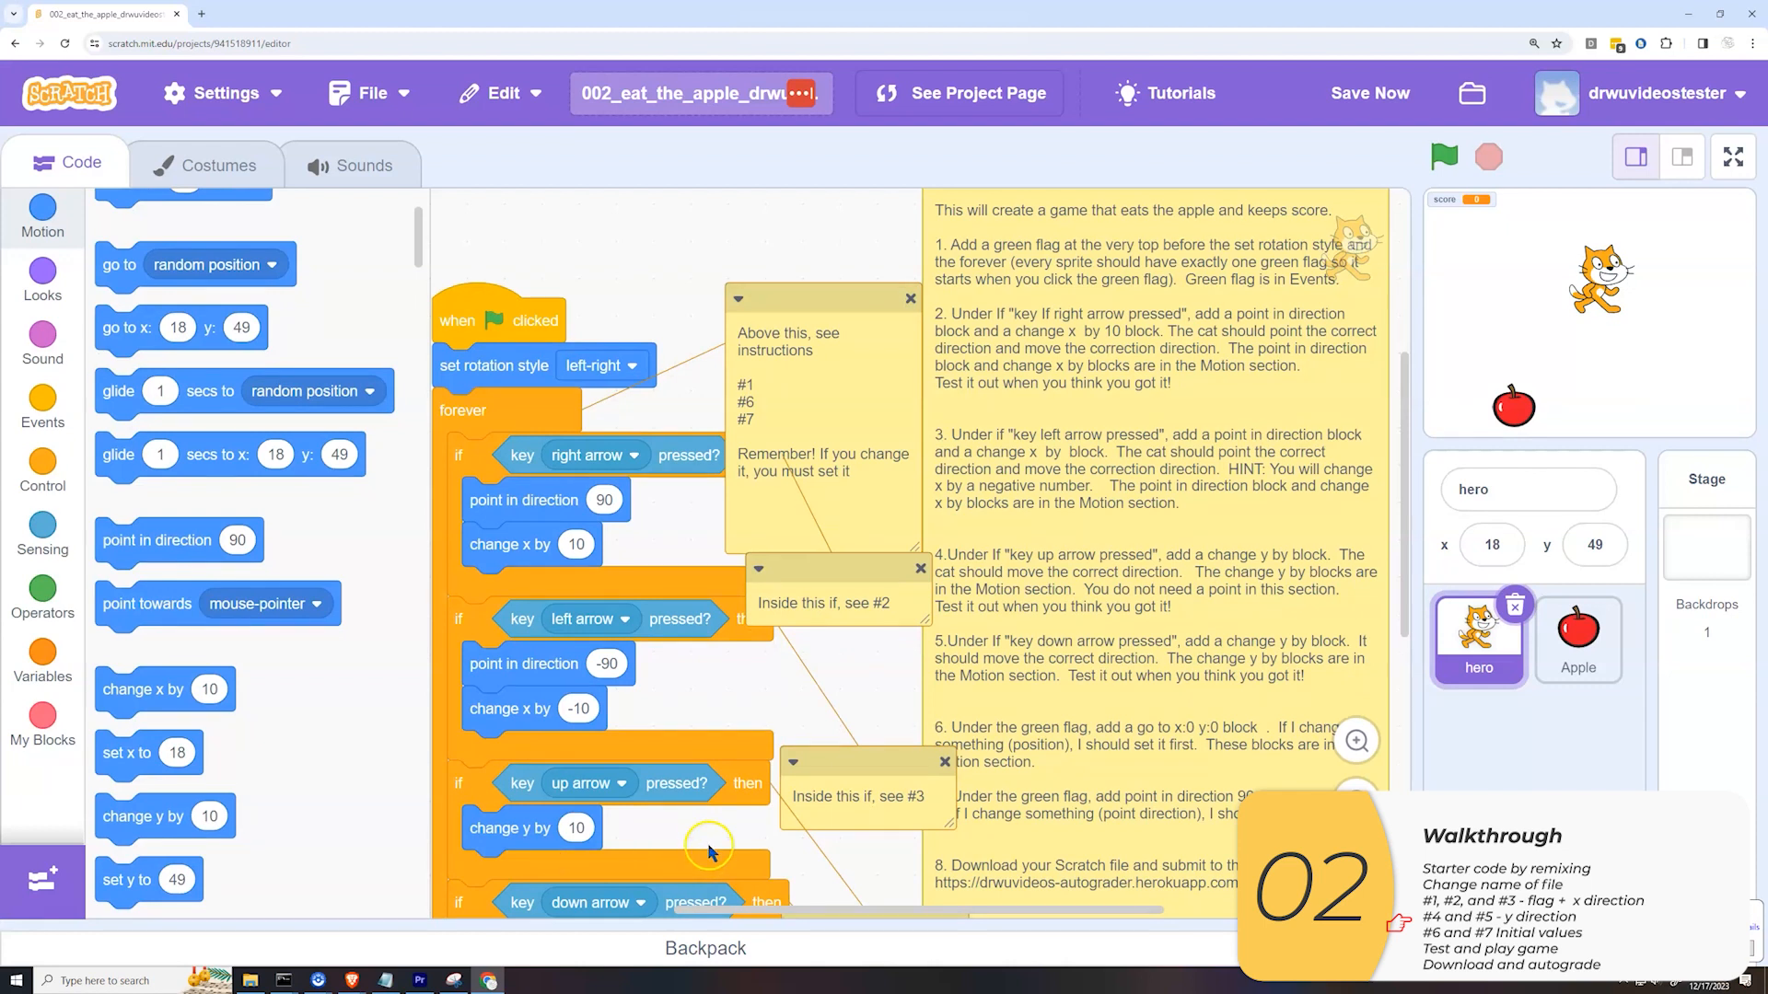
mouse_move(839, 852)
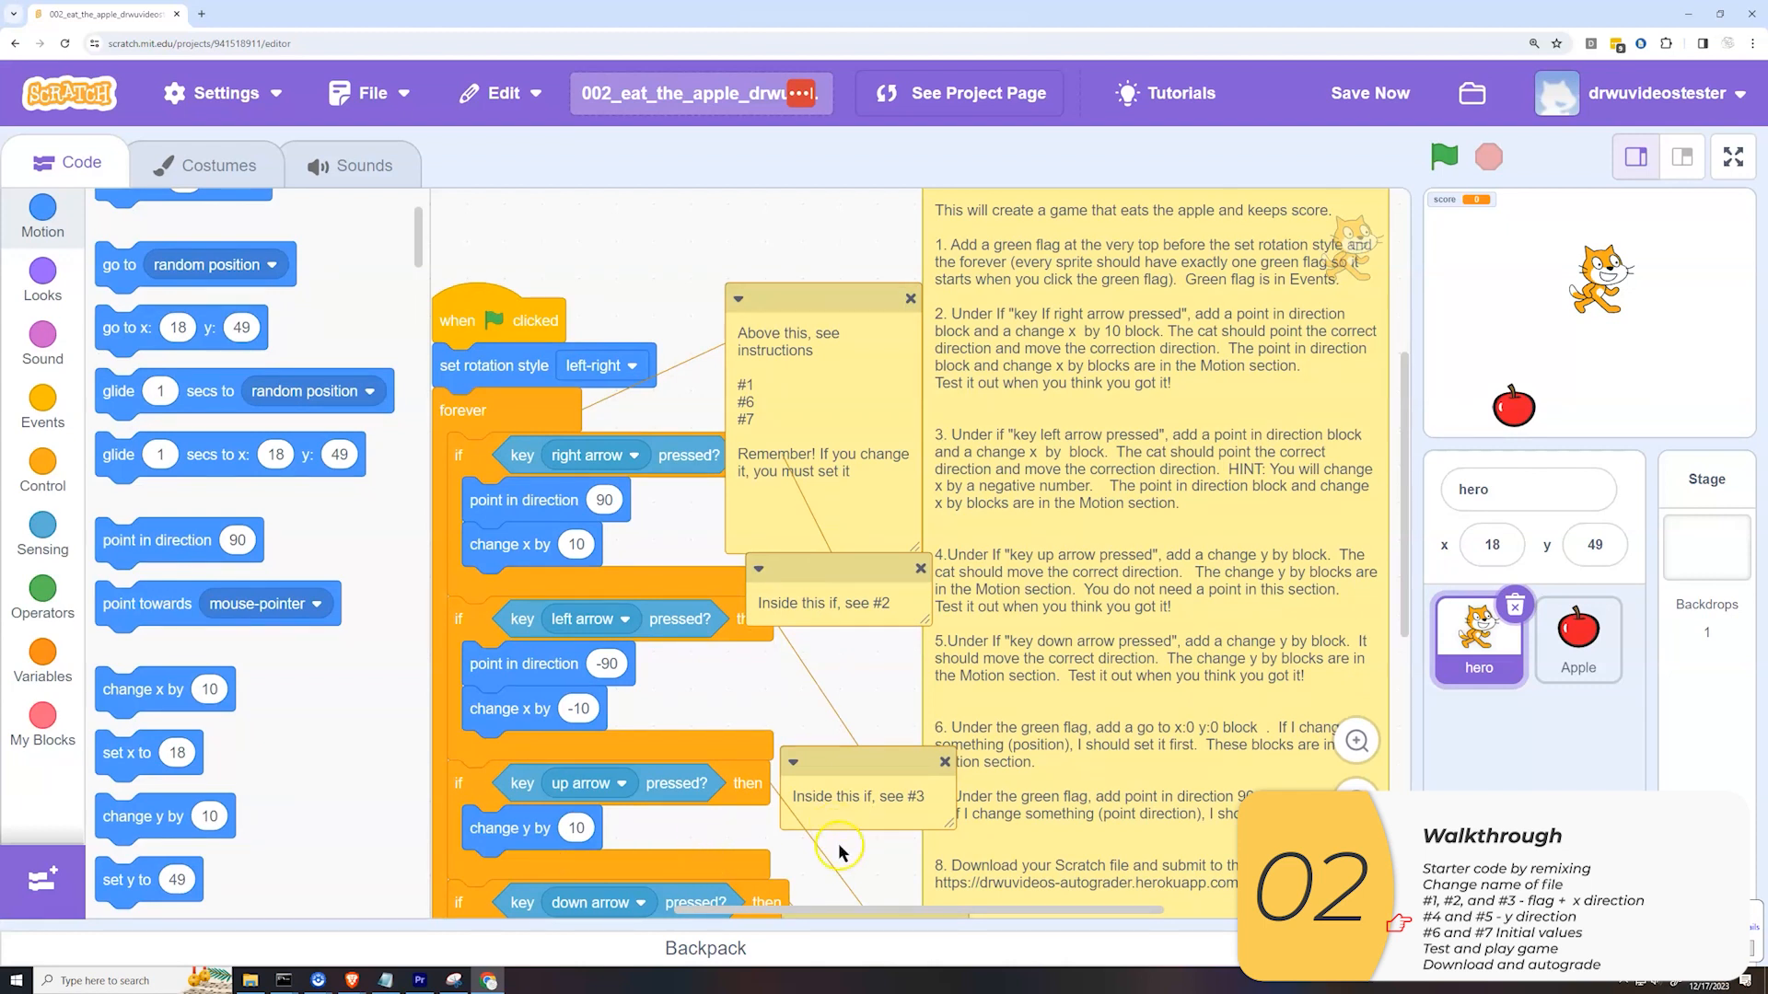
click(1444, 155)
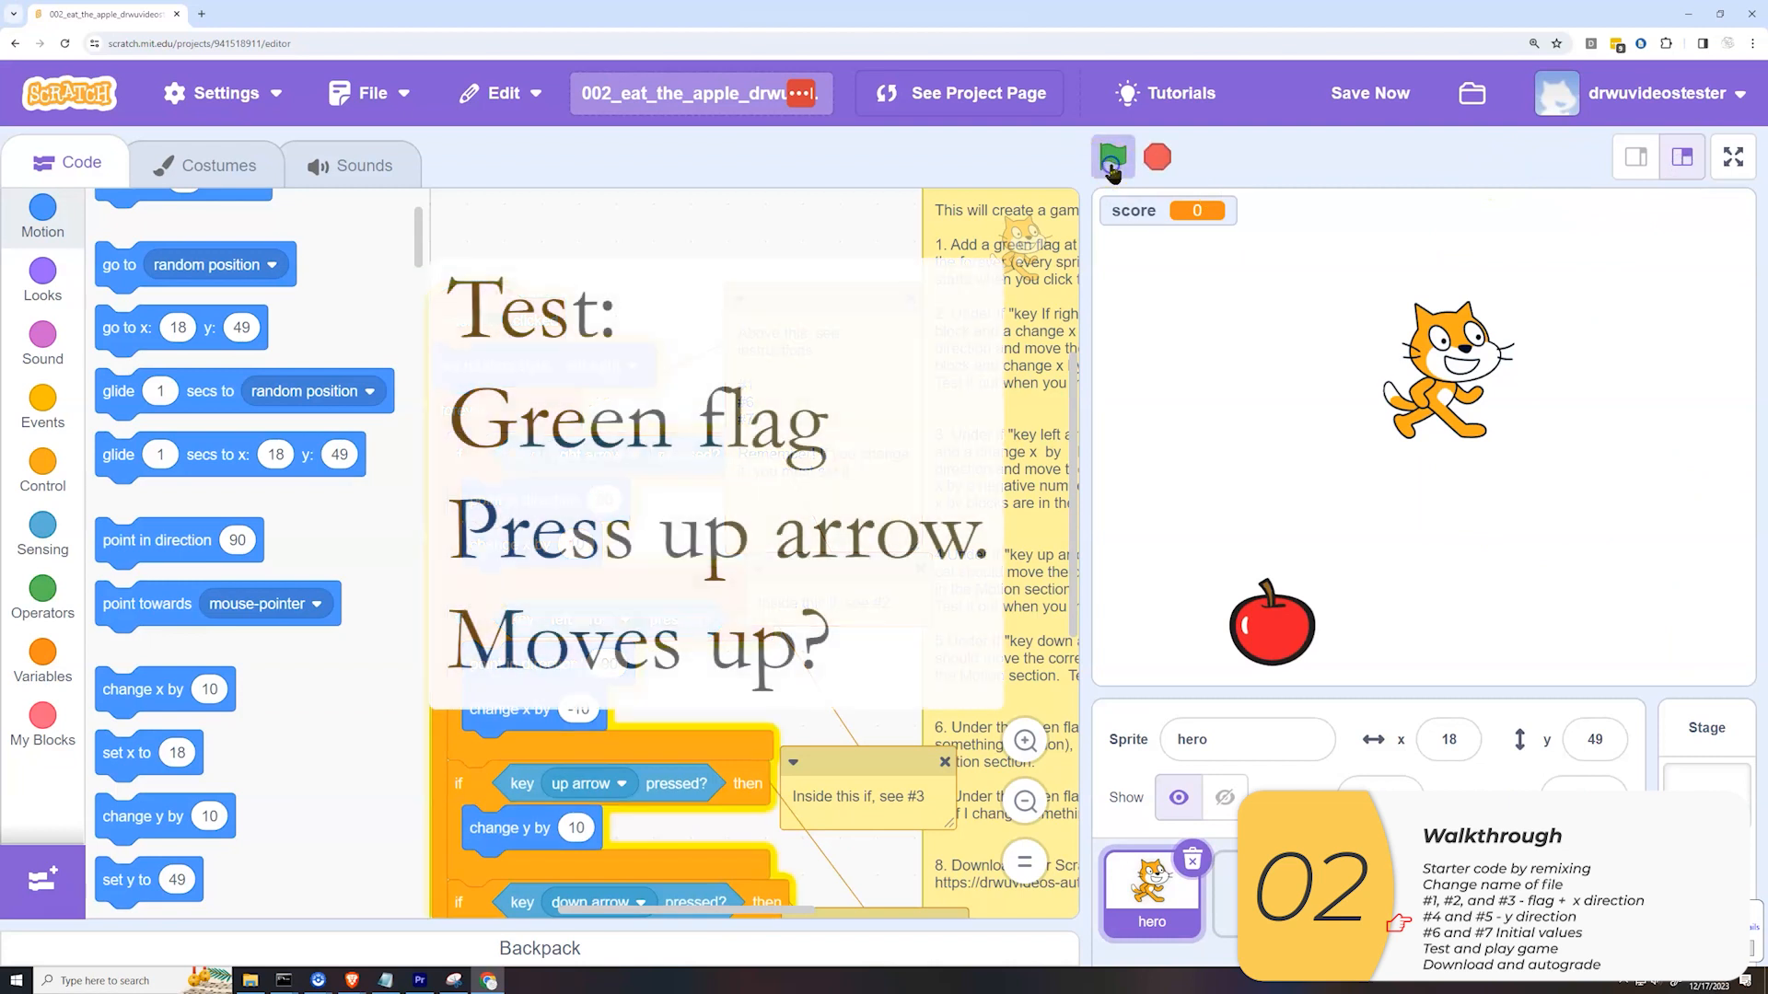
key(up)
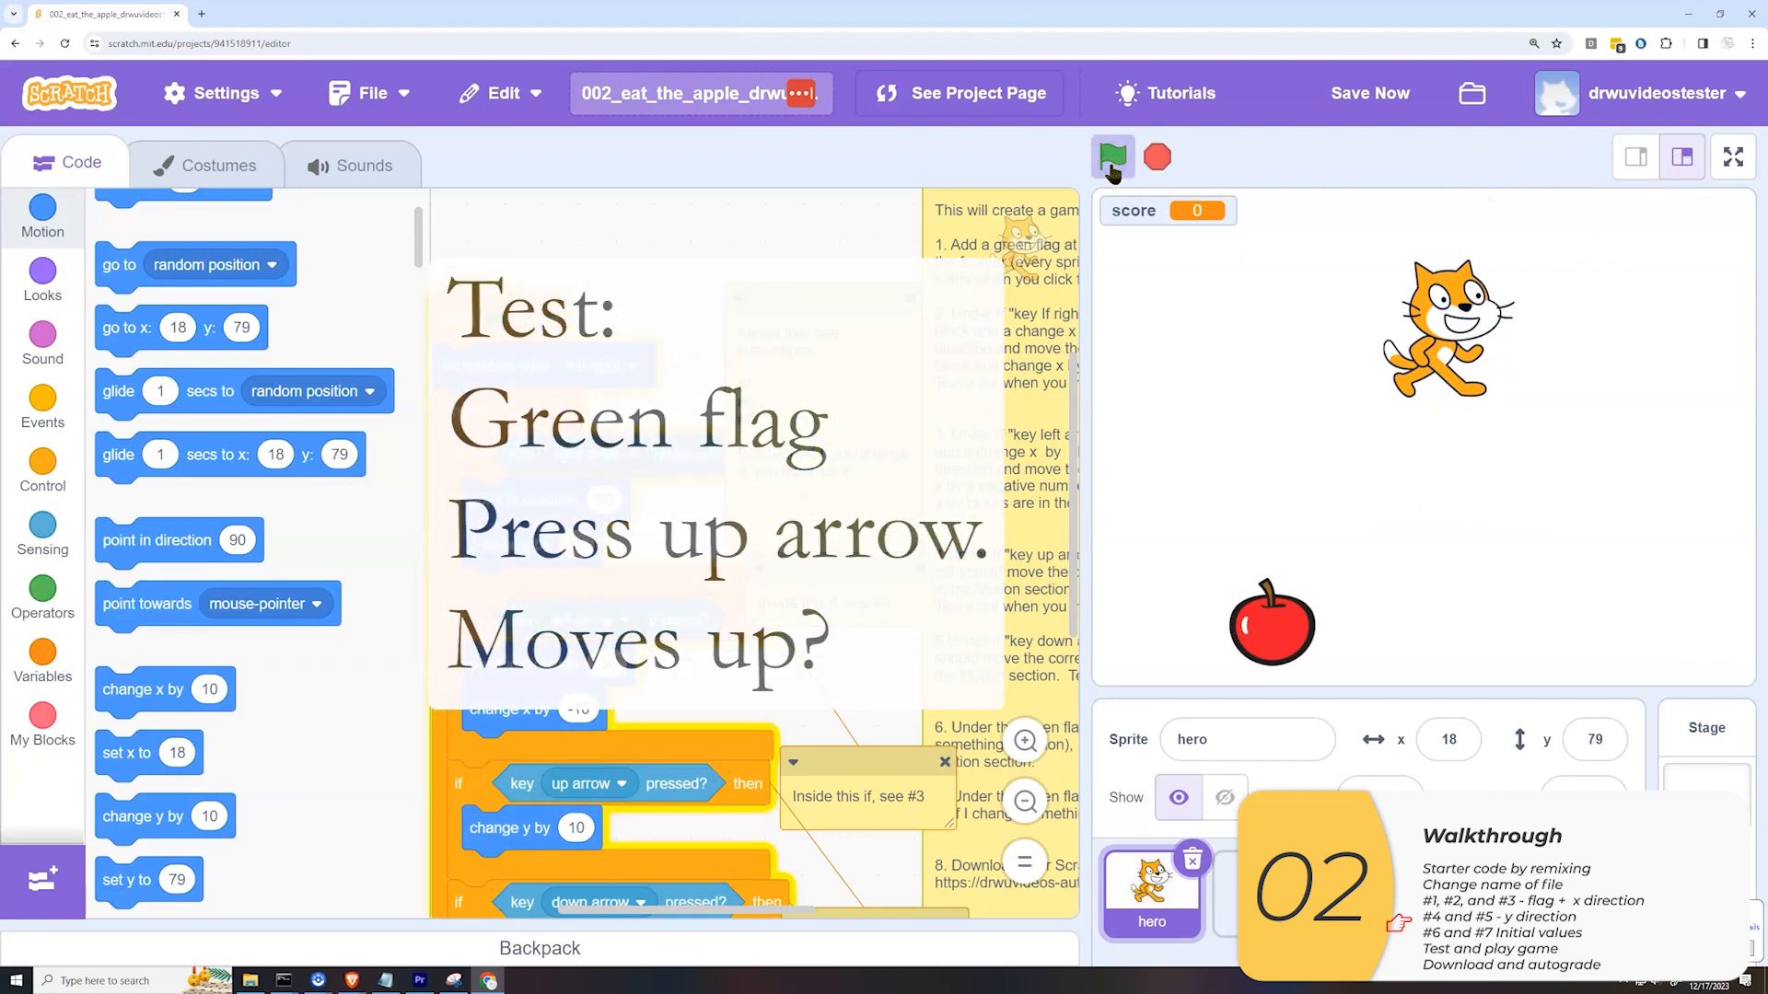
click(1112, 156)
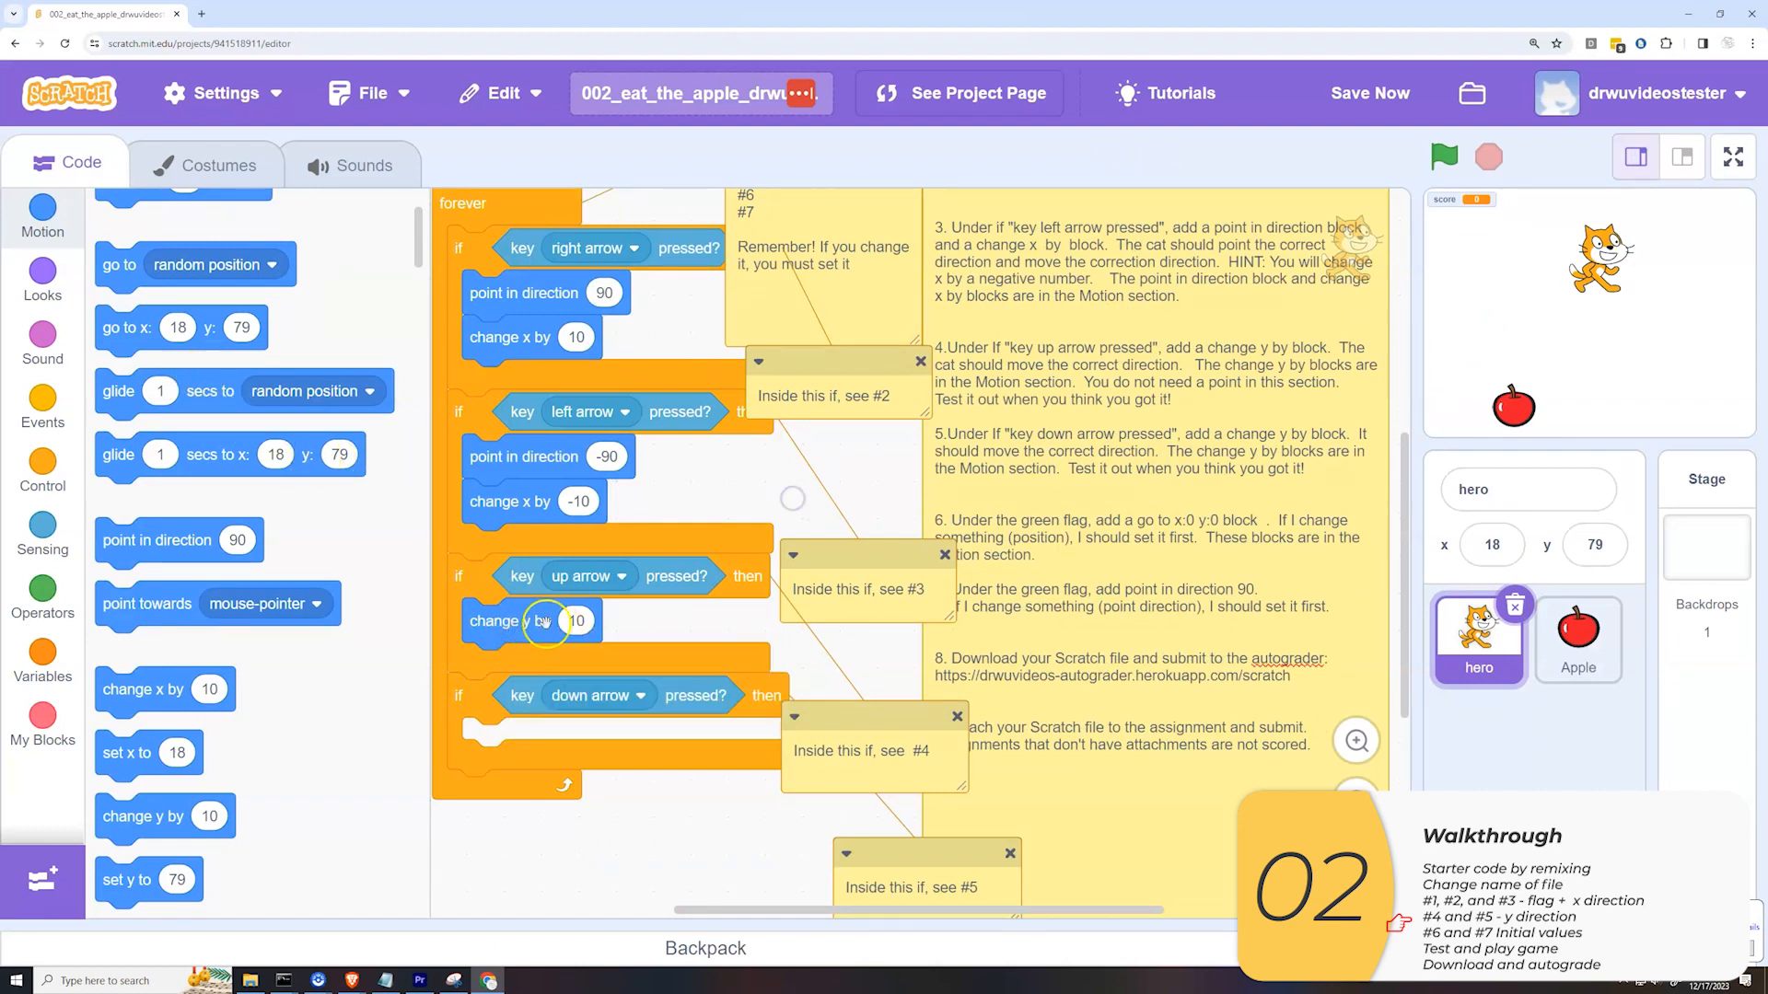
- Duplicate change y into the down-arrow if as -10 and verify the cat moves down
right_click(575, 621)
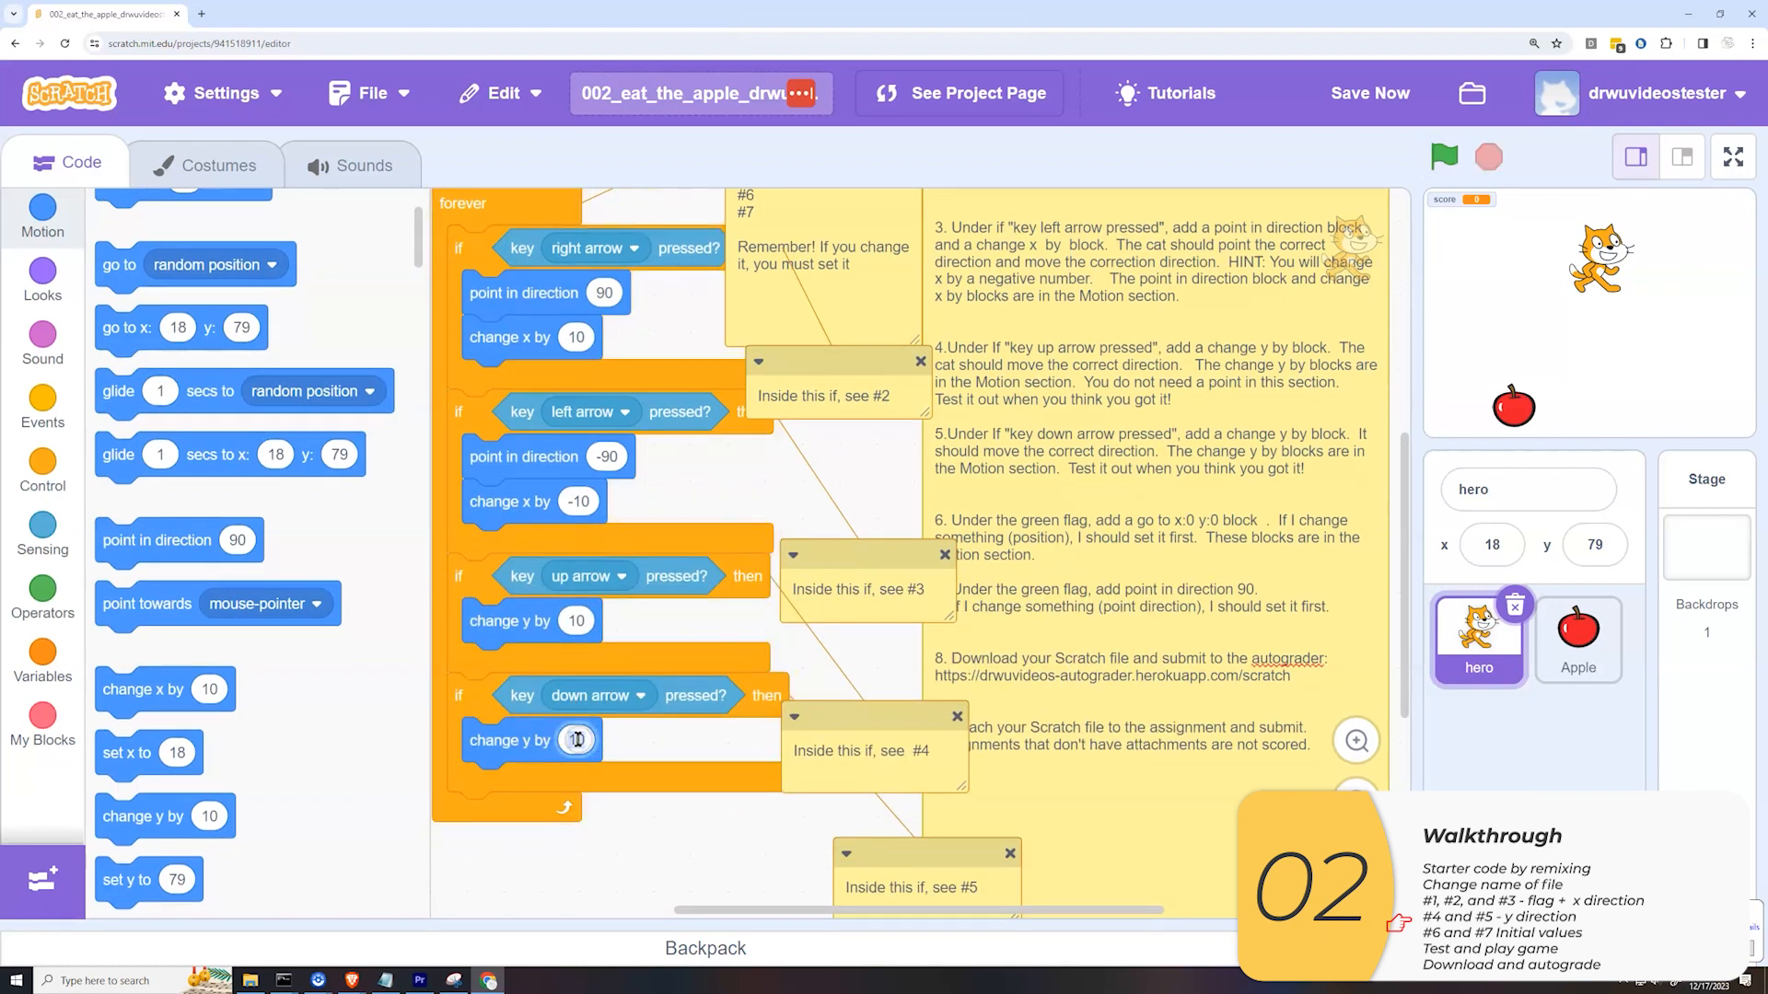
text(-10)
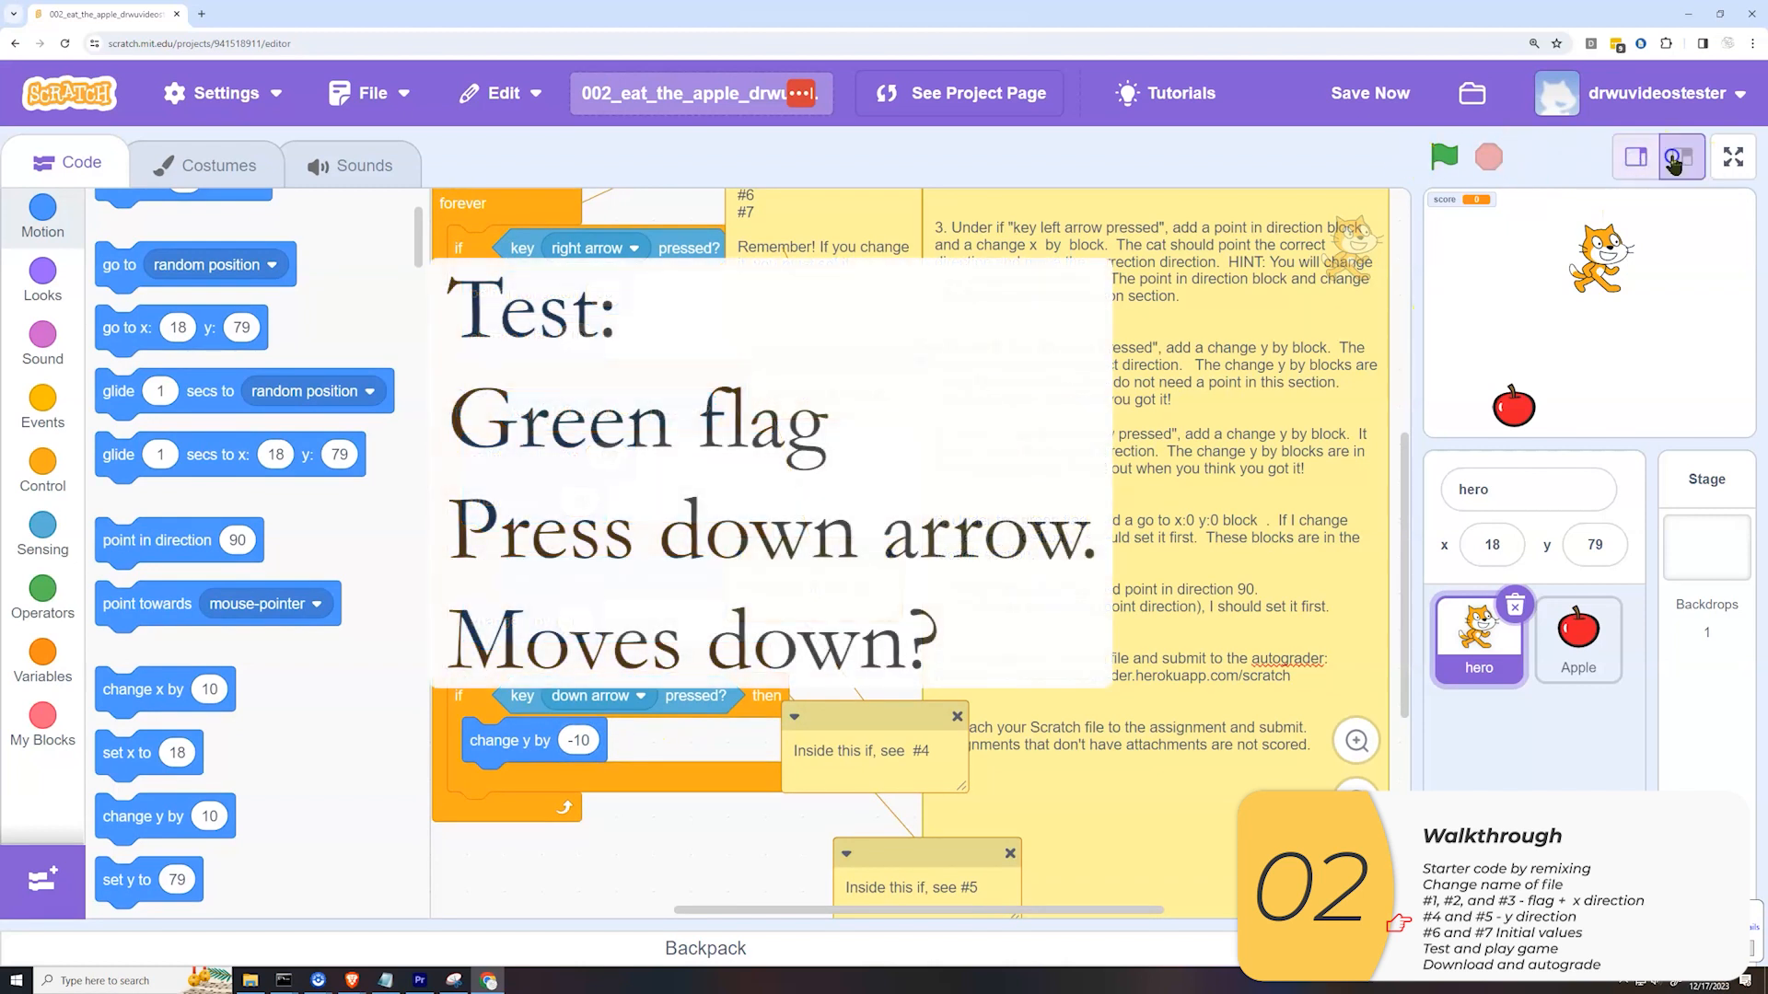
click(1681, 156)
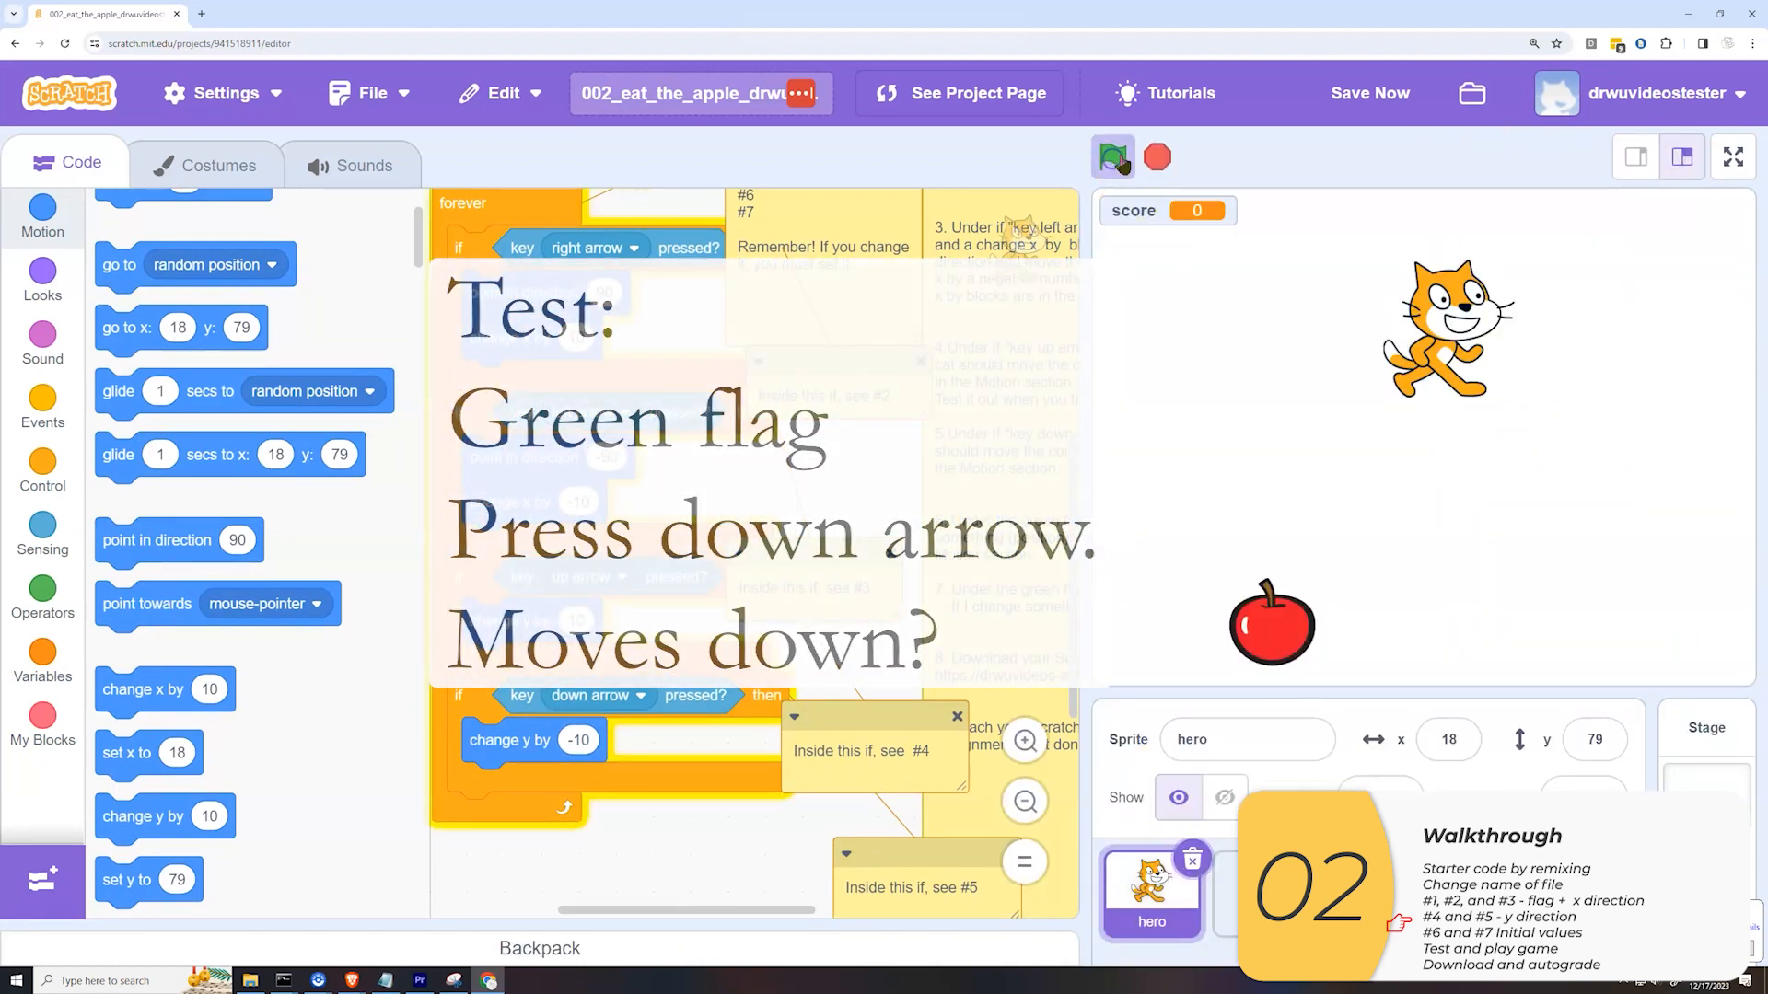
click(1115, 155)
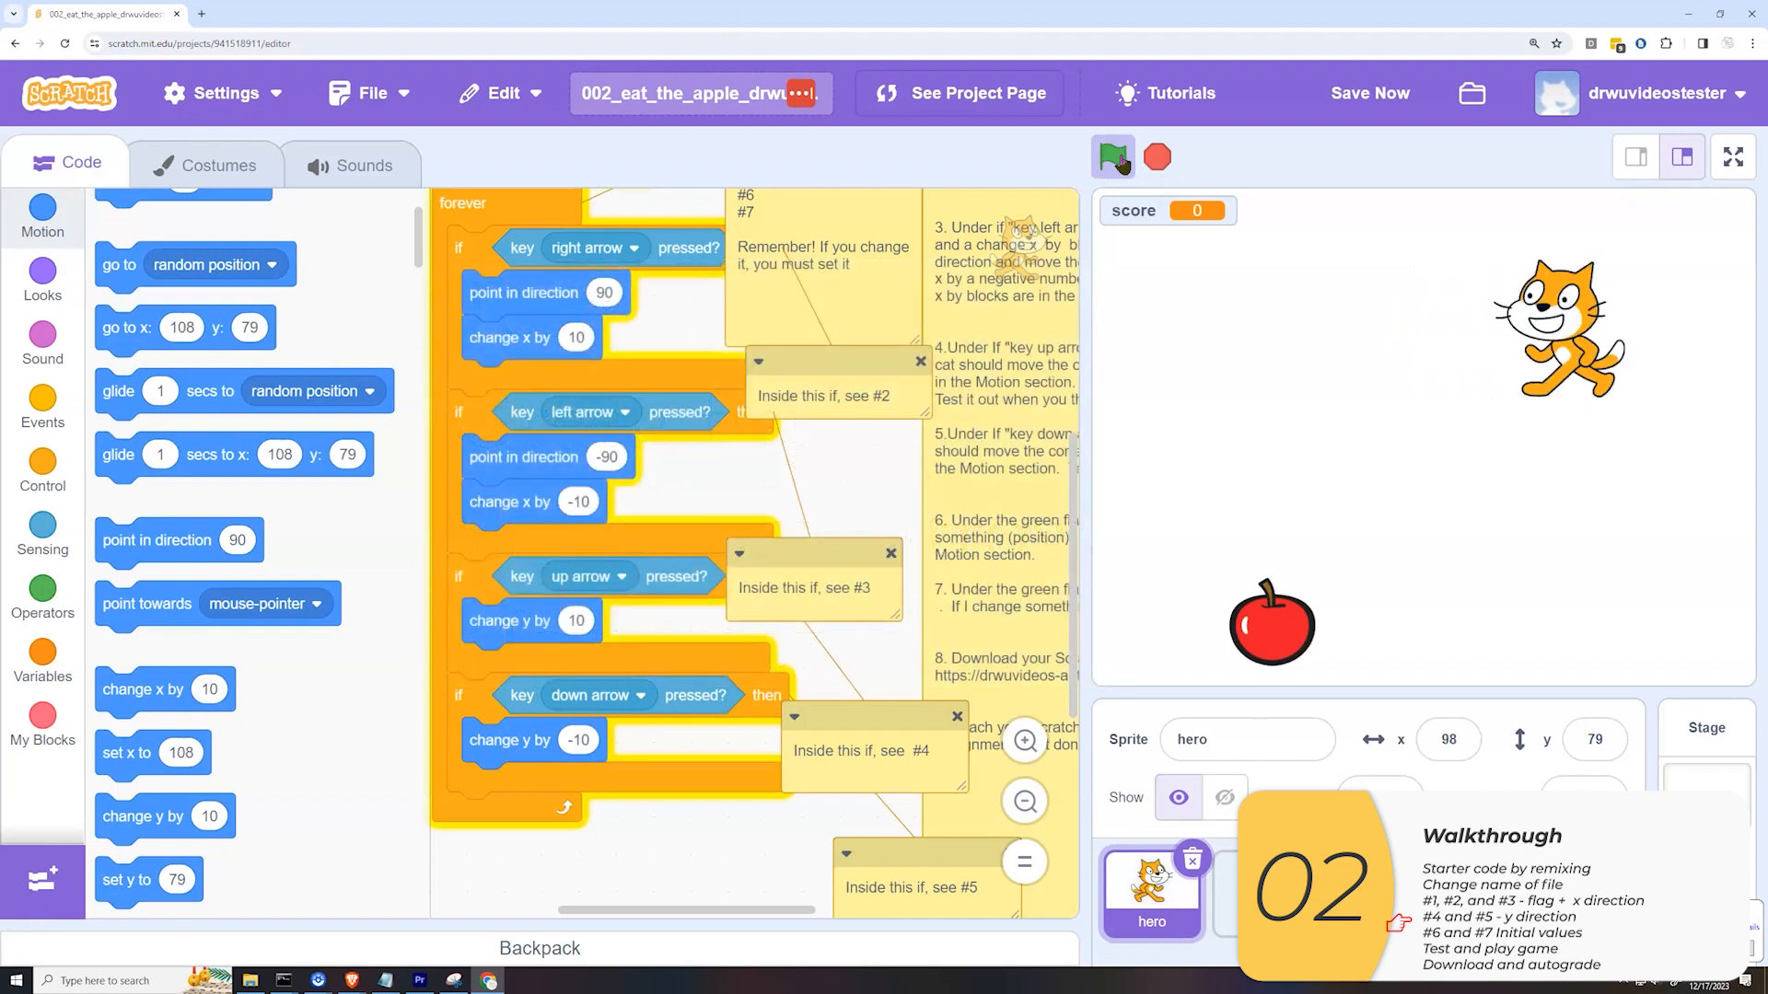
click(1116, 155)
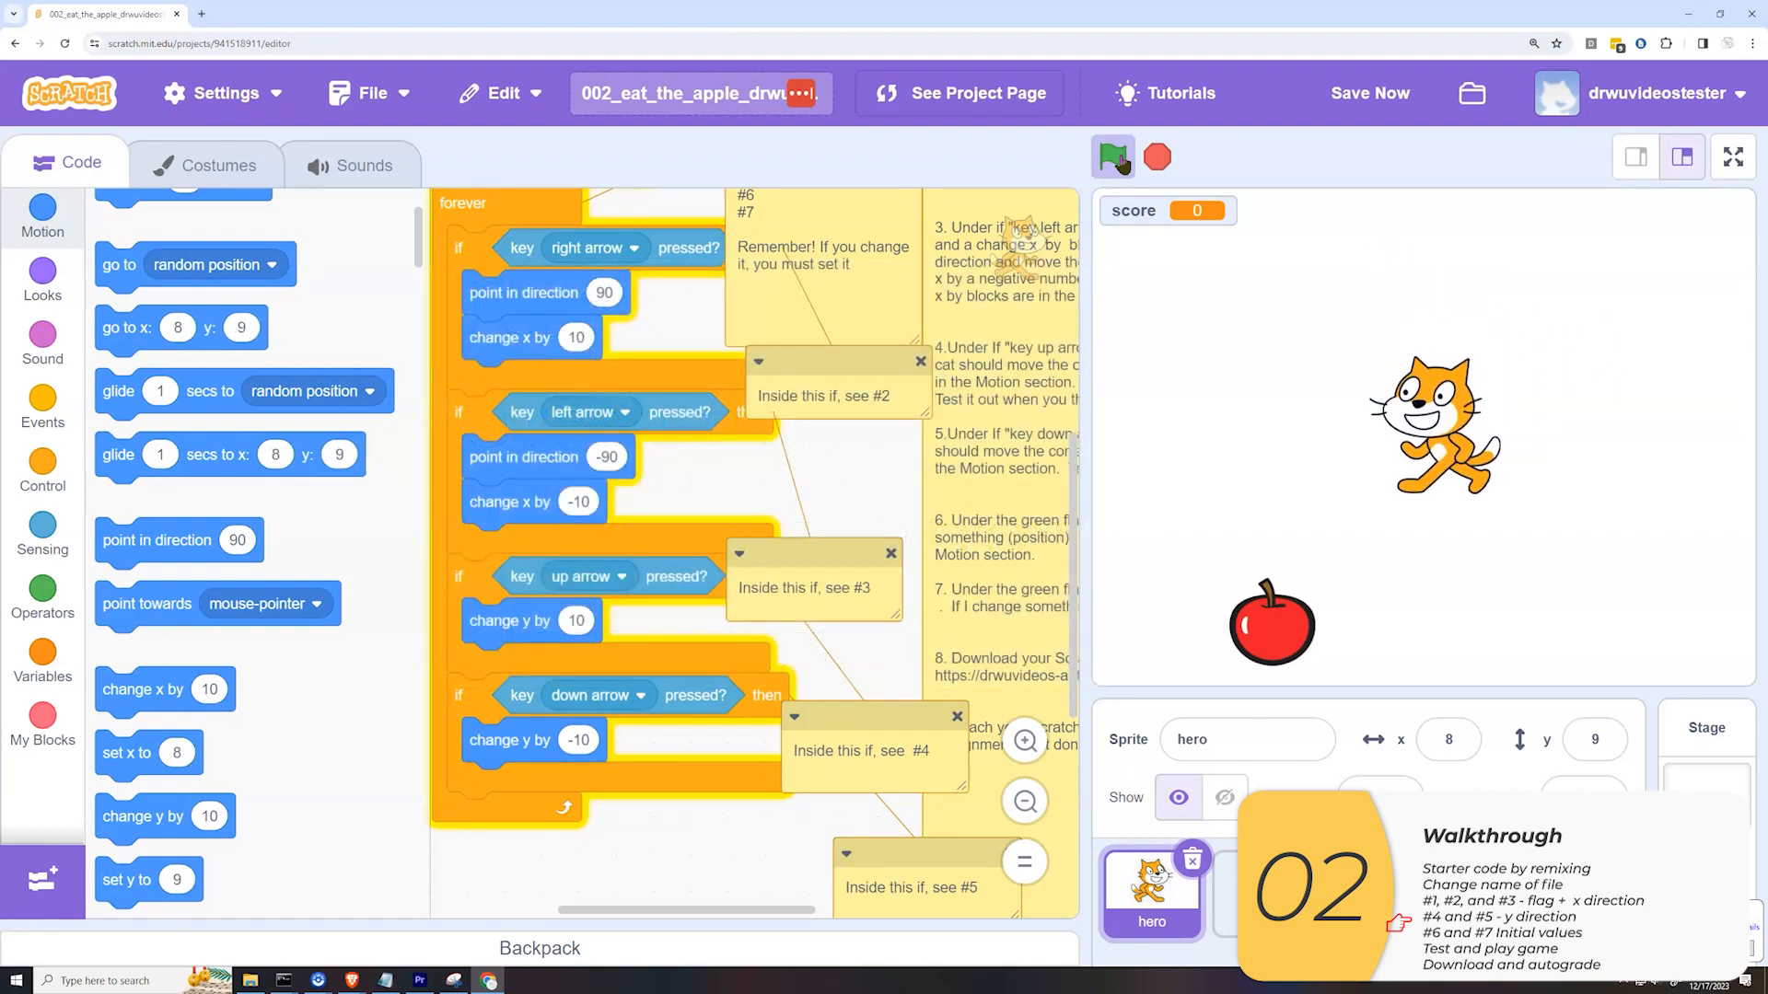
click(1633, 156)
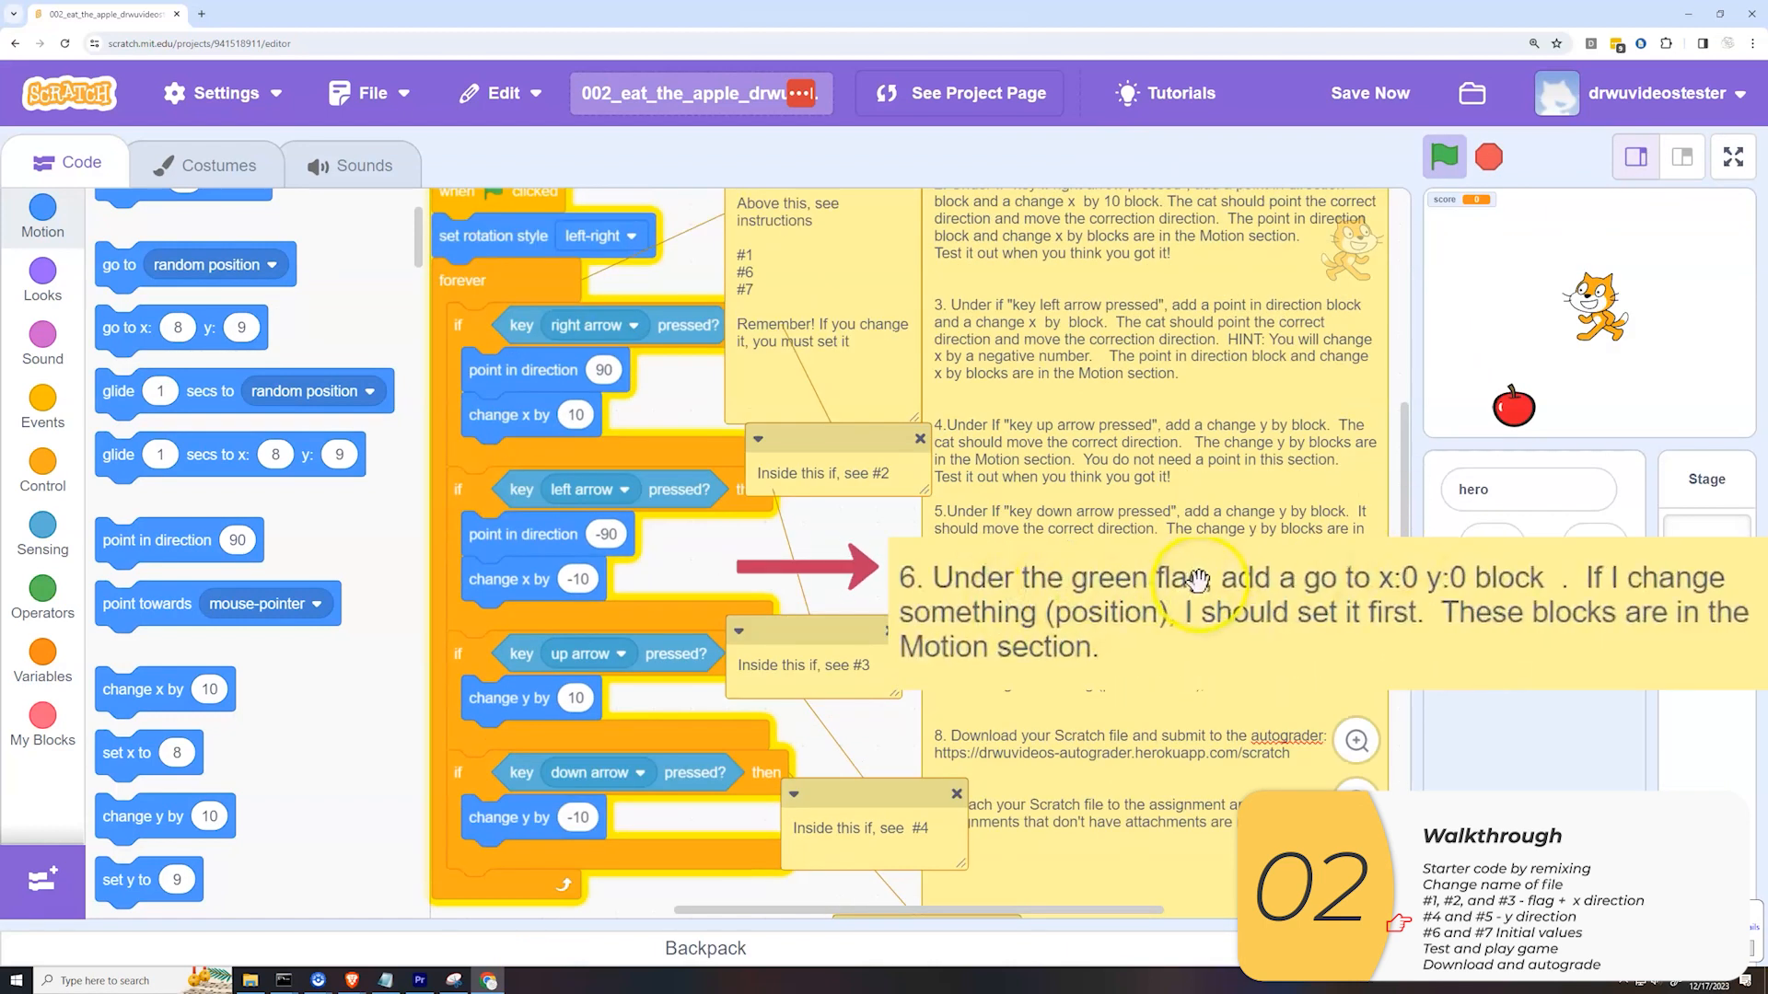
- Begin the green-flag script with go to x: 0 y: 0 and point in direction 90
scroll(down, 3)
text(0)
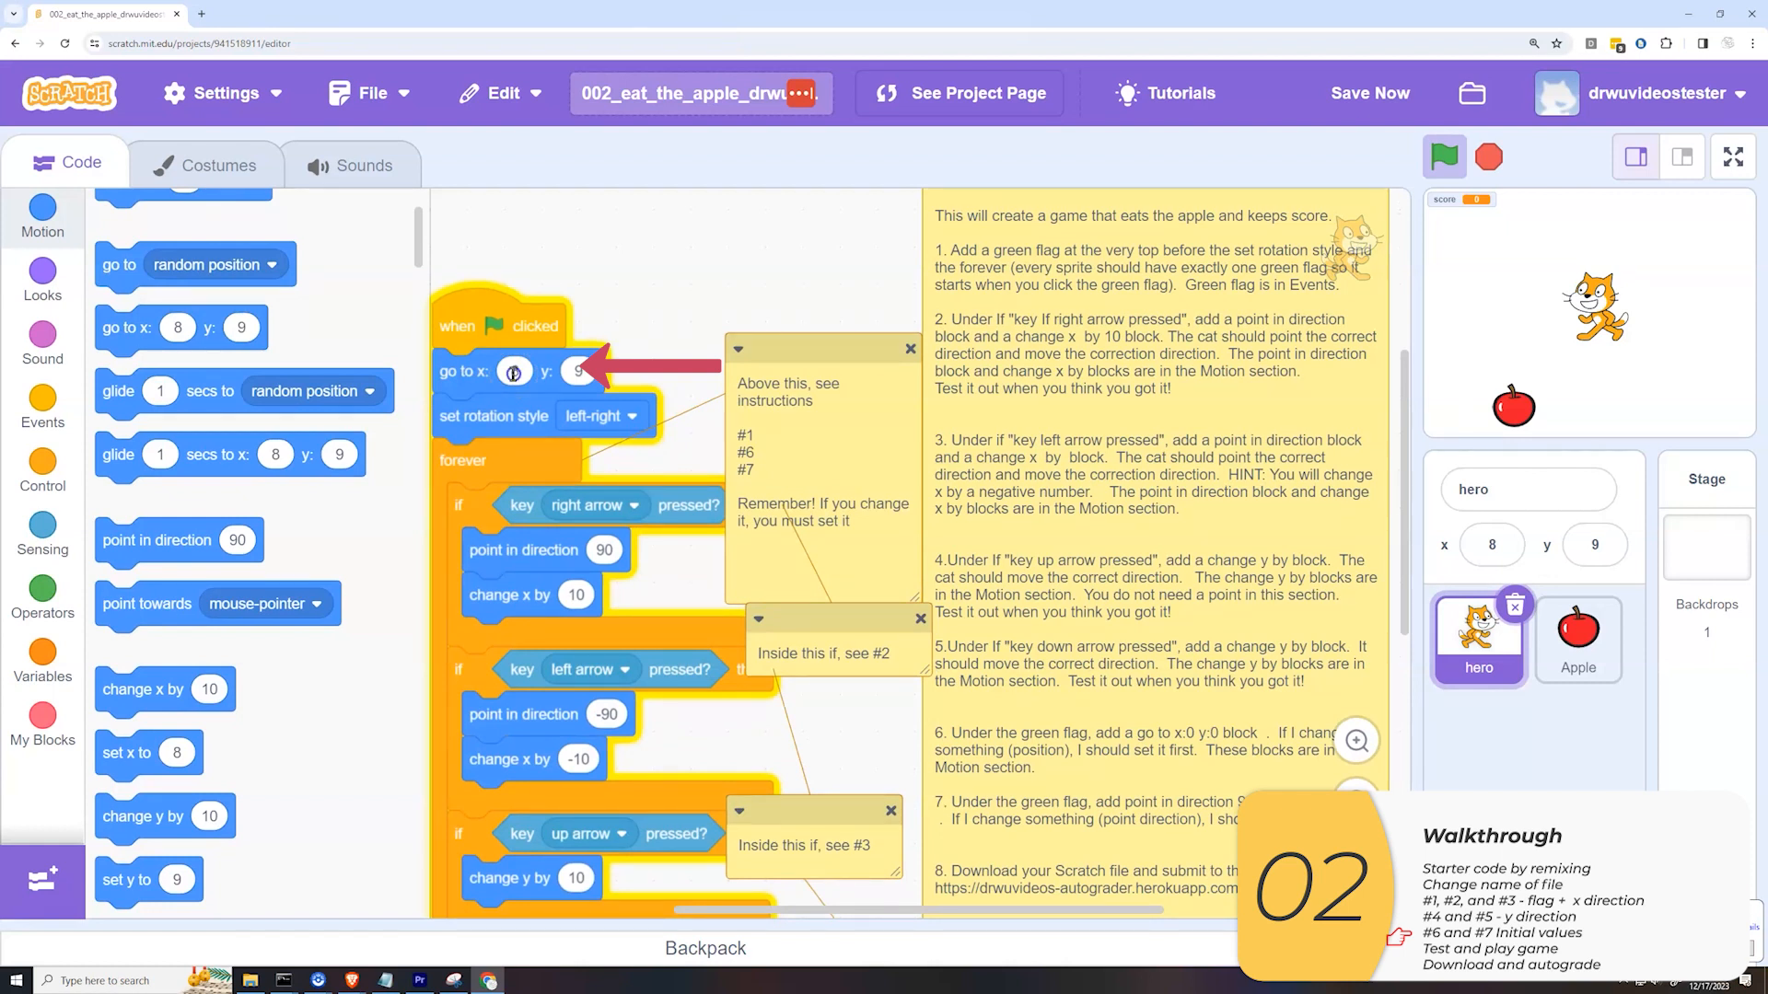
click(514, 372)
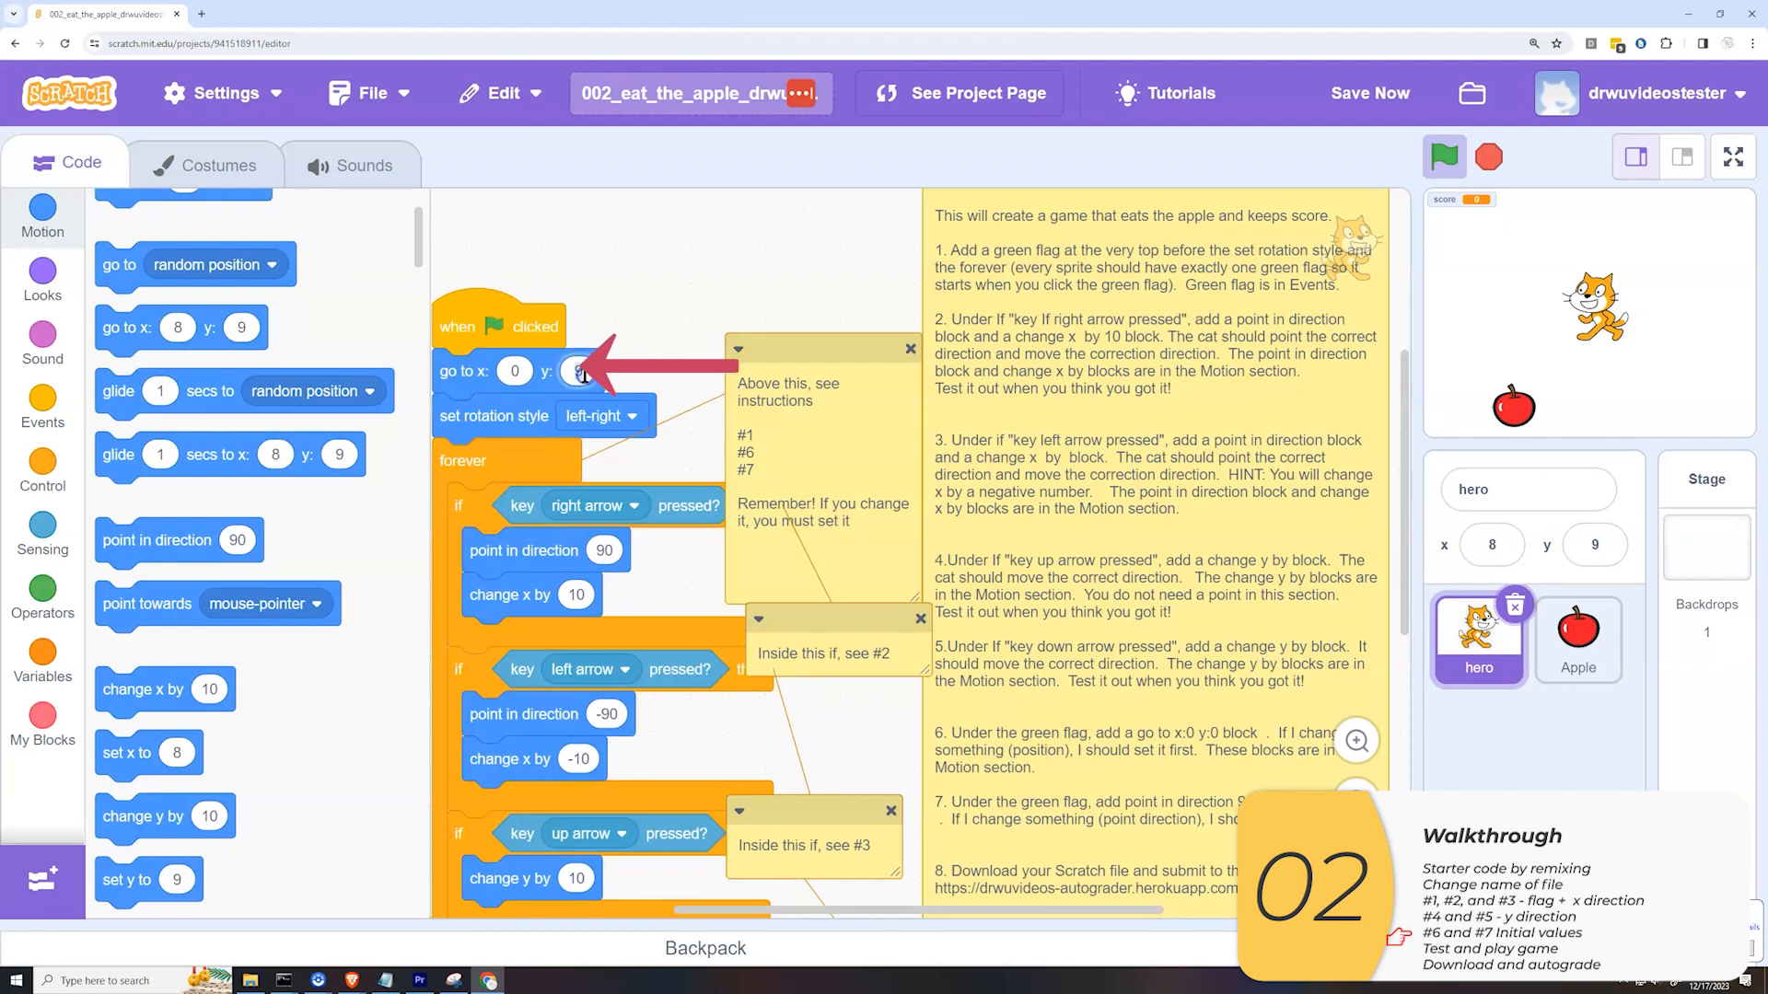
click(1444, 155)
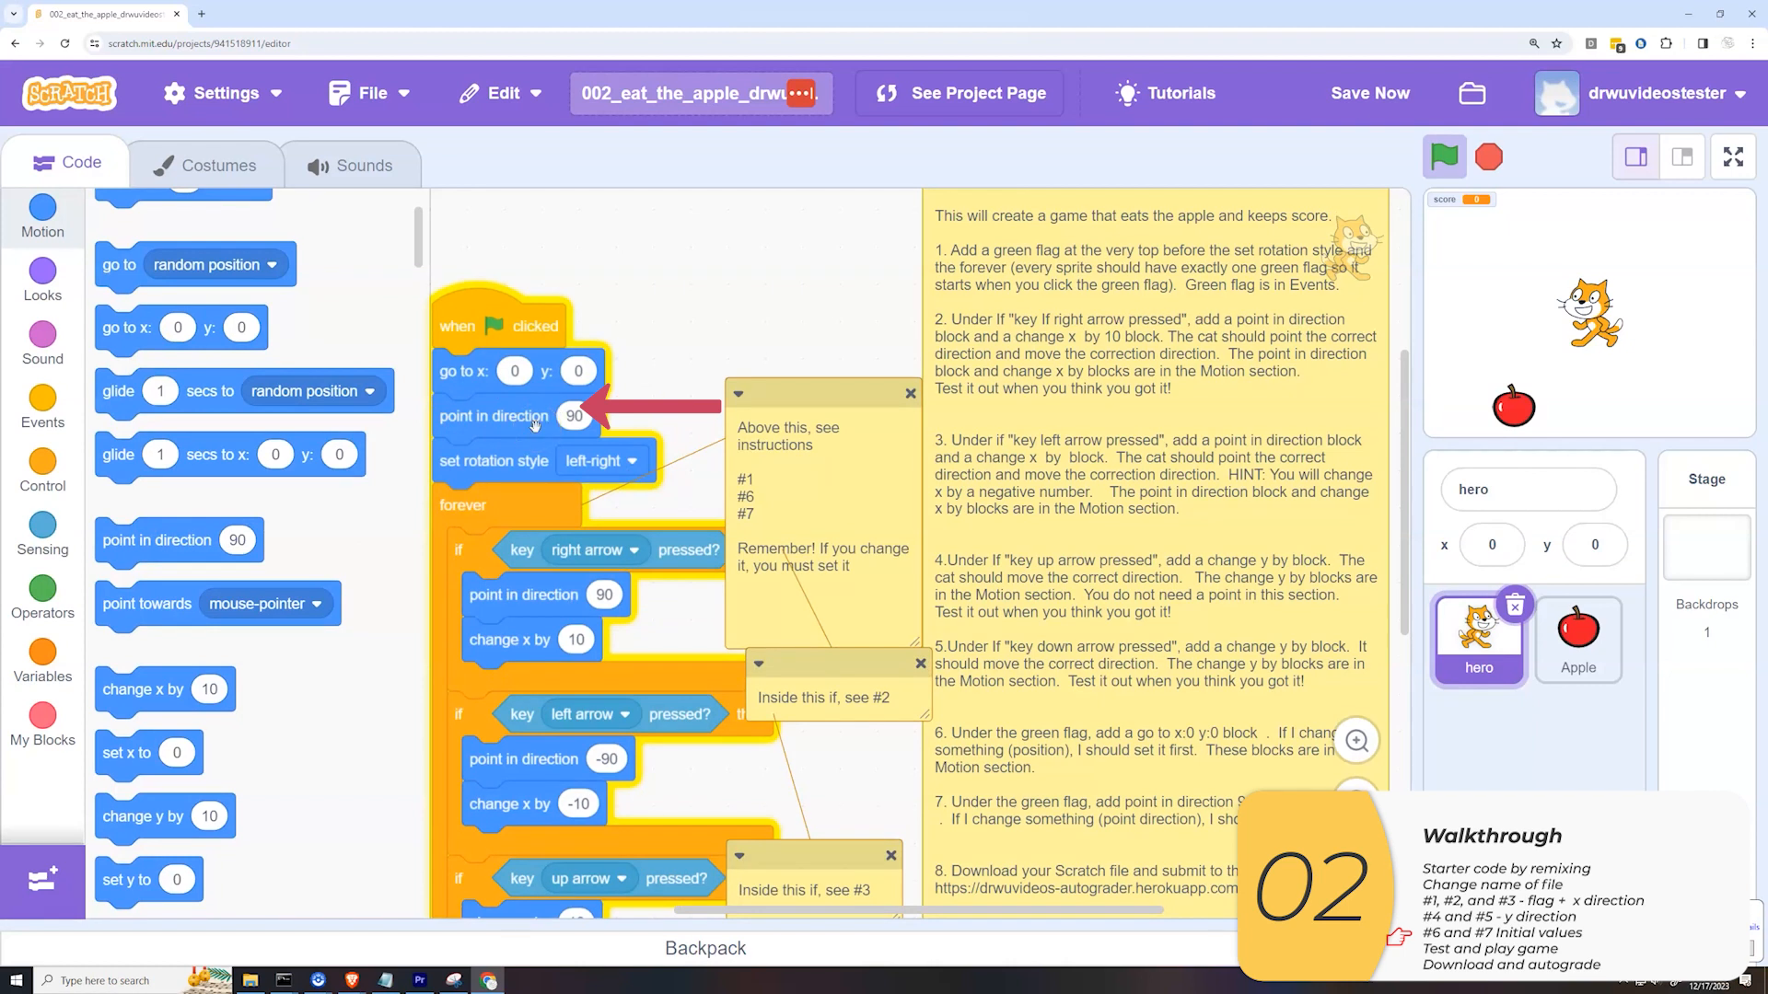
mouse_move(1127, 762)
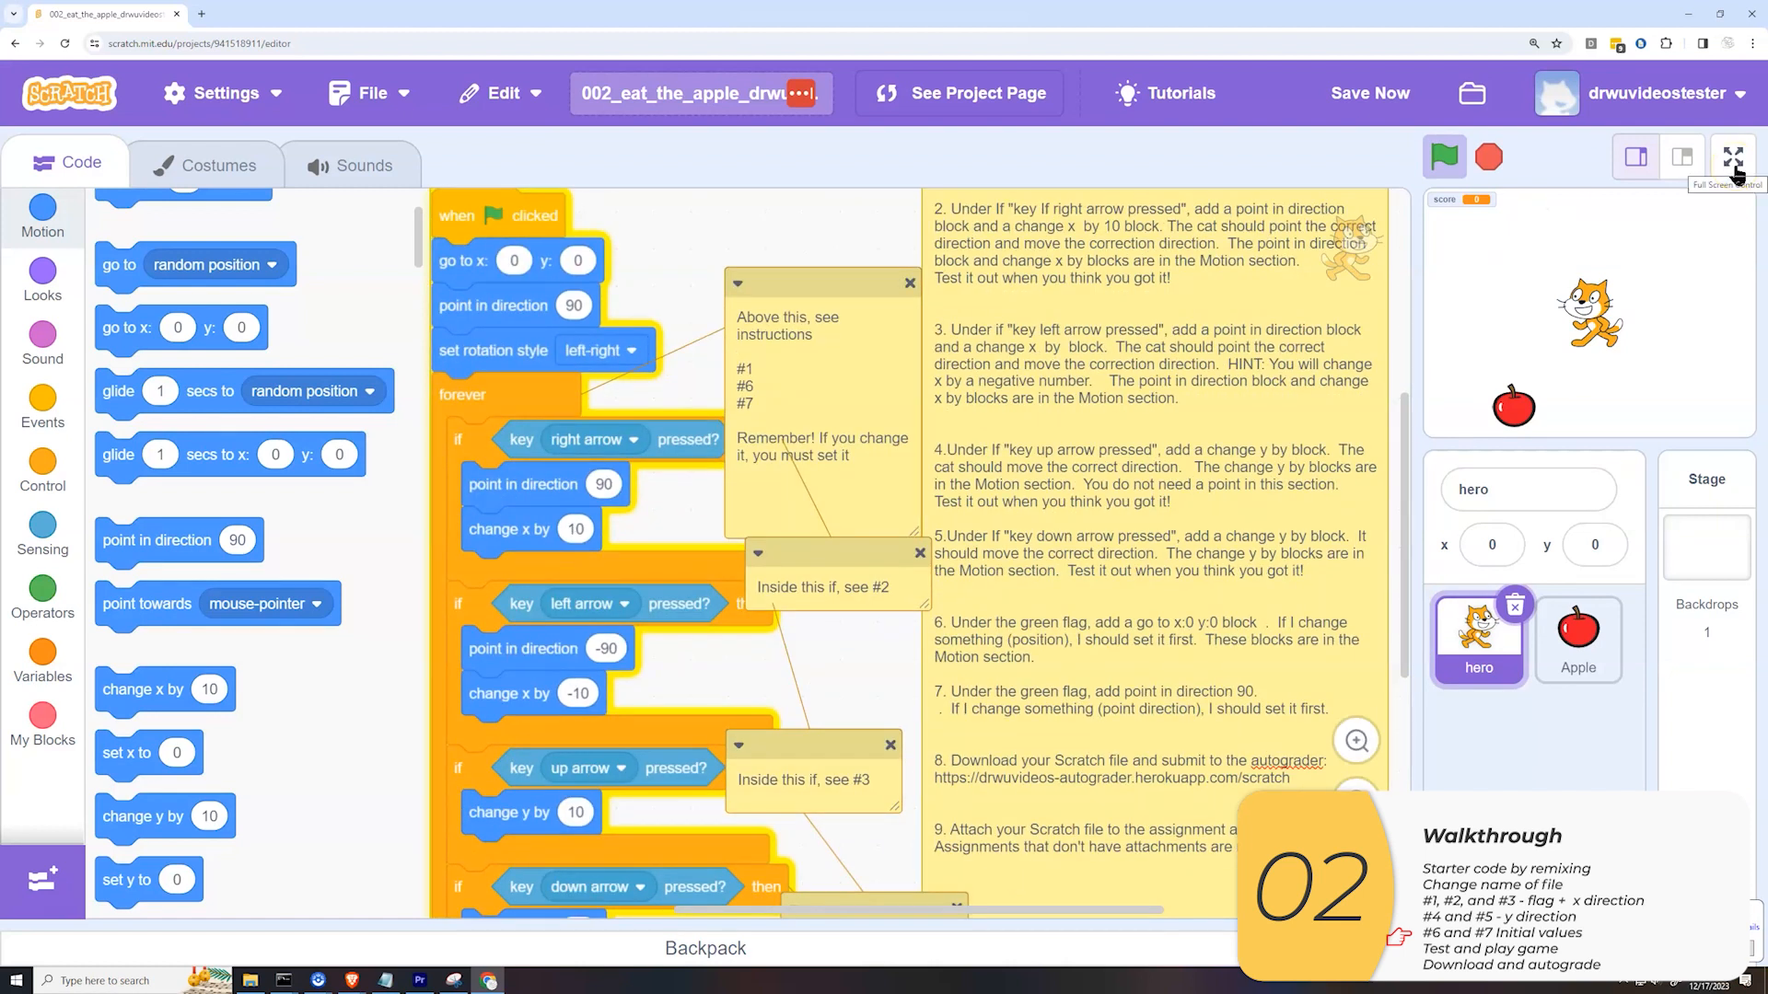
- Play-test full screen, restarting with the green flag and eating apples until the score reaches 17, then return to the editor
click(1733, 157)
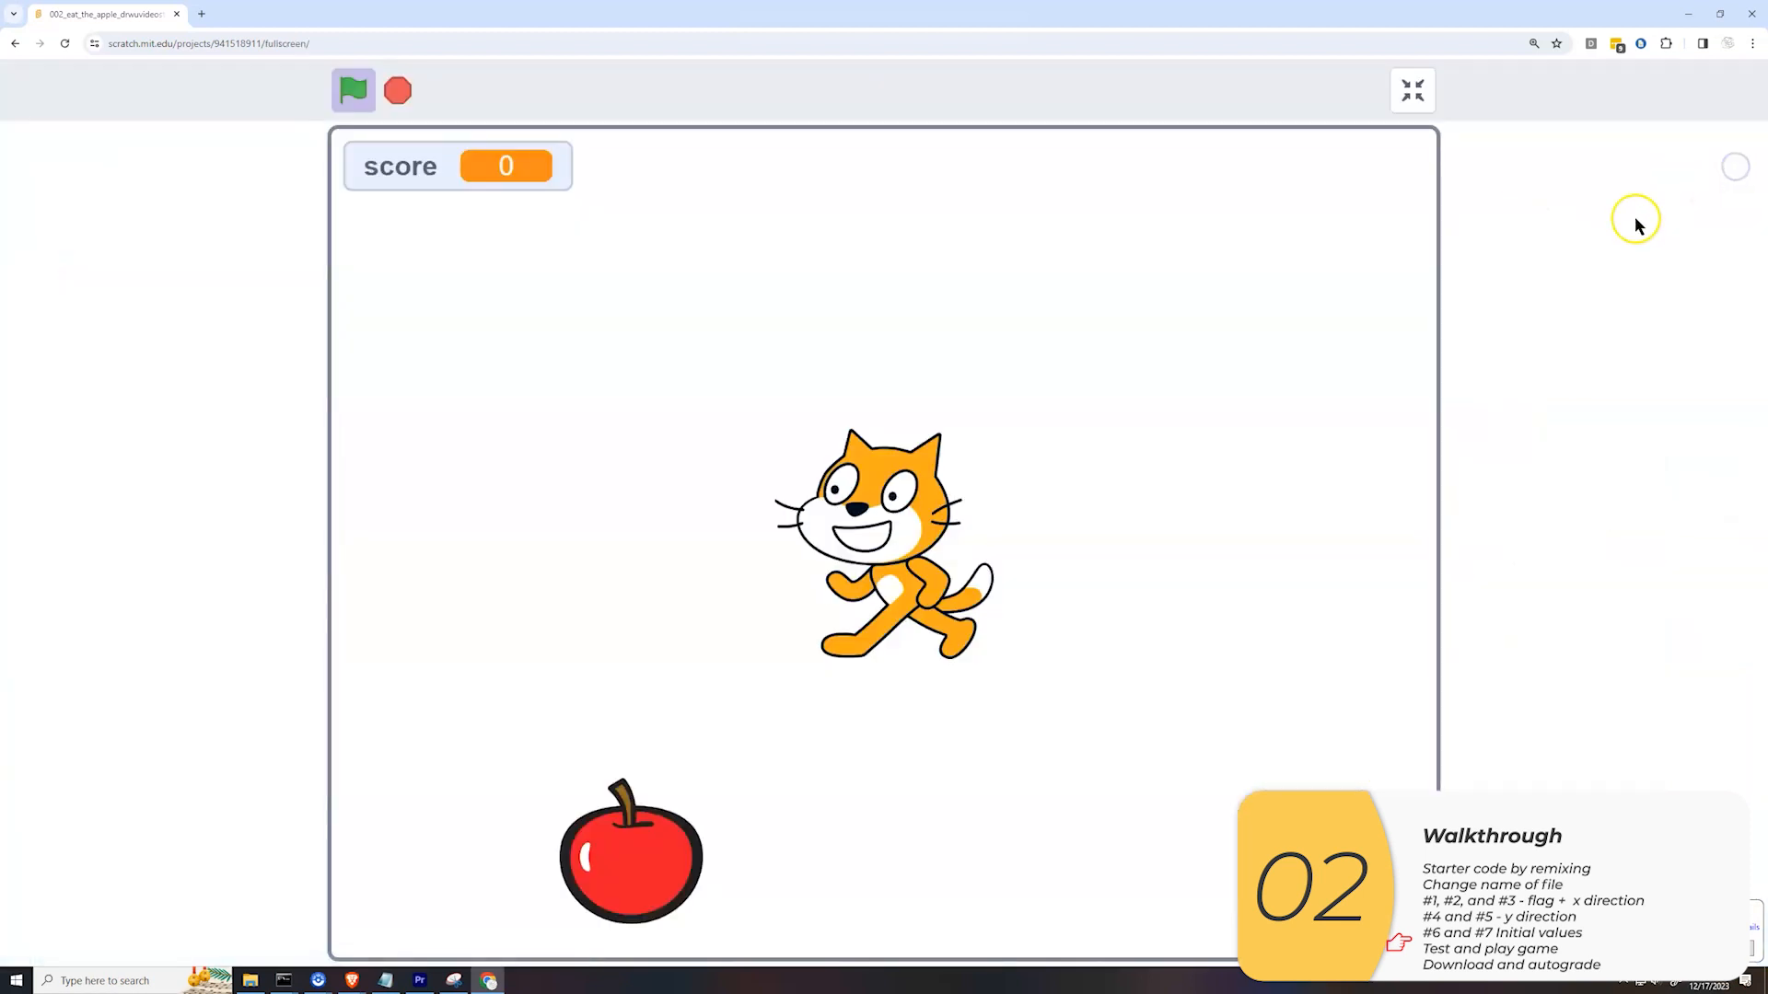
click(354, 91)
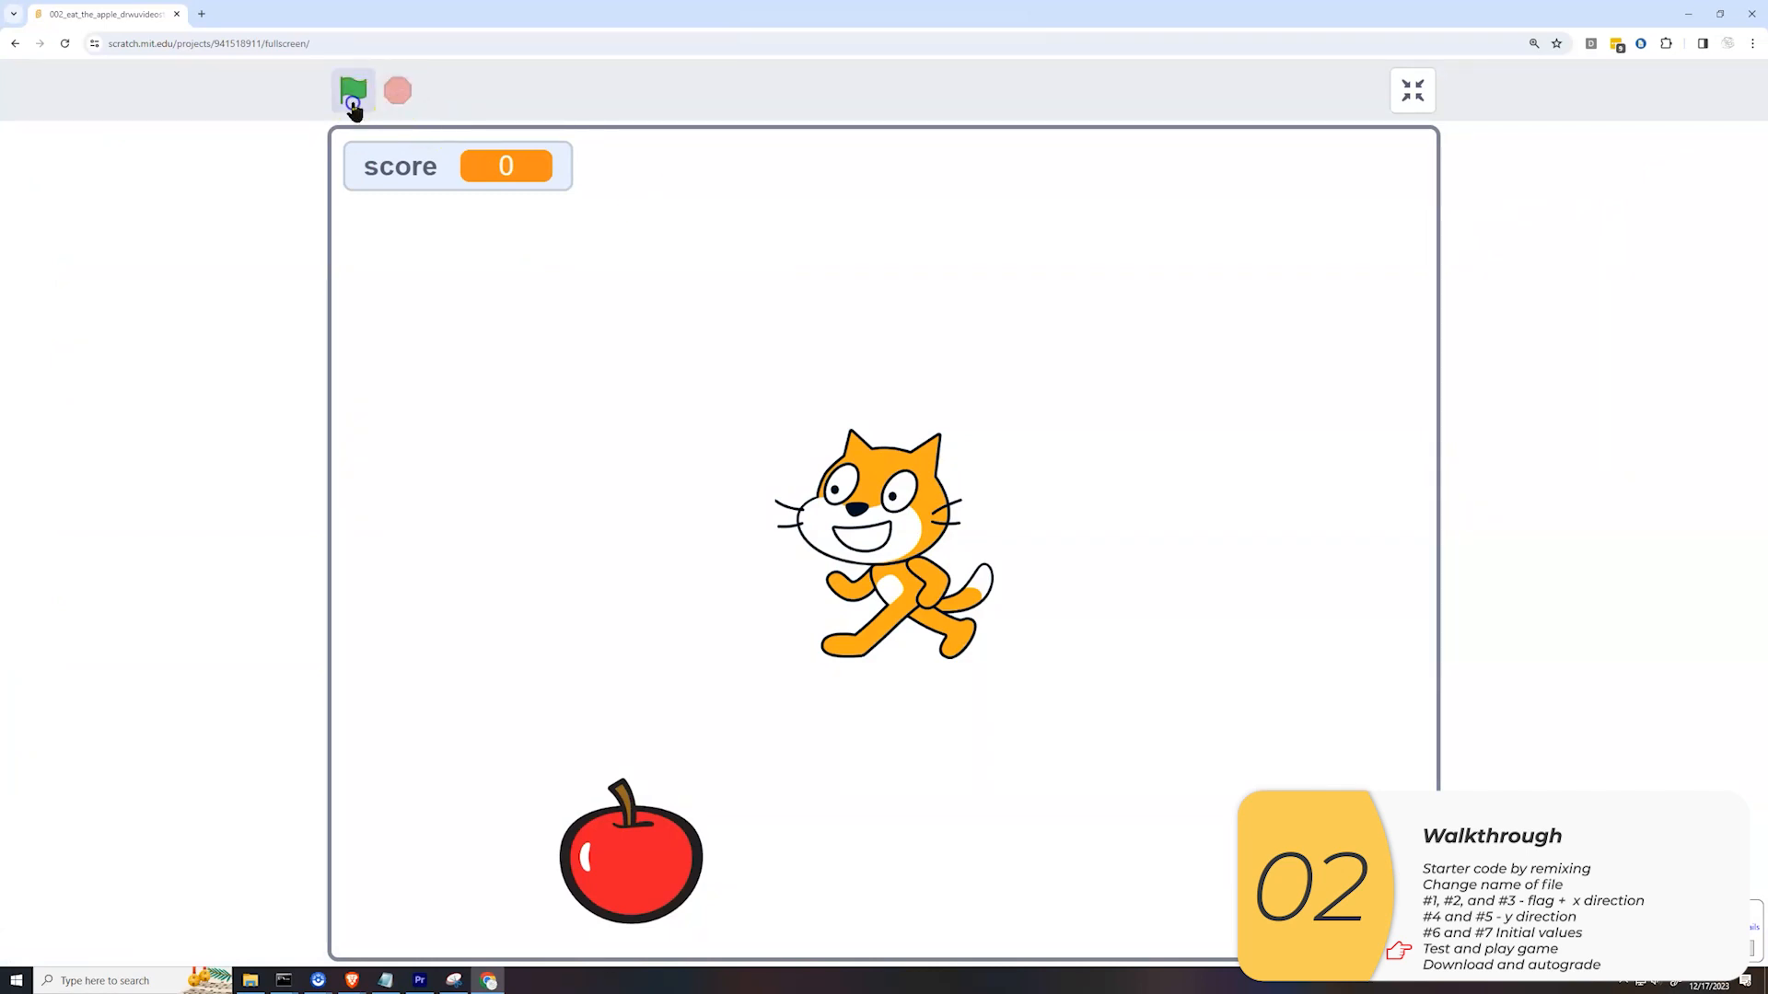
click(354, 91)
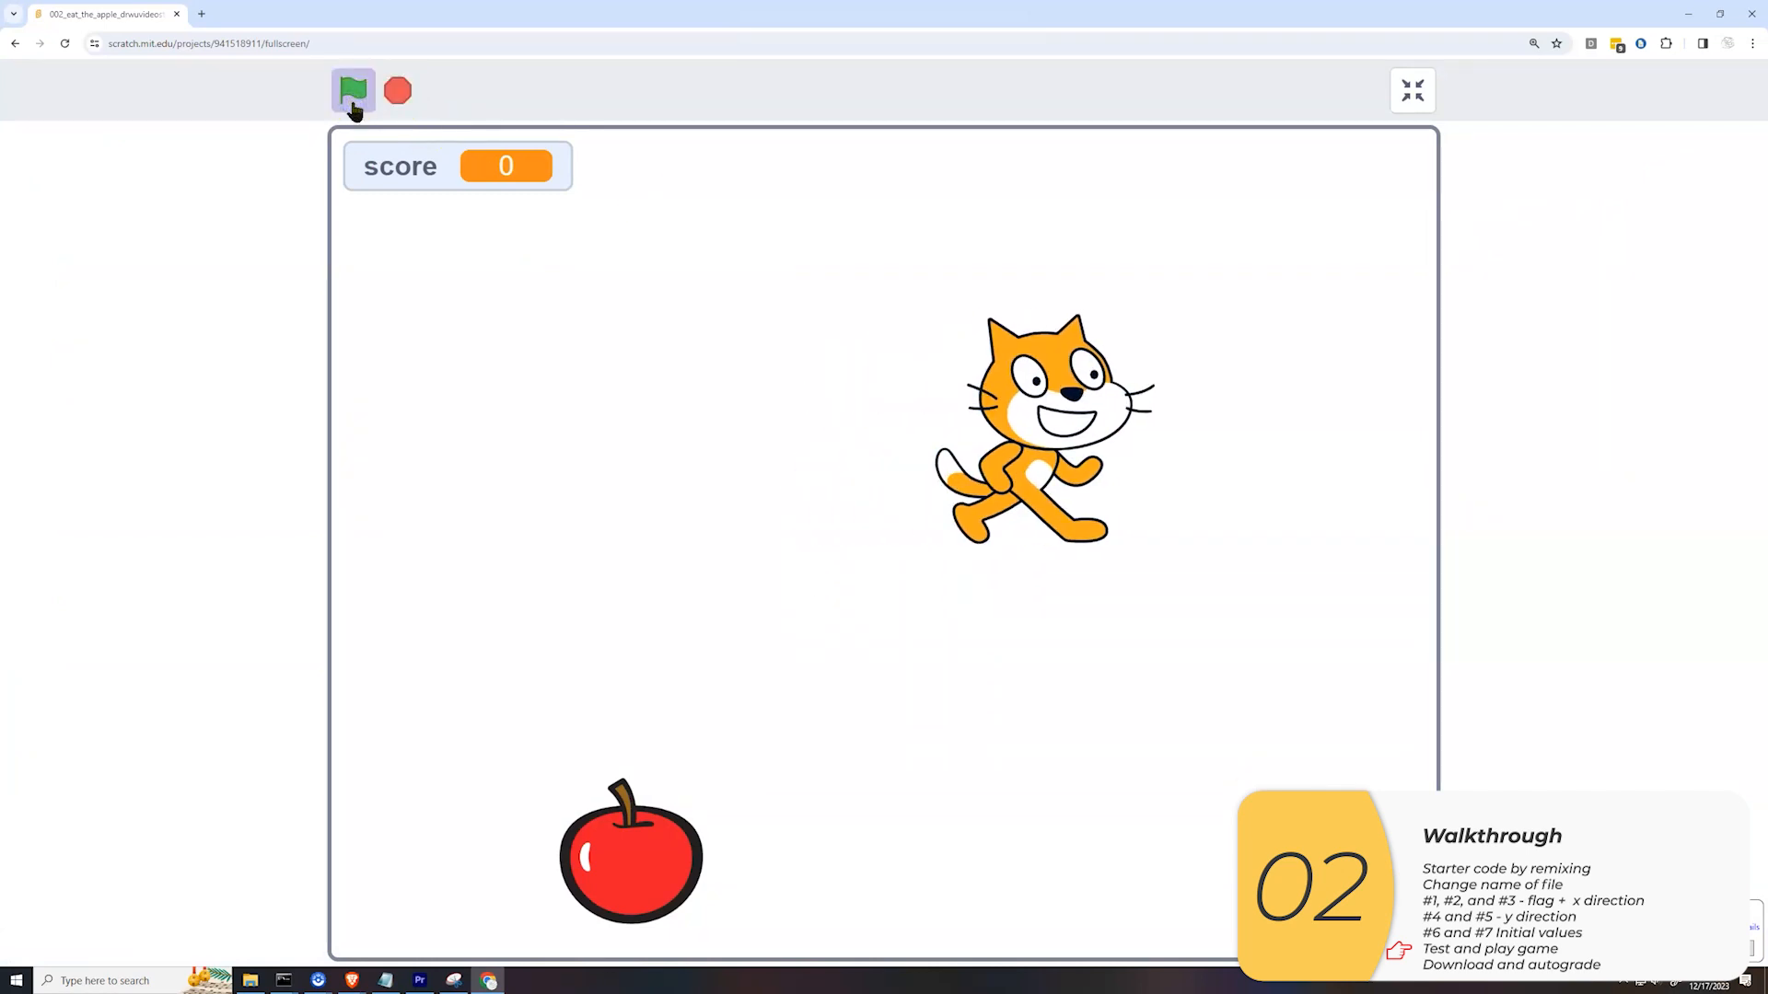
click(354, 90)
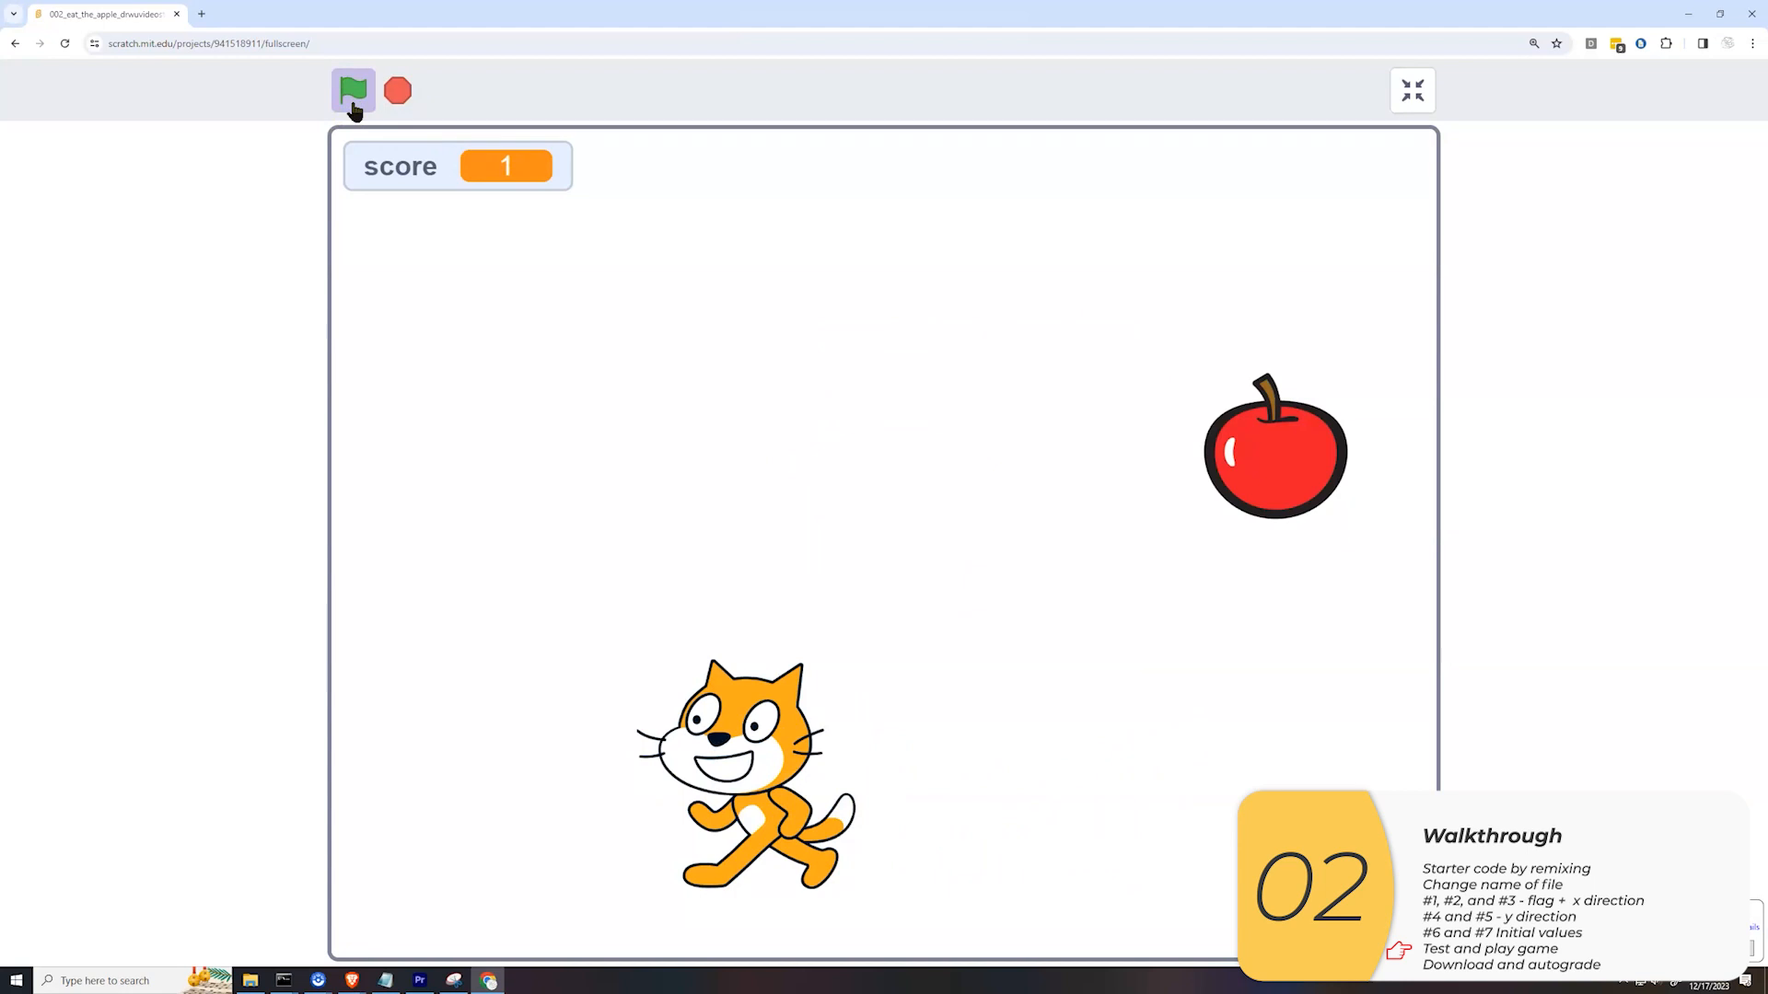
click(354, 91)
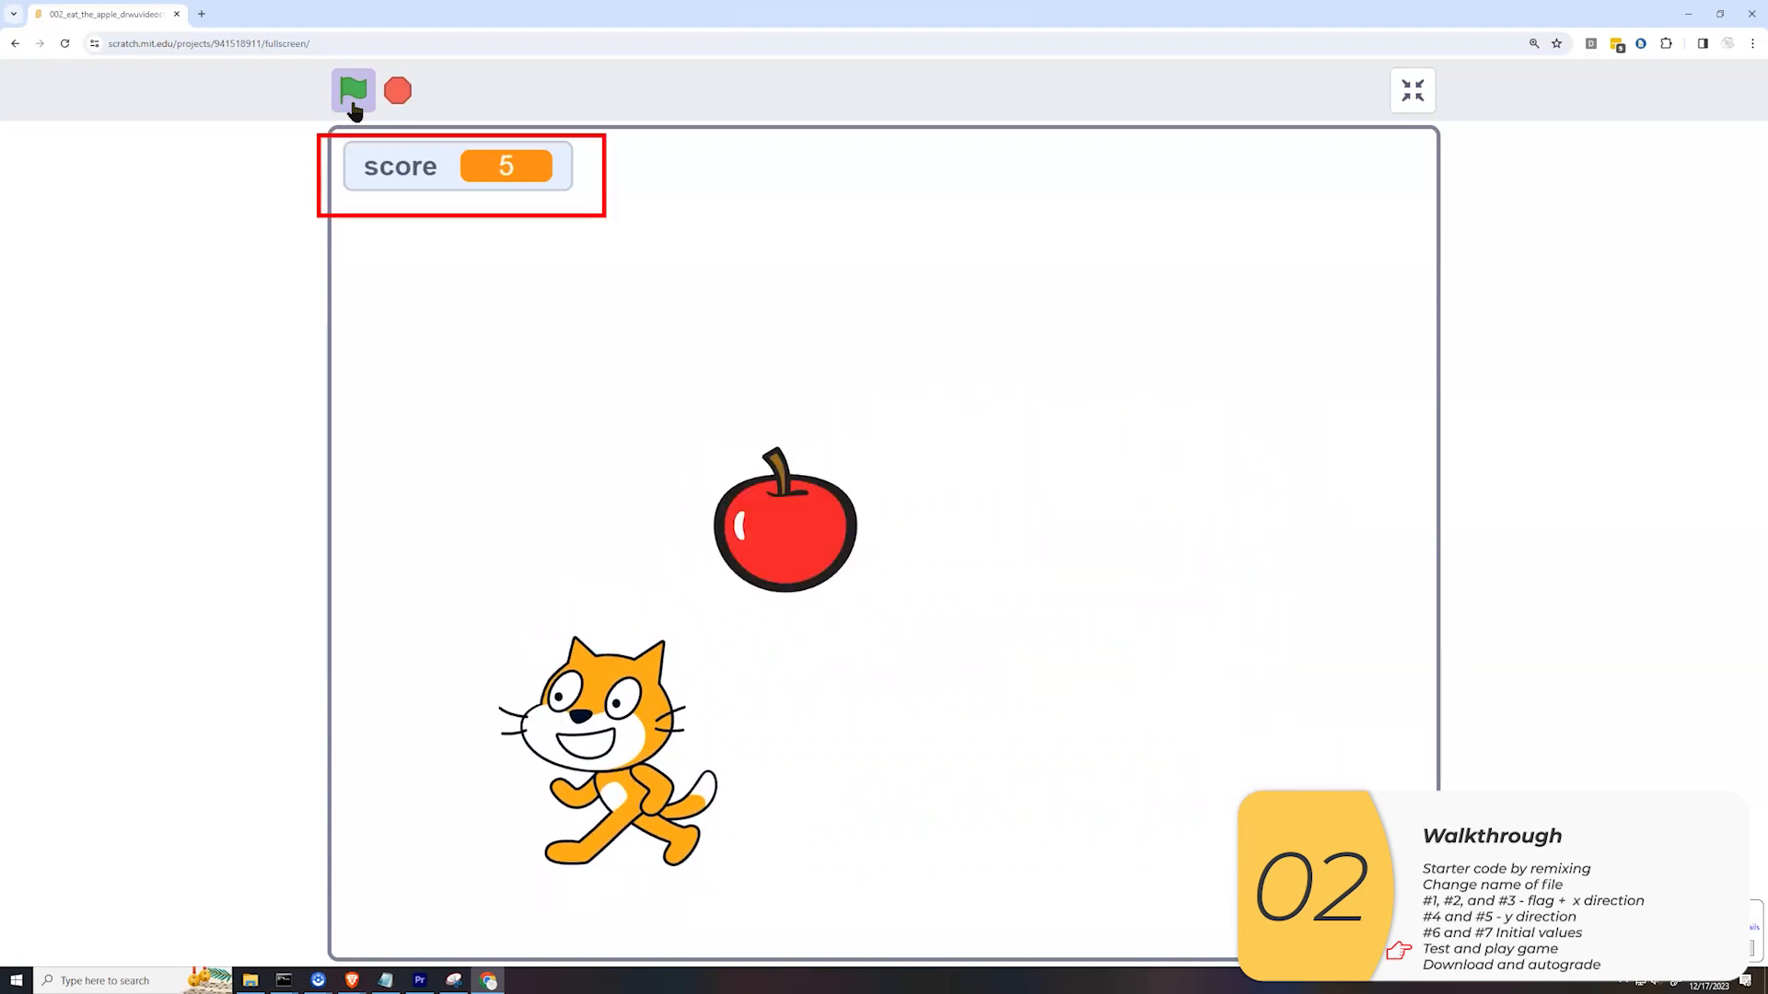
click(351, 88)
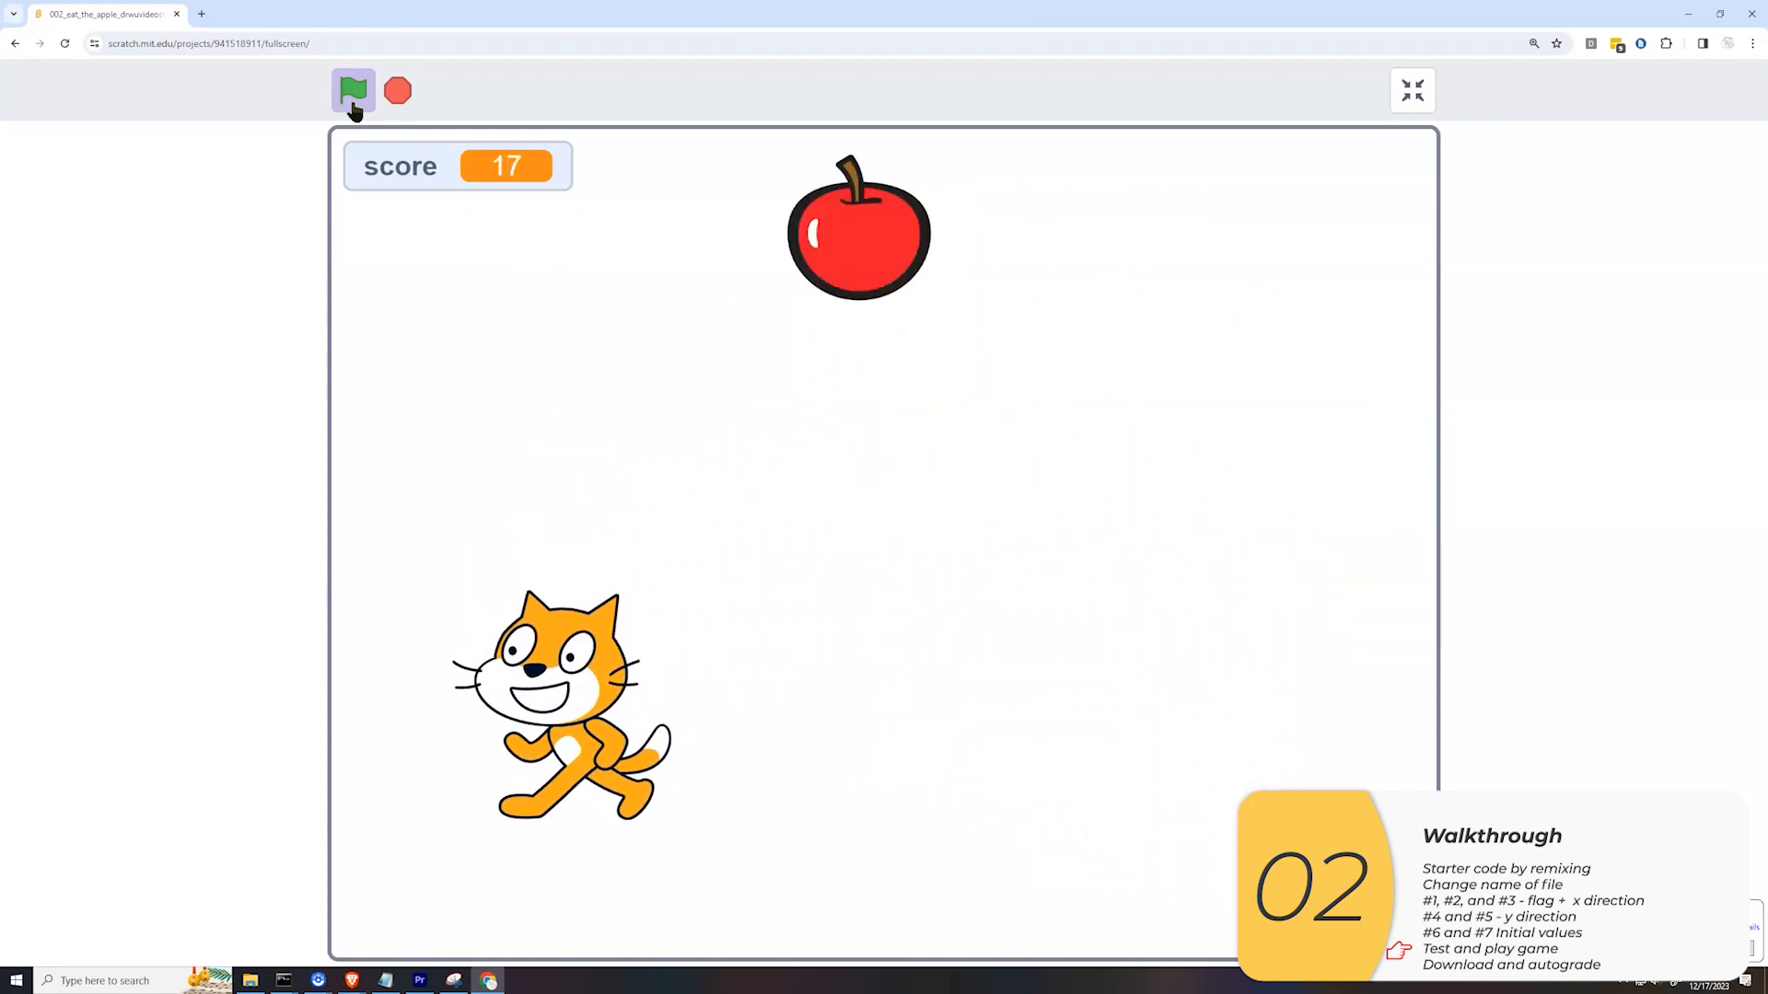
click(1413, 90)
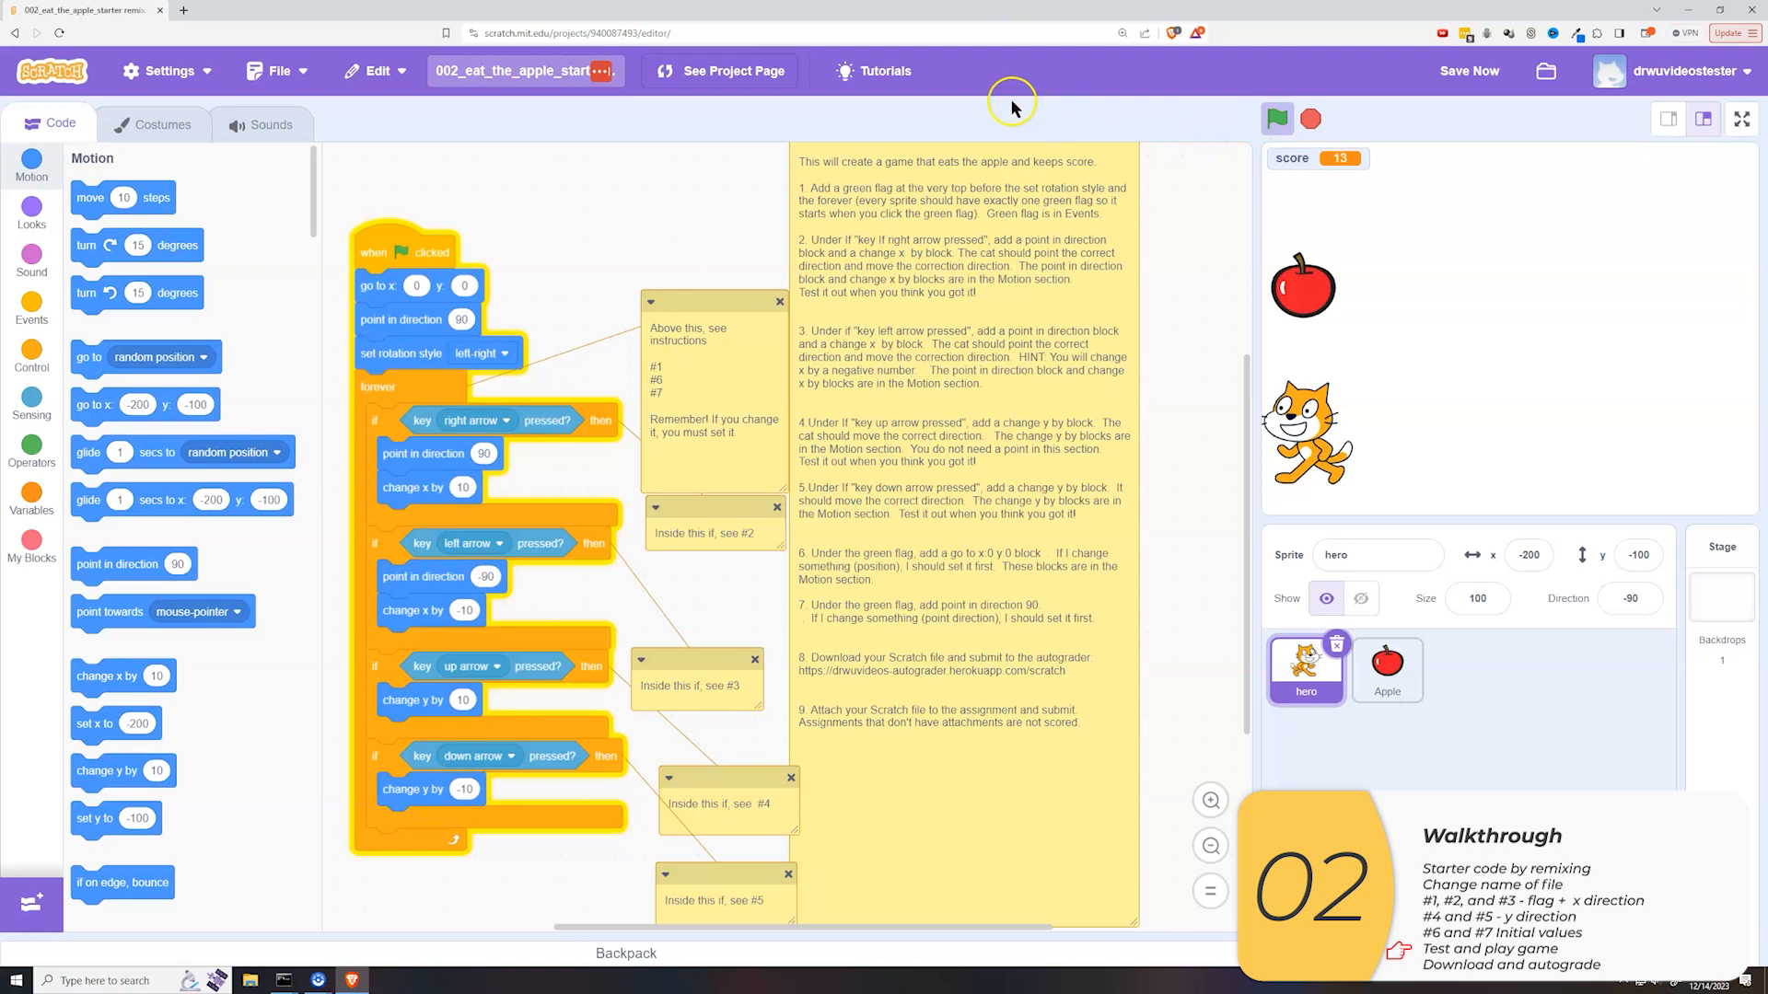
- Rename the project, save it to the computer as an .sb3 file, and switch to the autograder page
click(525, 70)
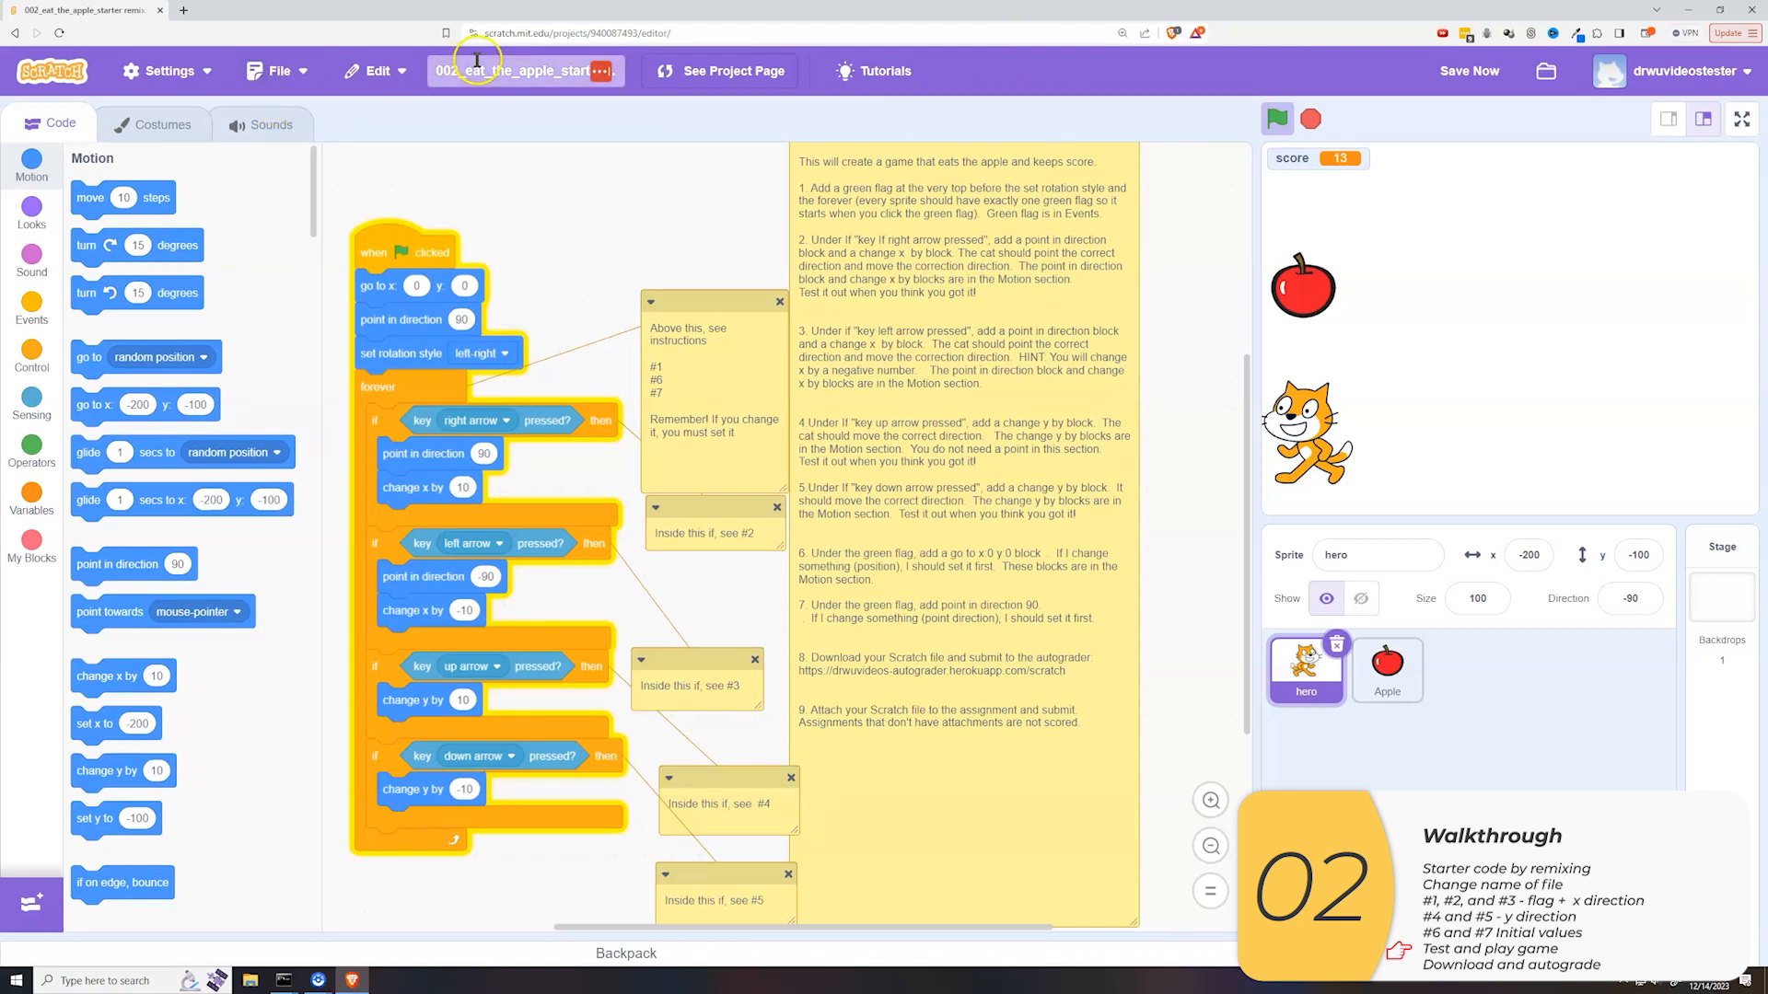
click(274, 70)
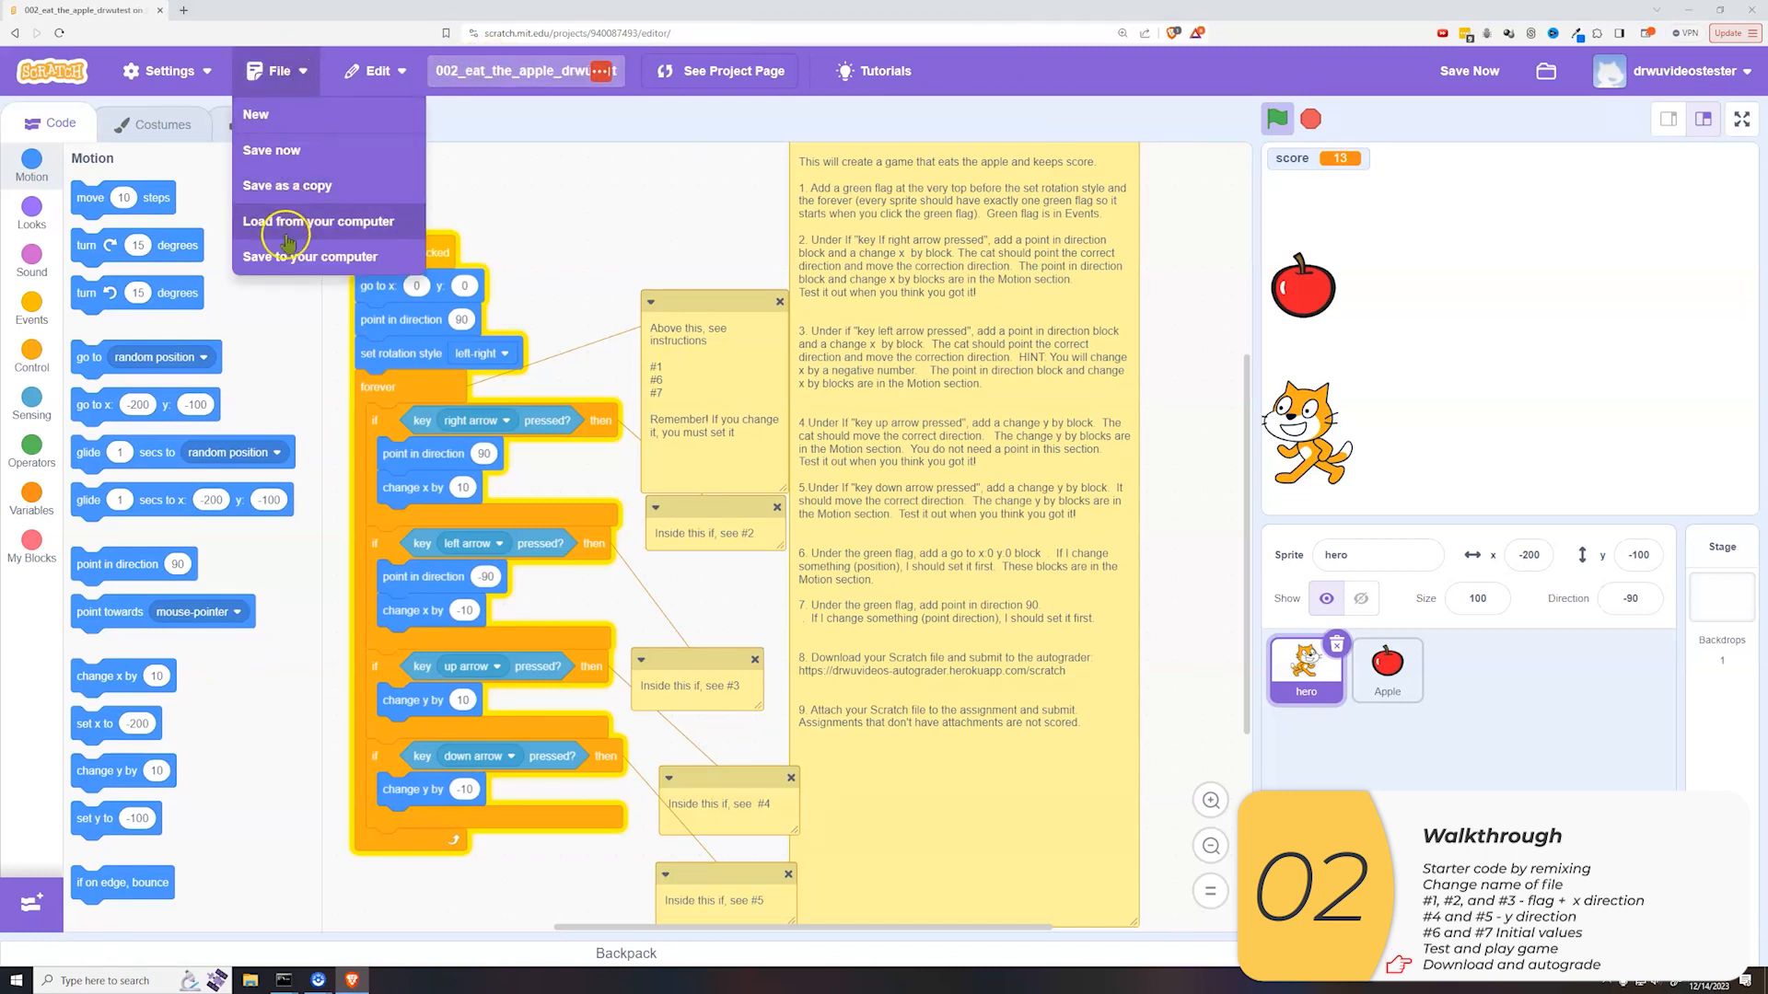
click(307, 256)
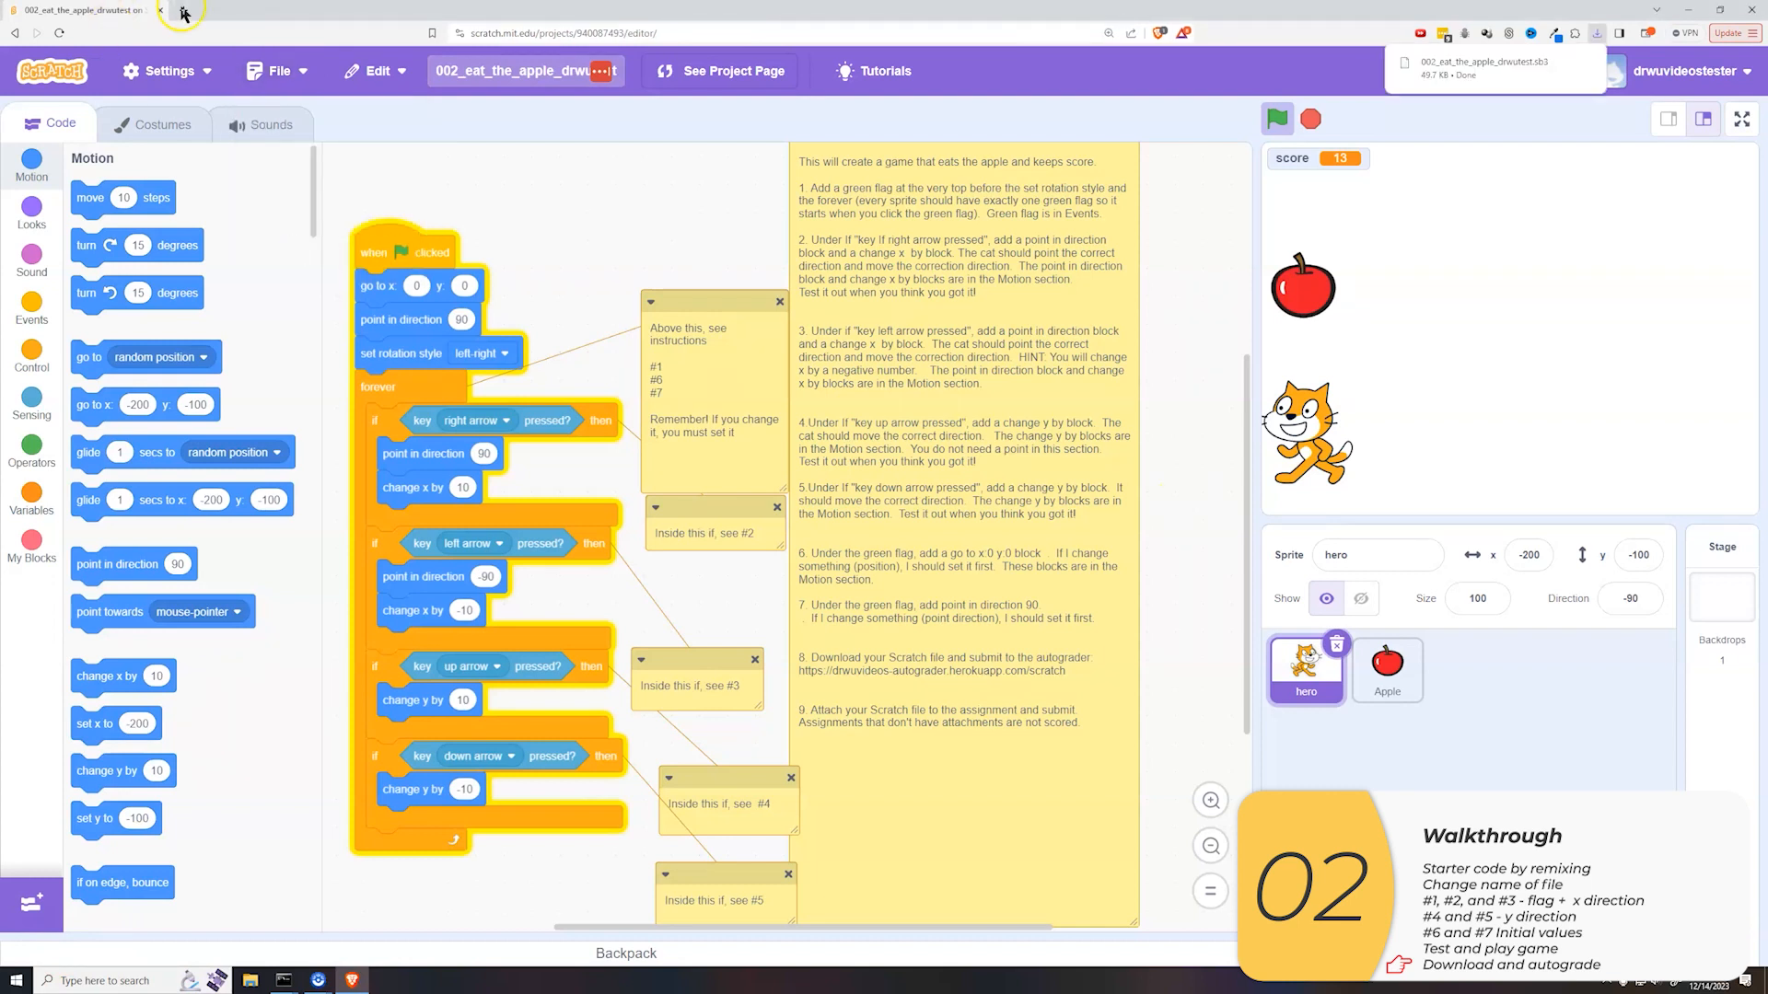
click(182, 13)
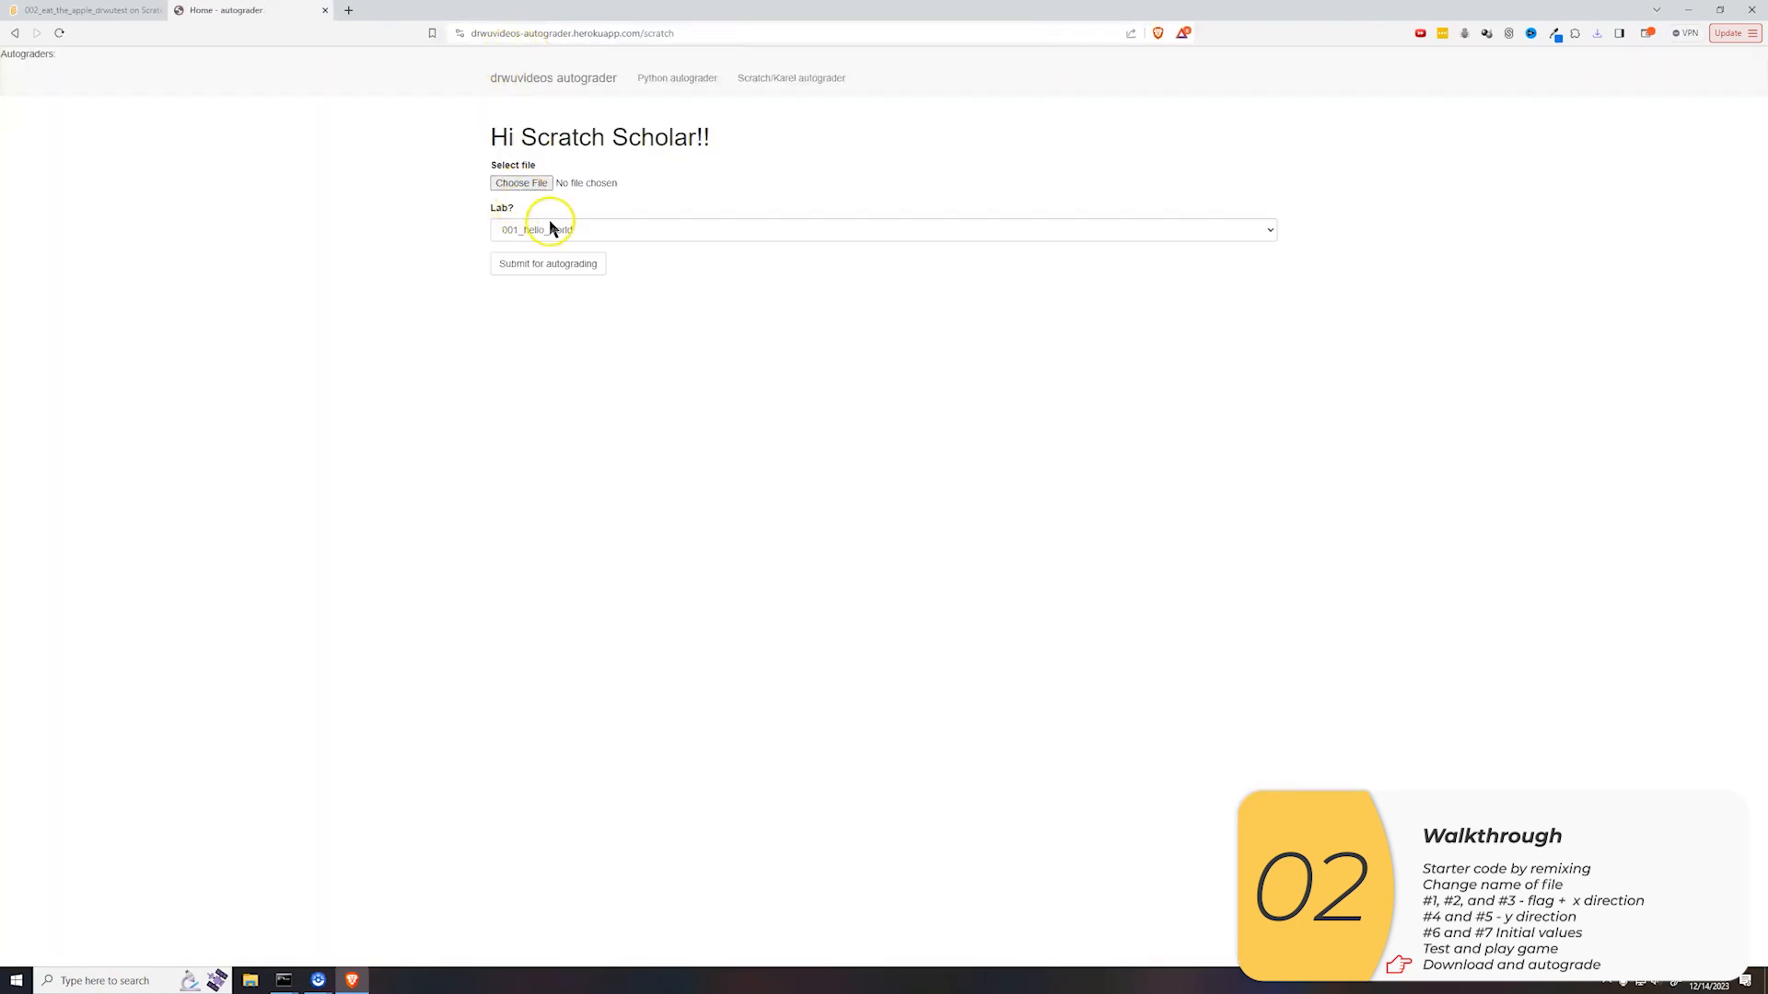
- Select the 002_eat lab, choose the downloaded .sb3 file and submit it, scoring 45/45
click(882, 230)
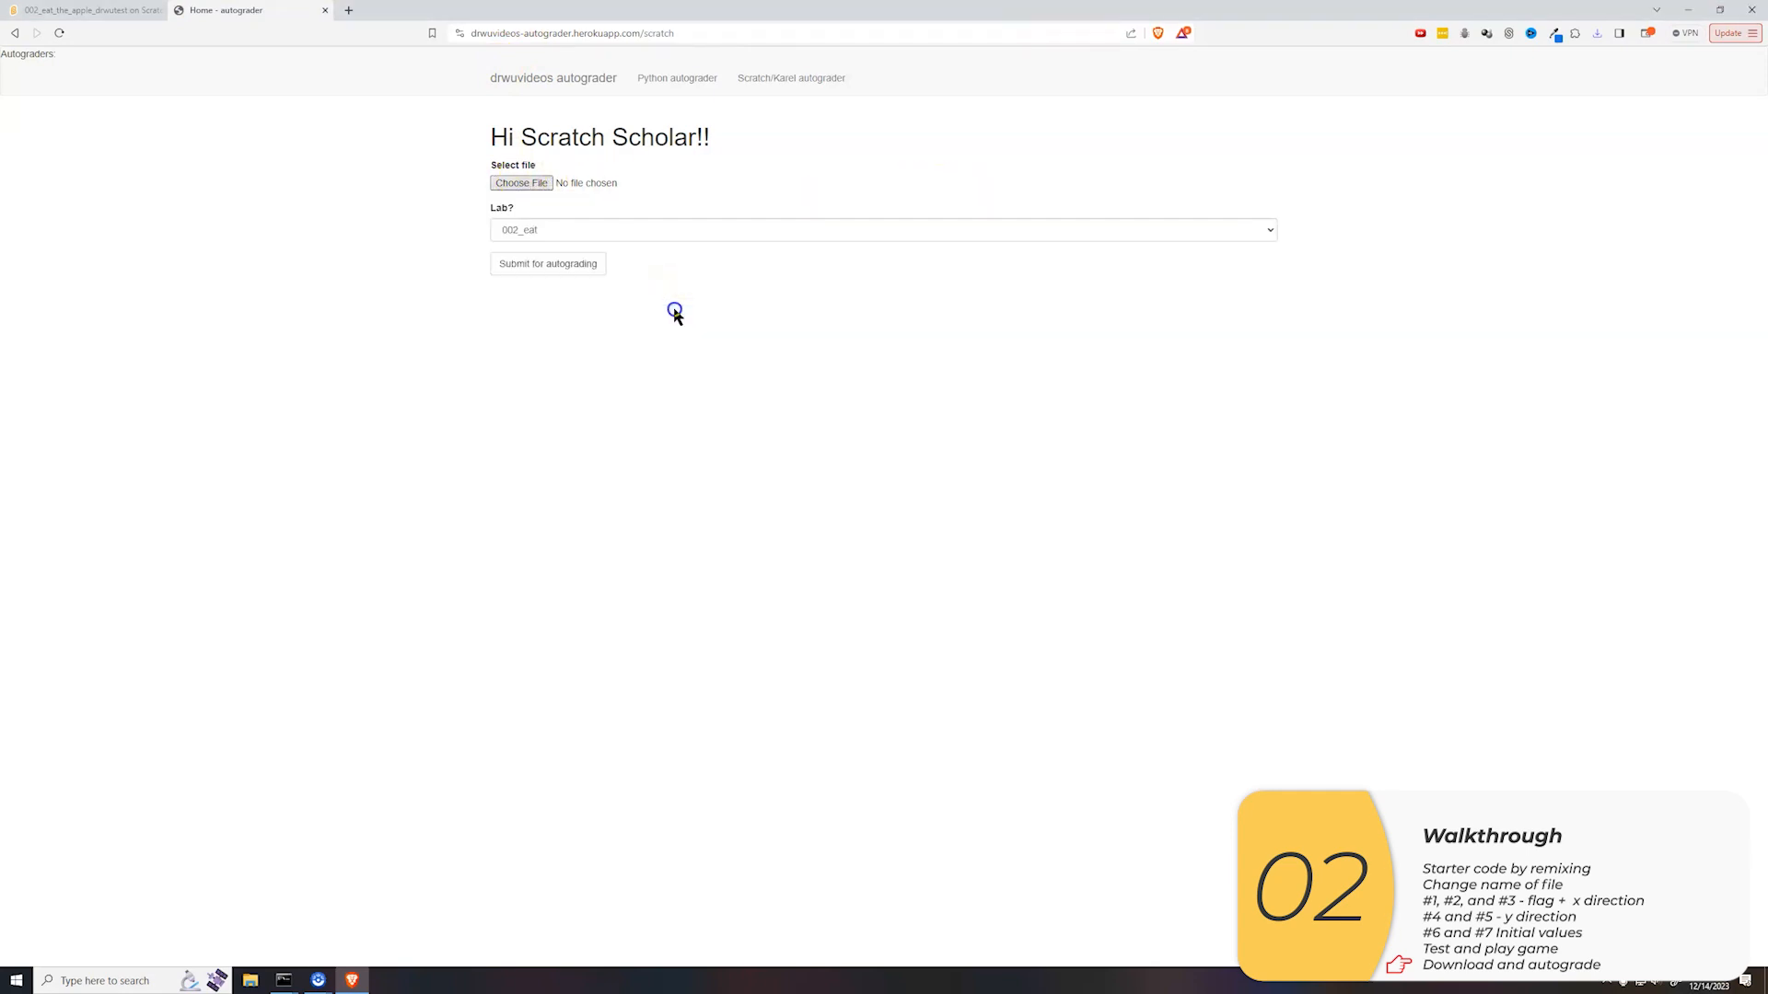
click(547, 264)
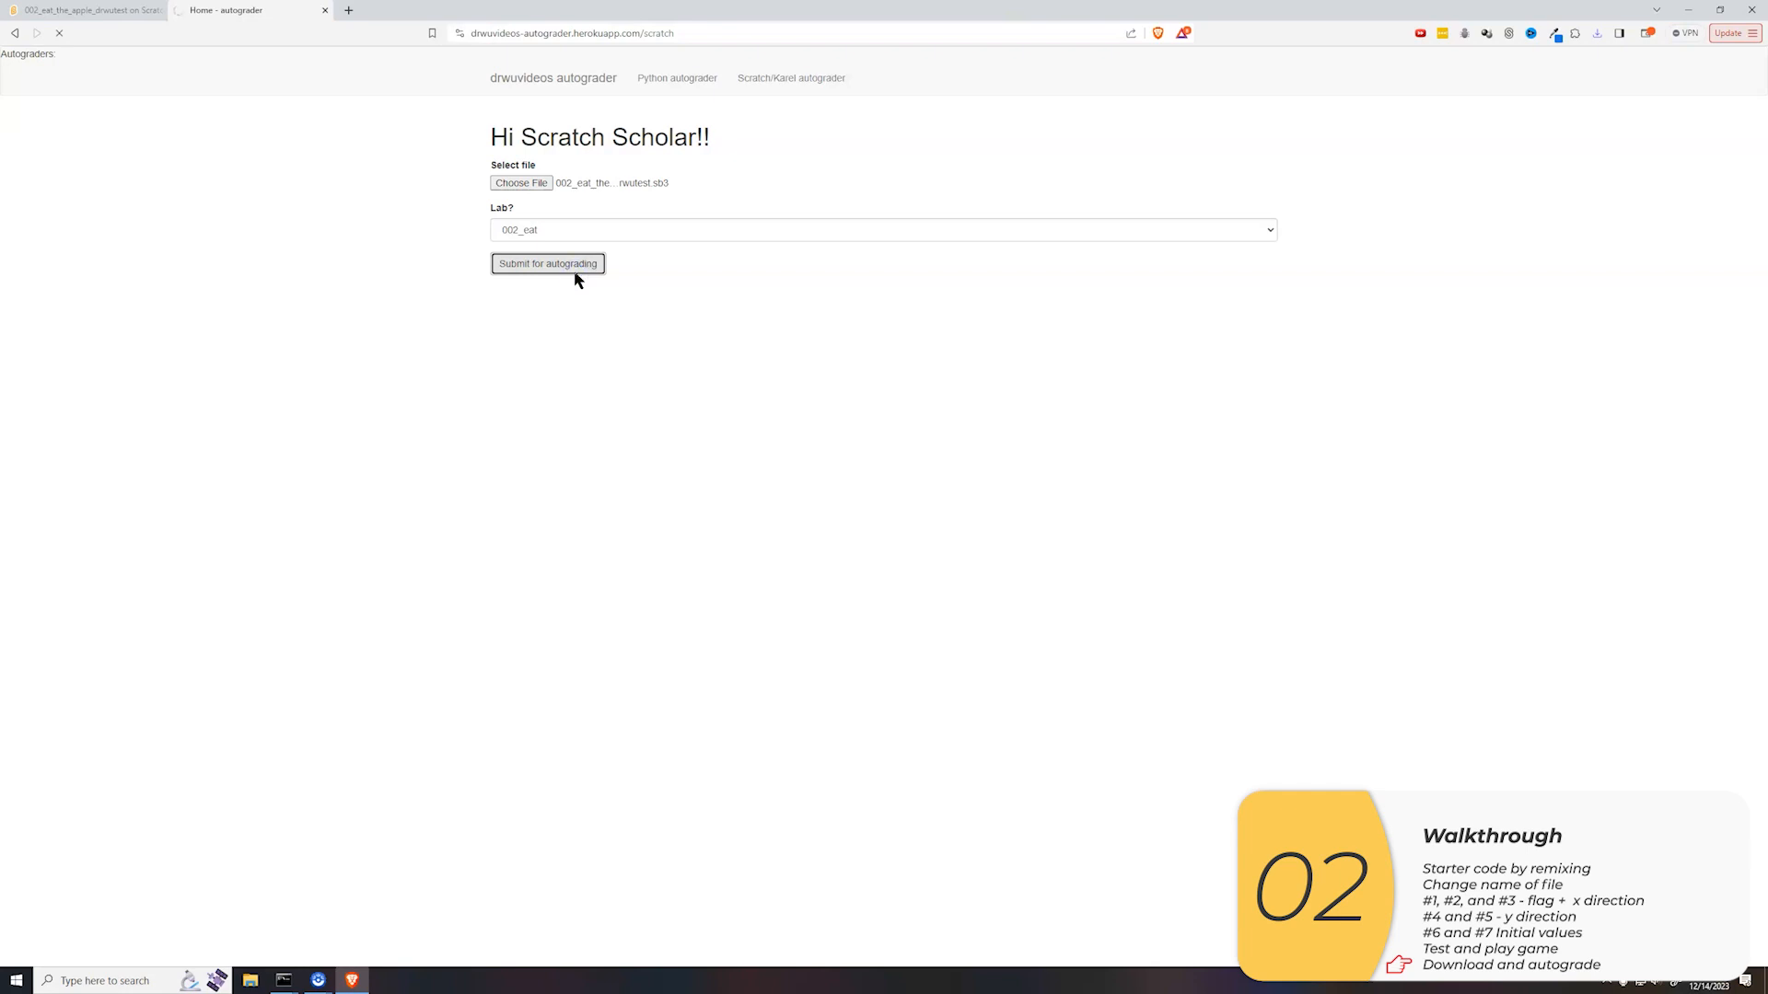
click(547, 263)
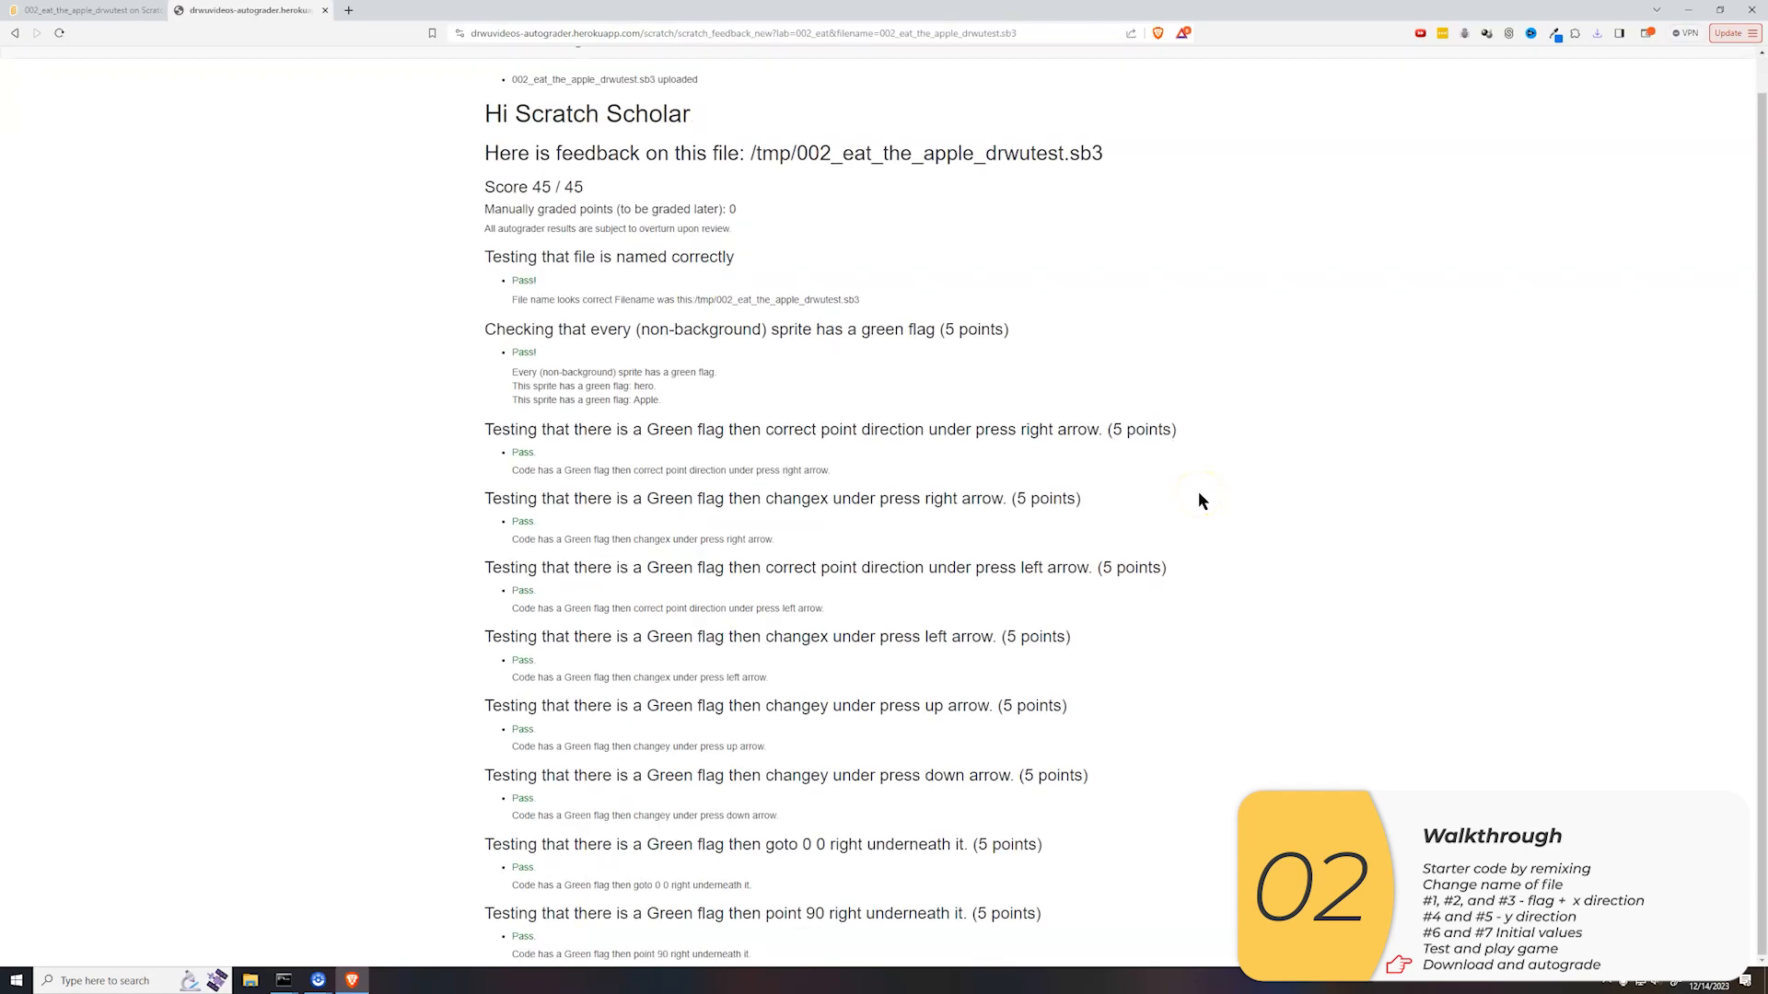